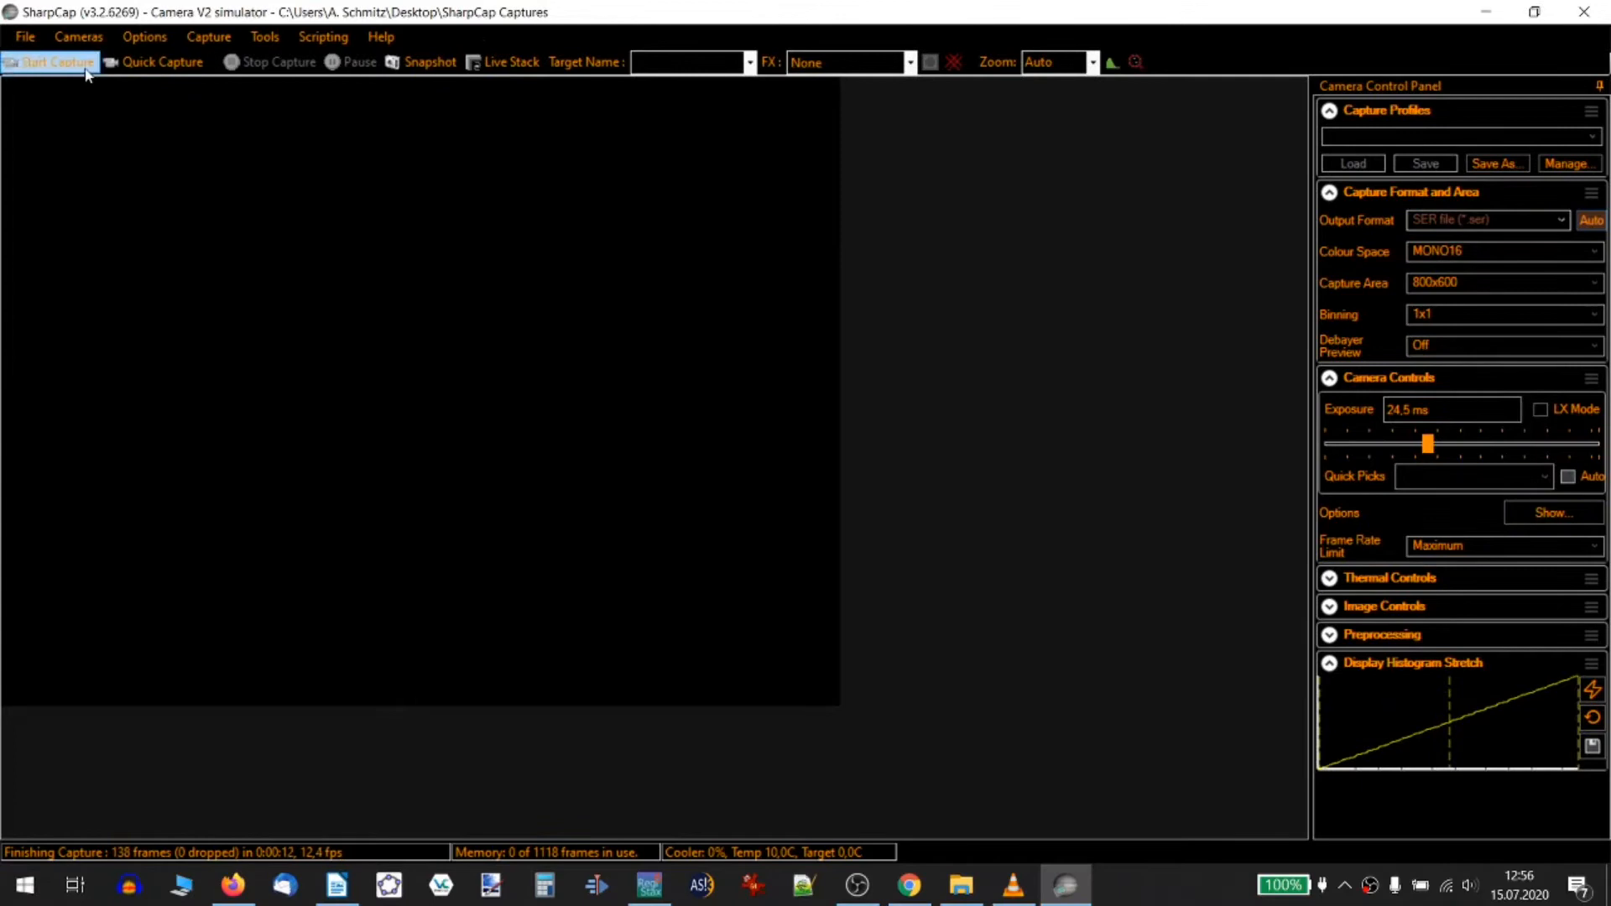
Configure a capture sequence of 99 recordings, 2000 frames each, 10 s apart, and start it
click(49, 63)
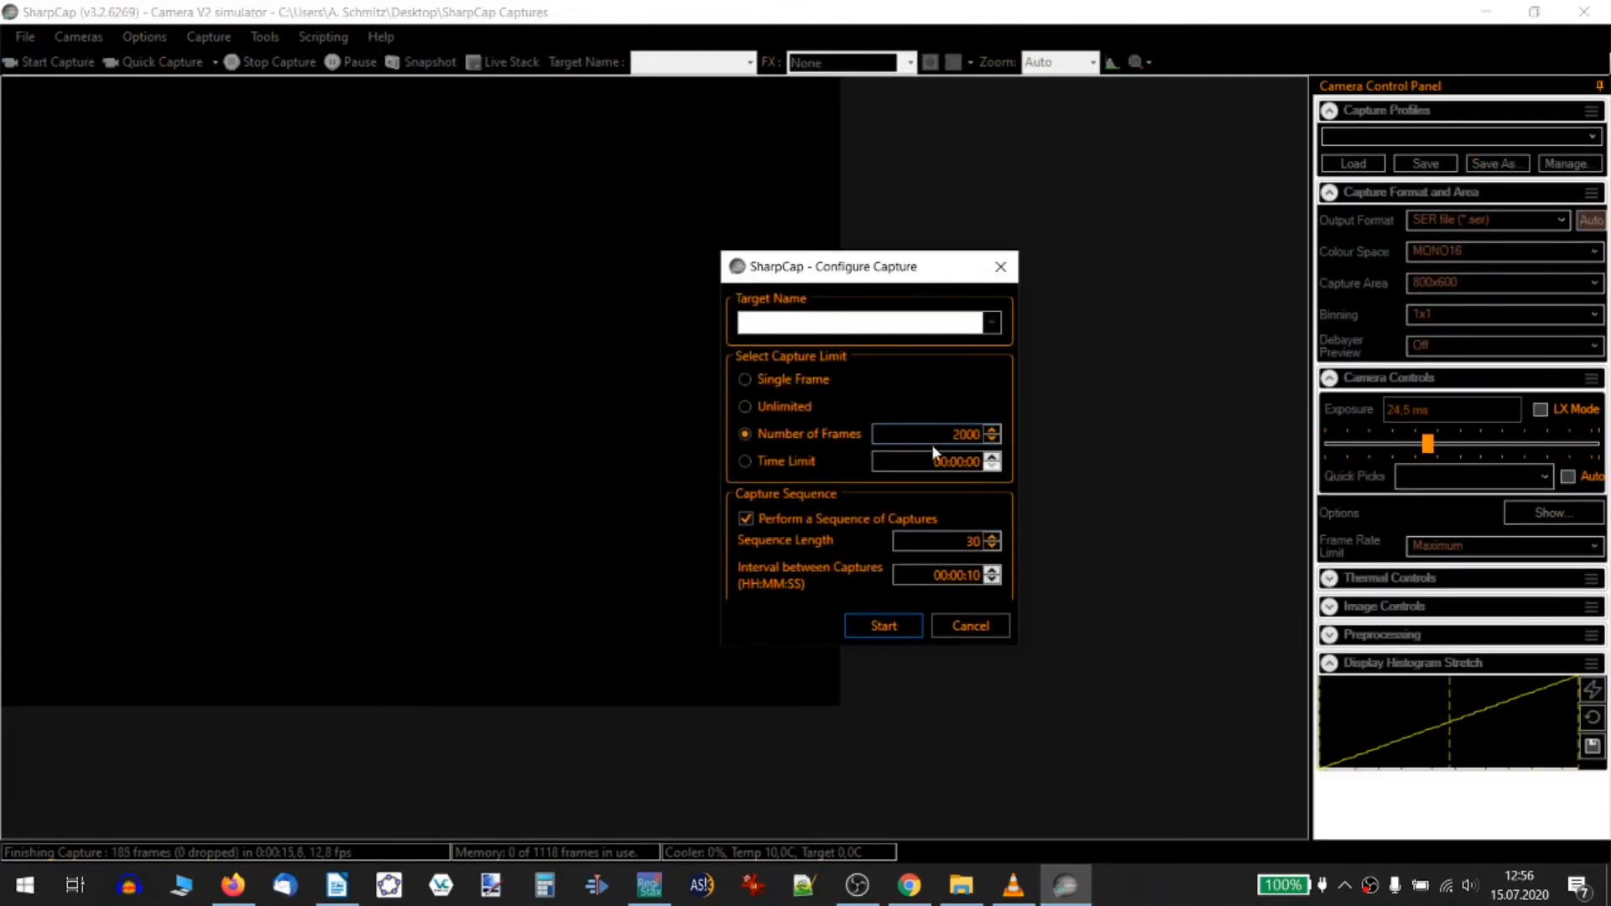
click(934, 538)
text(99)
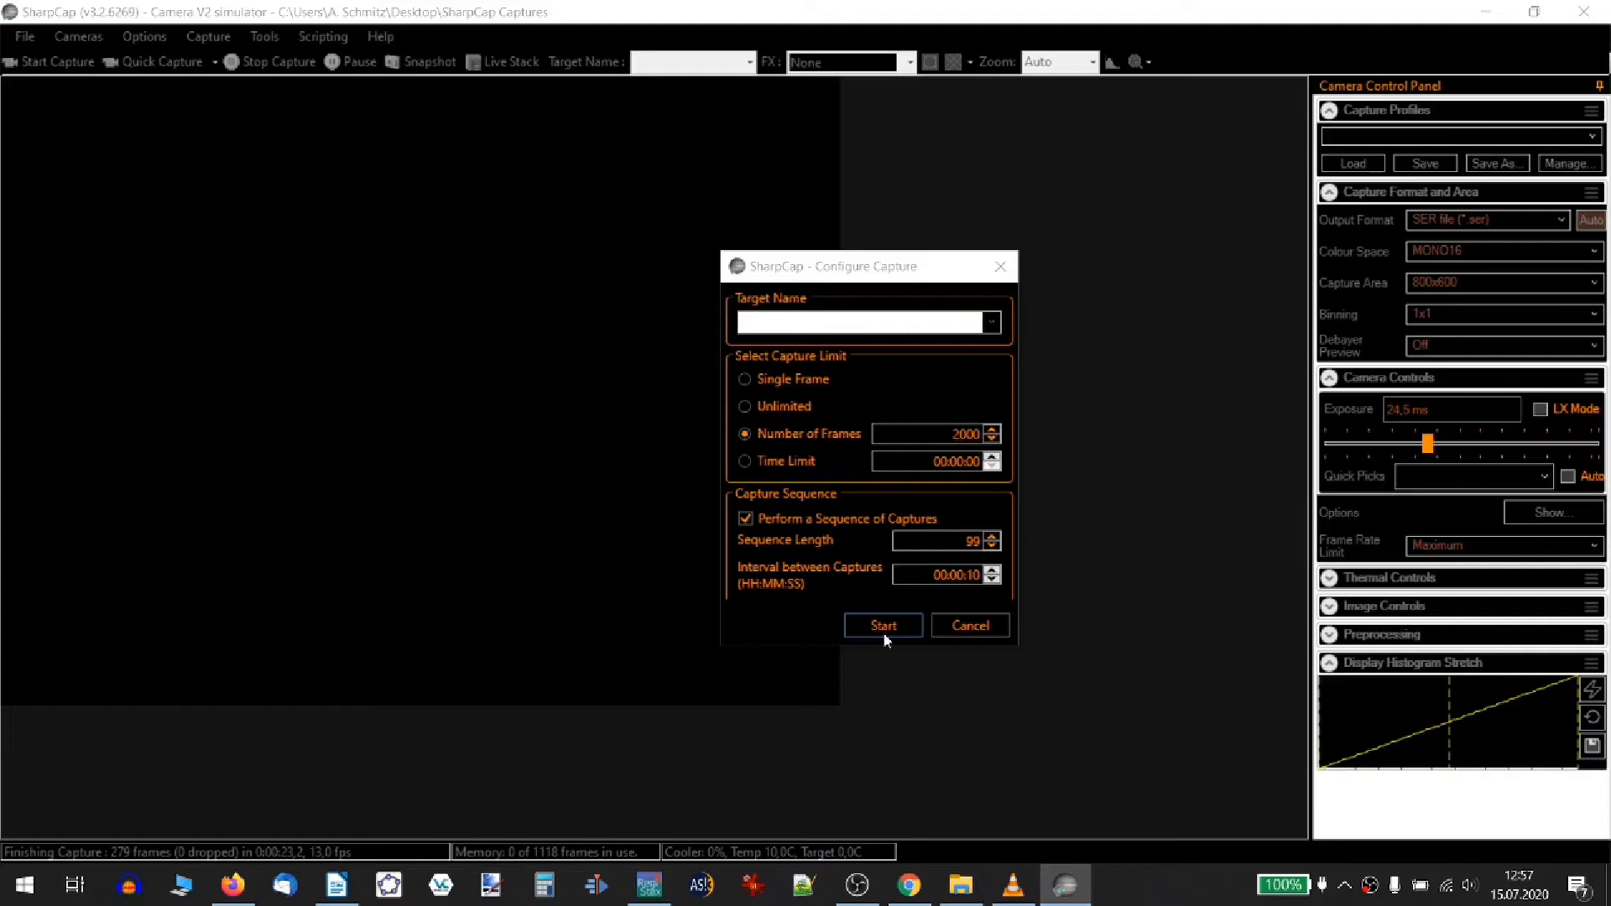
click(881, 626)
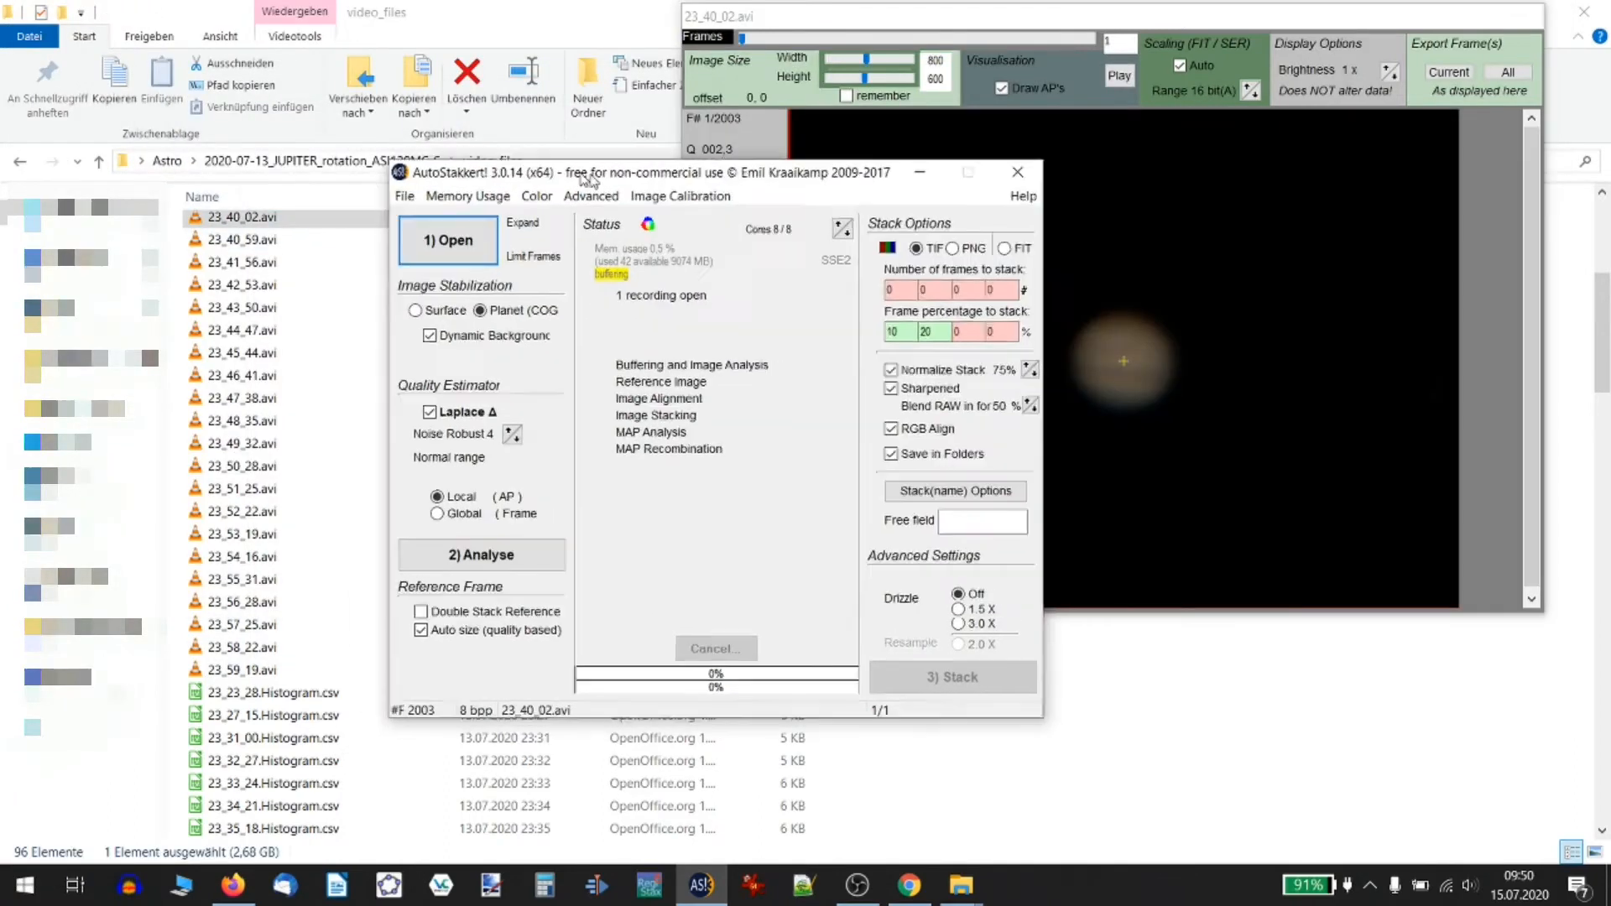
Run the frame quality analysis on the loaded Jupiter AVI 23_40_02.avi
click(479, 556)
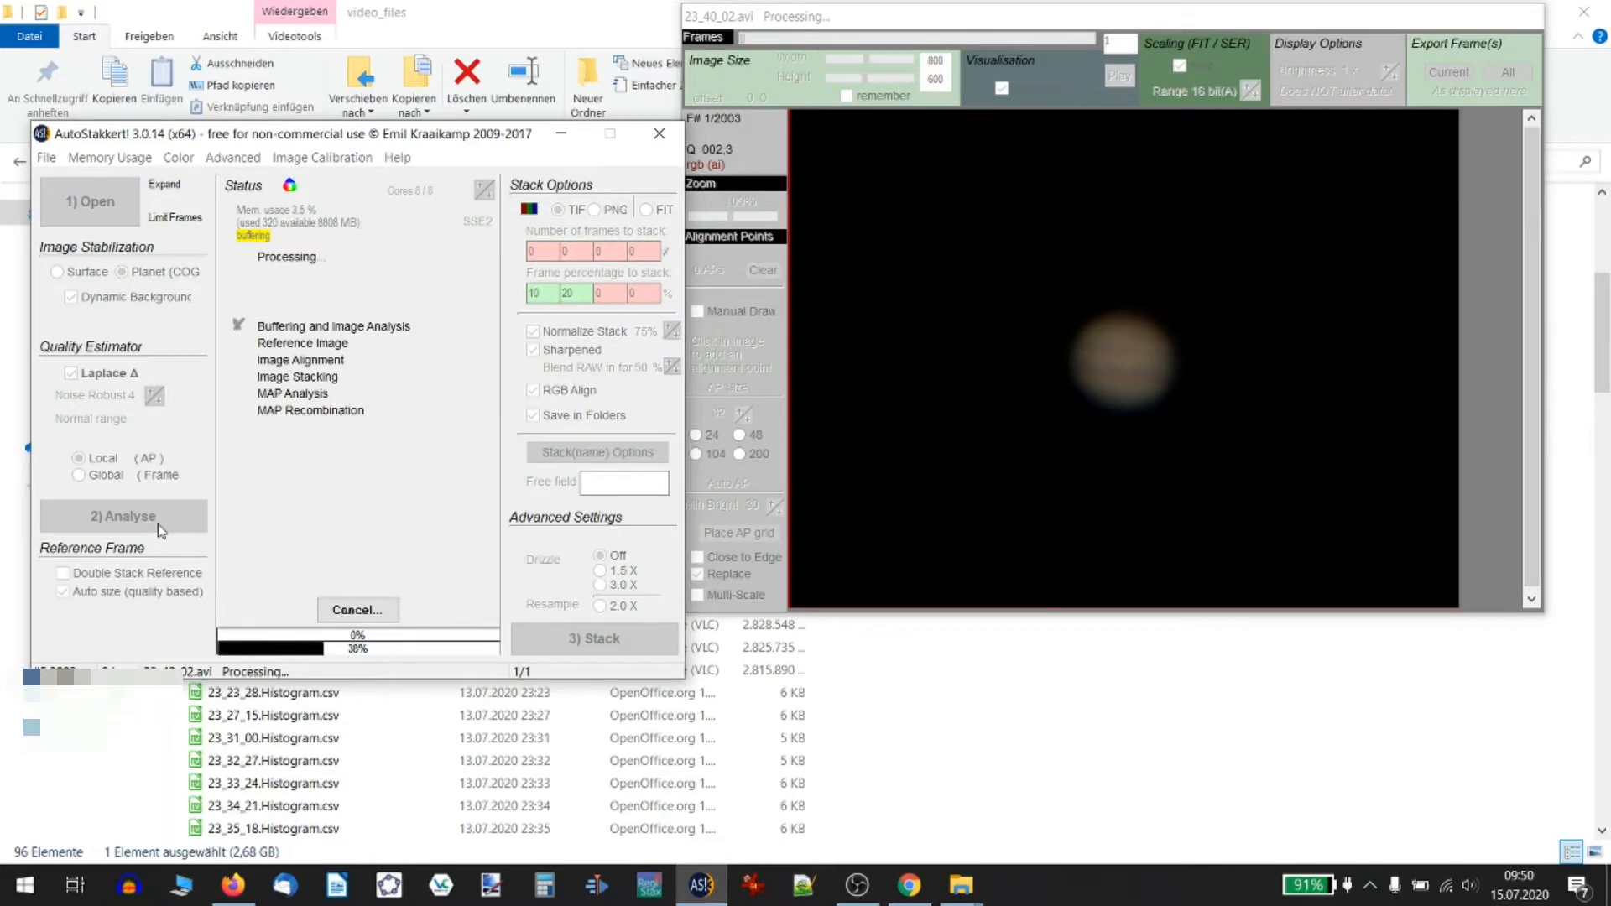
mouse_move(329, 487)
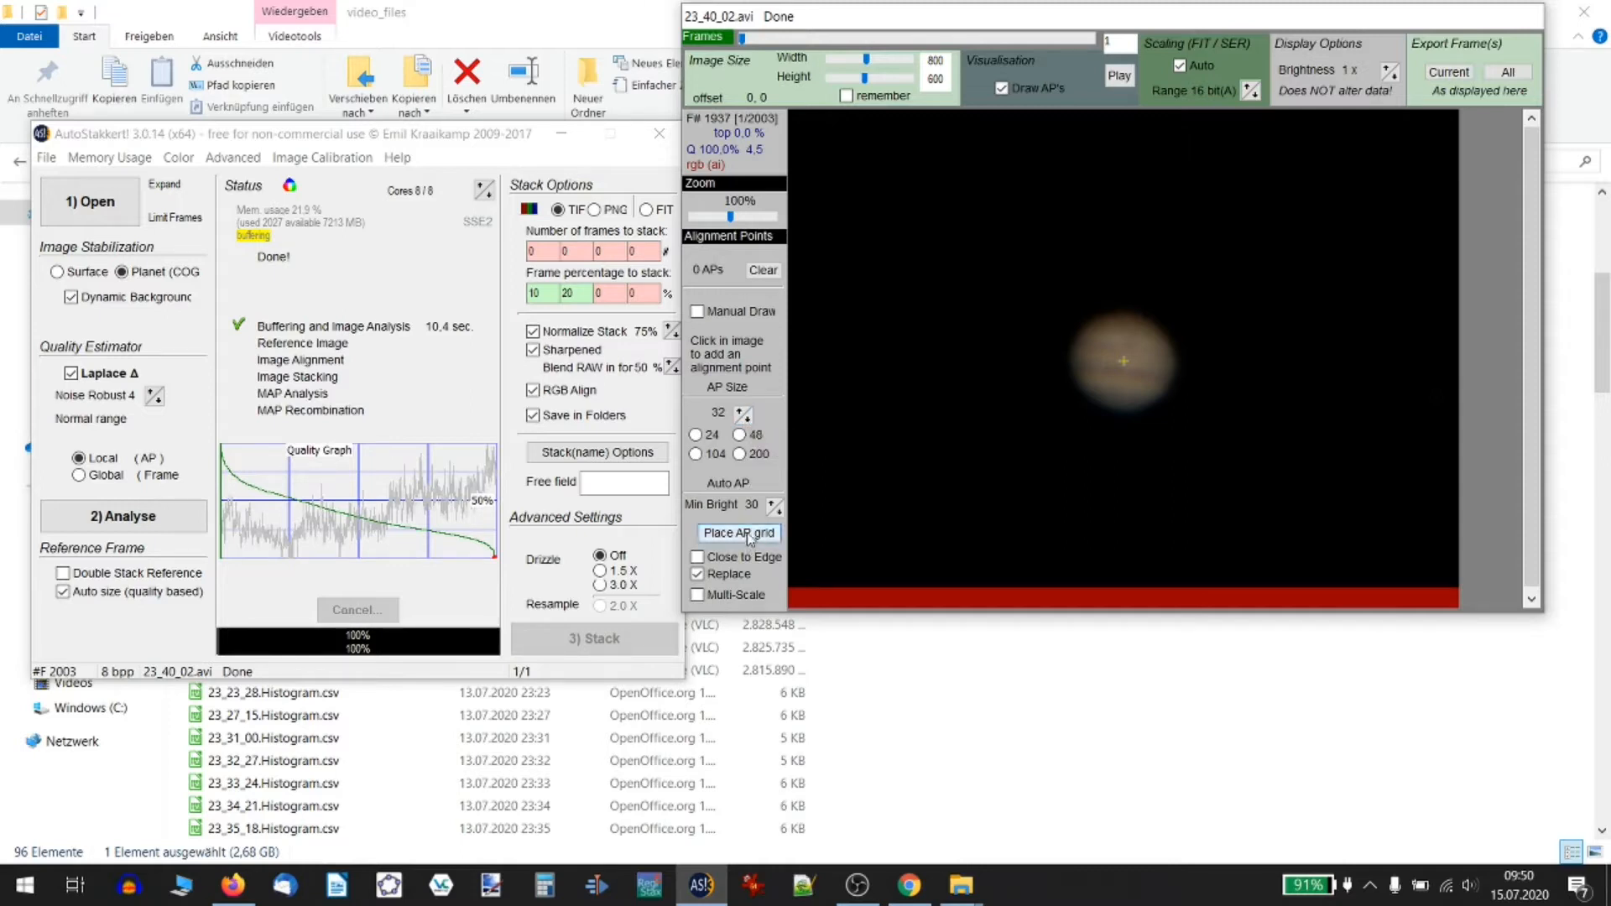
Place the AP grid over Jupiter, set stacks to the best 10% and 20%, drizzle off
click(738, 532)
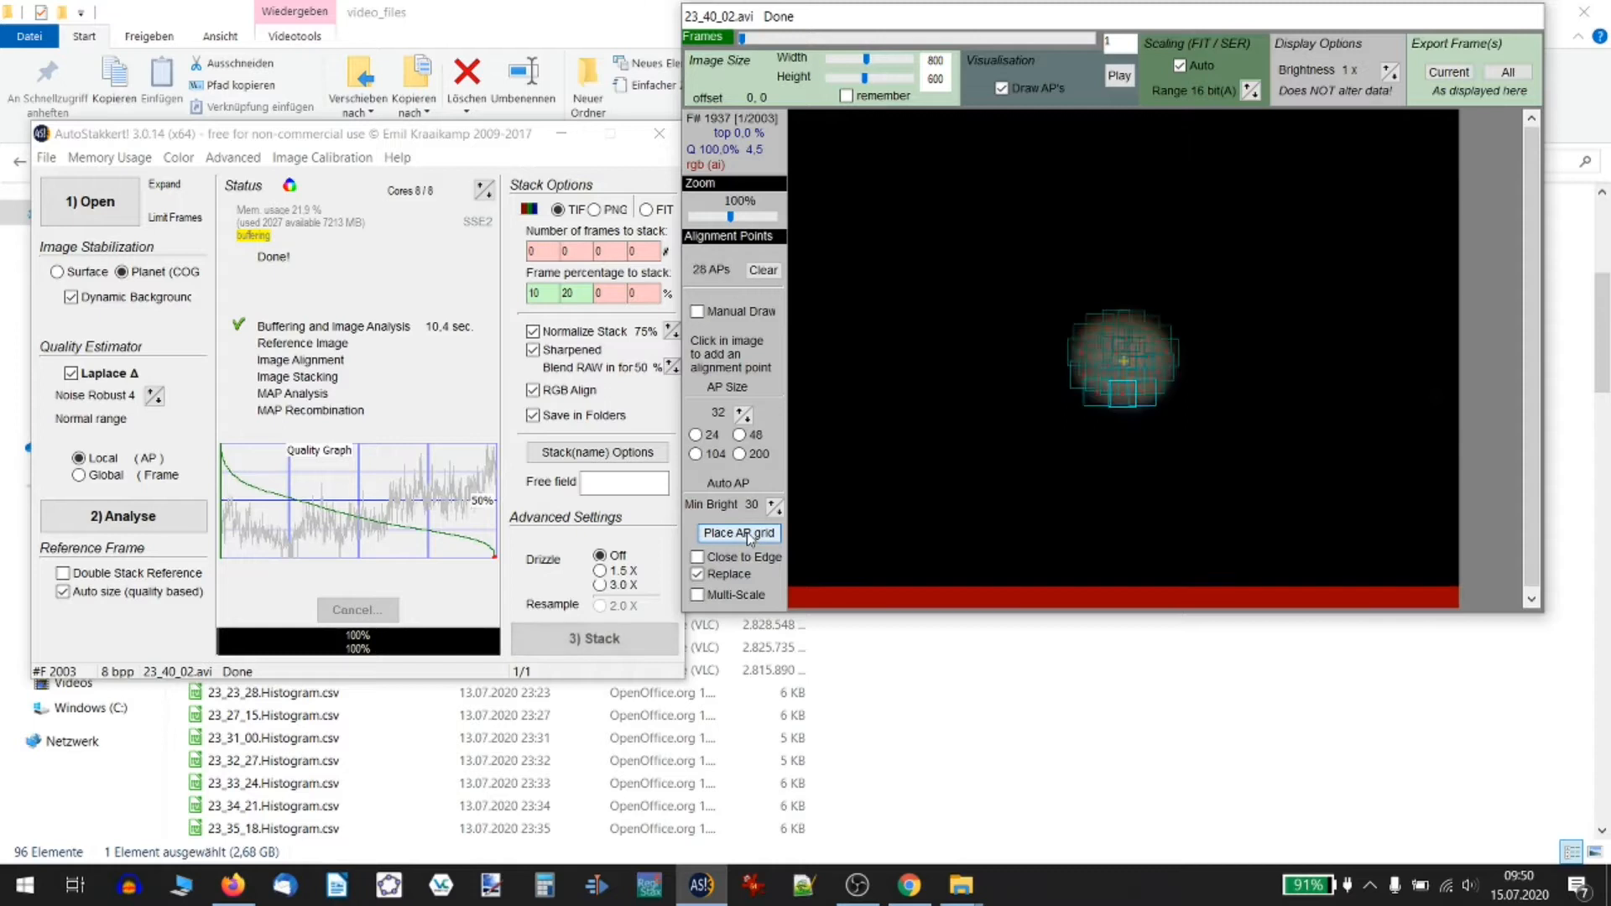
mouse_move(738, 532)
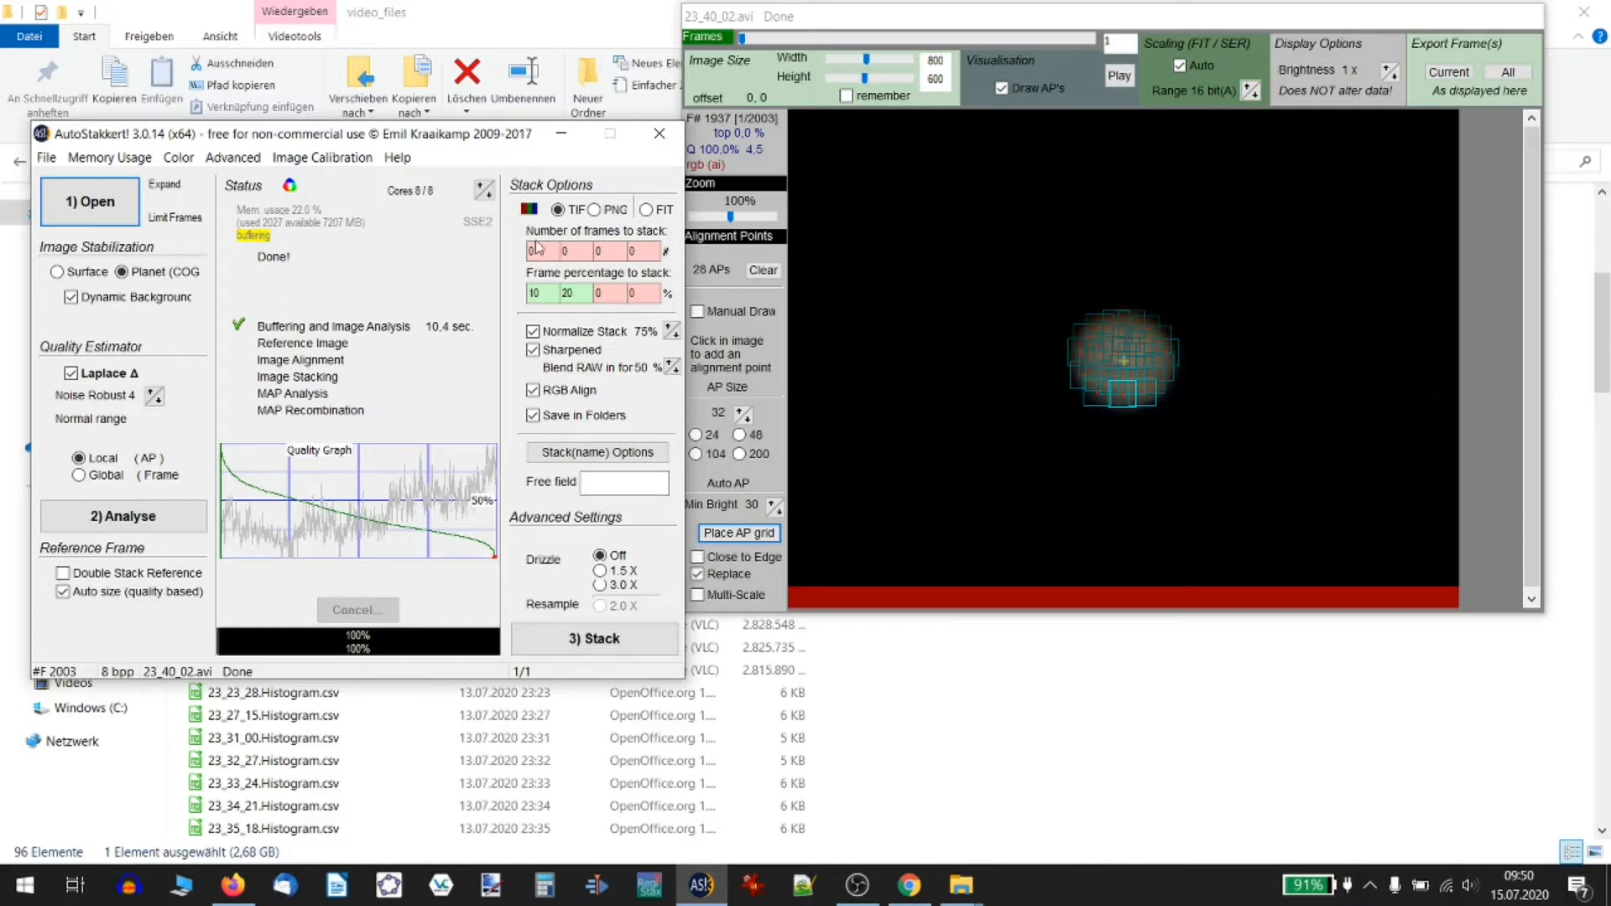
click(542, 292)
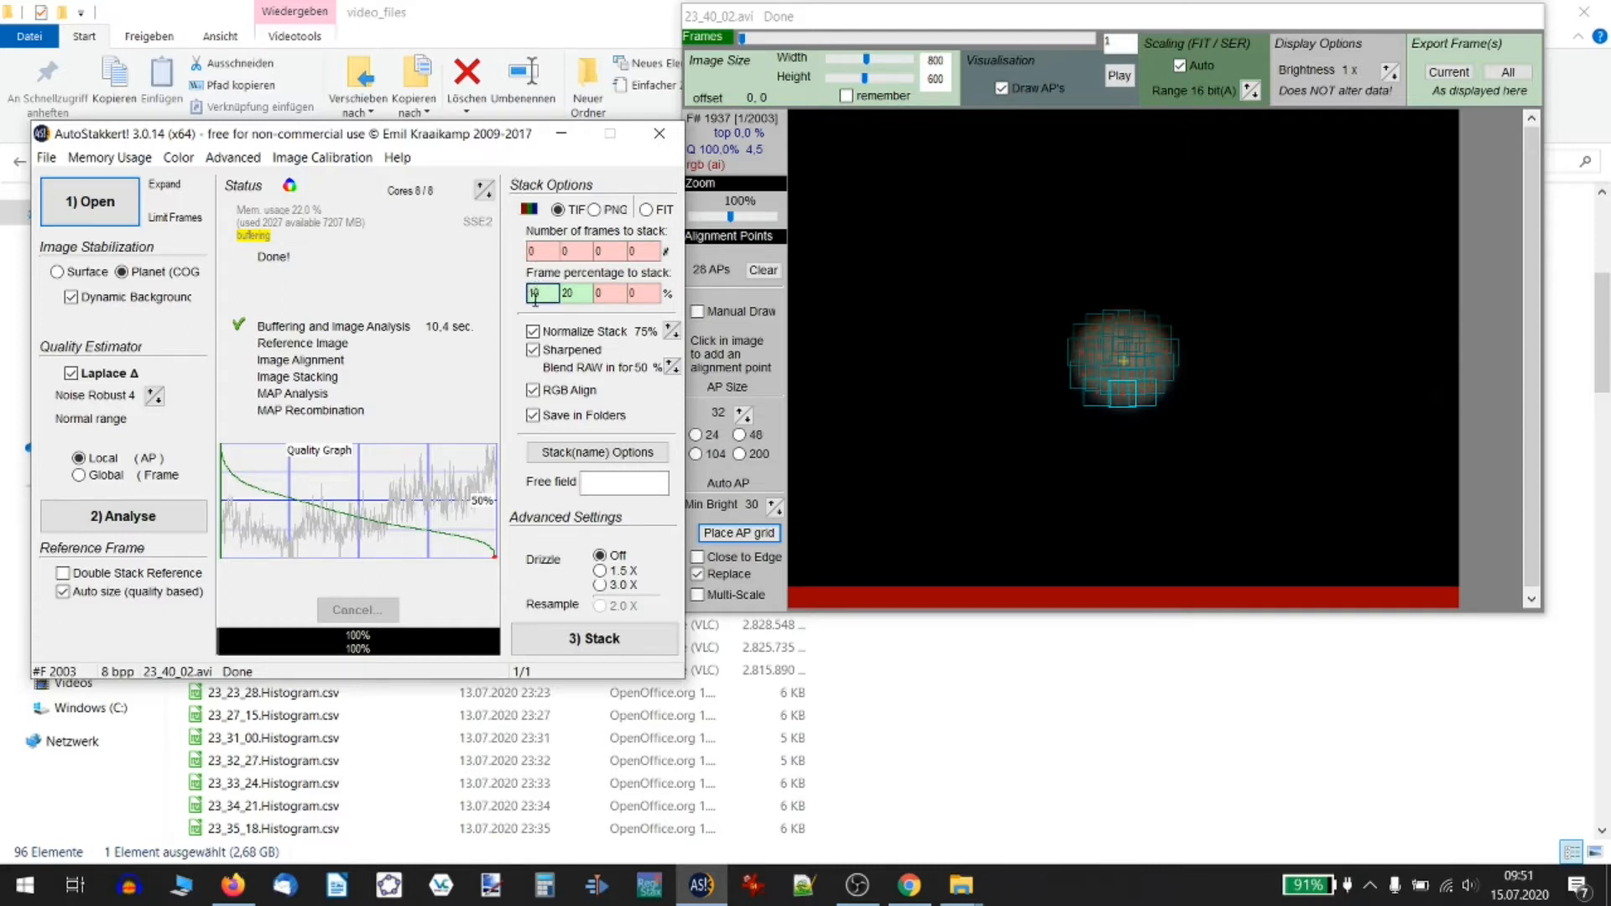
click(739, 533)
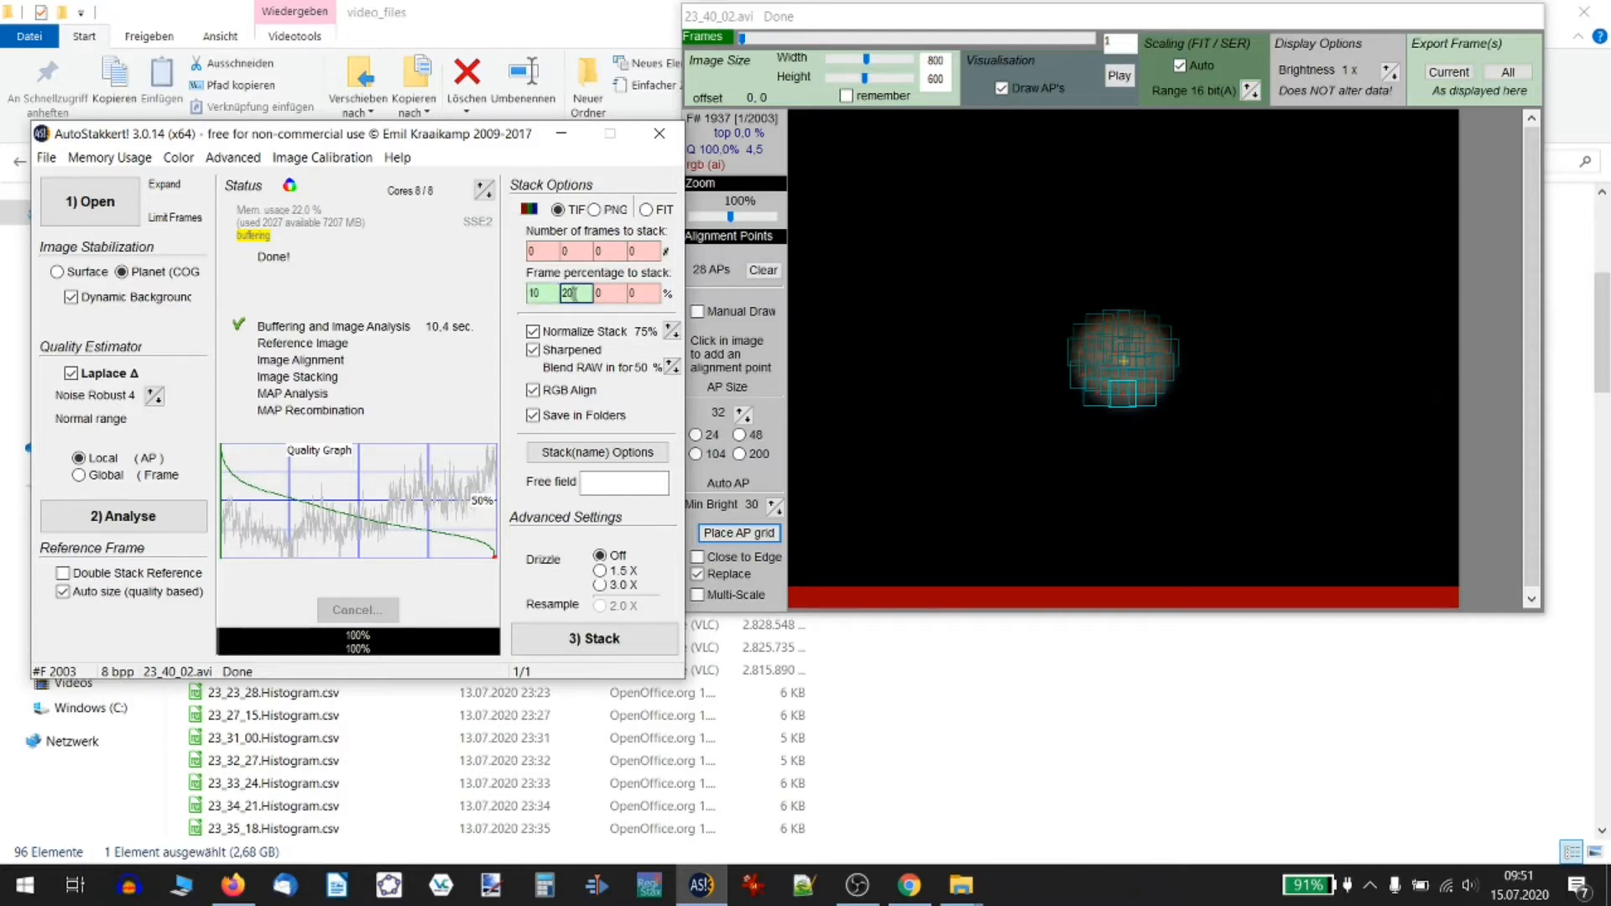
click(566, 292)
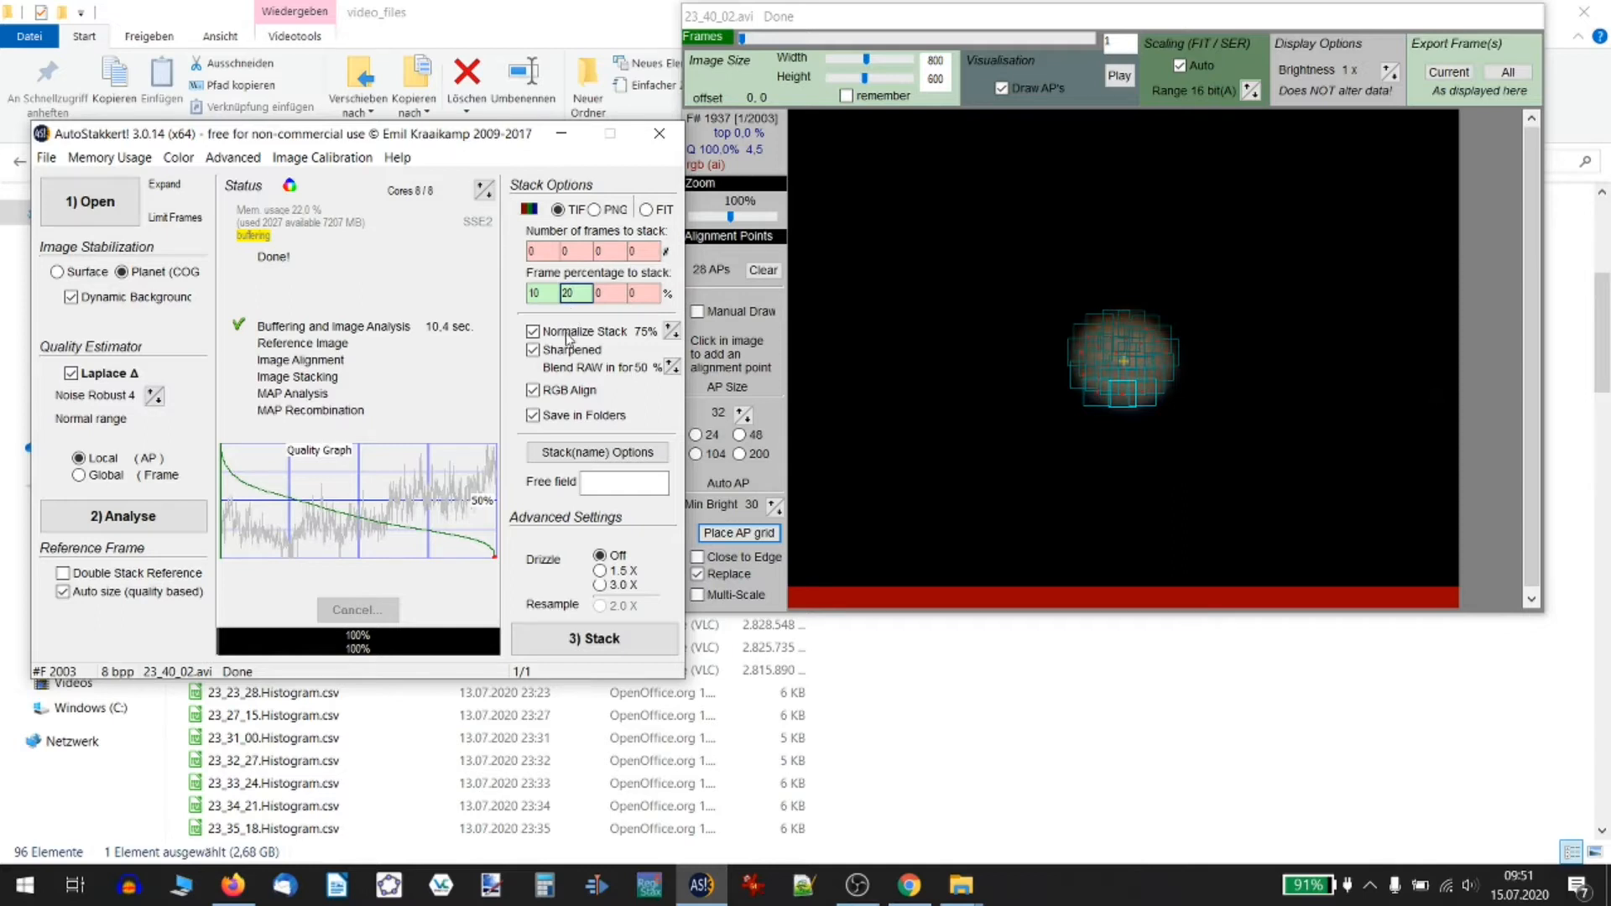
mouse_move(534, 330)
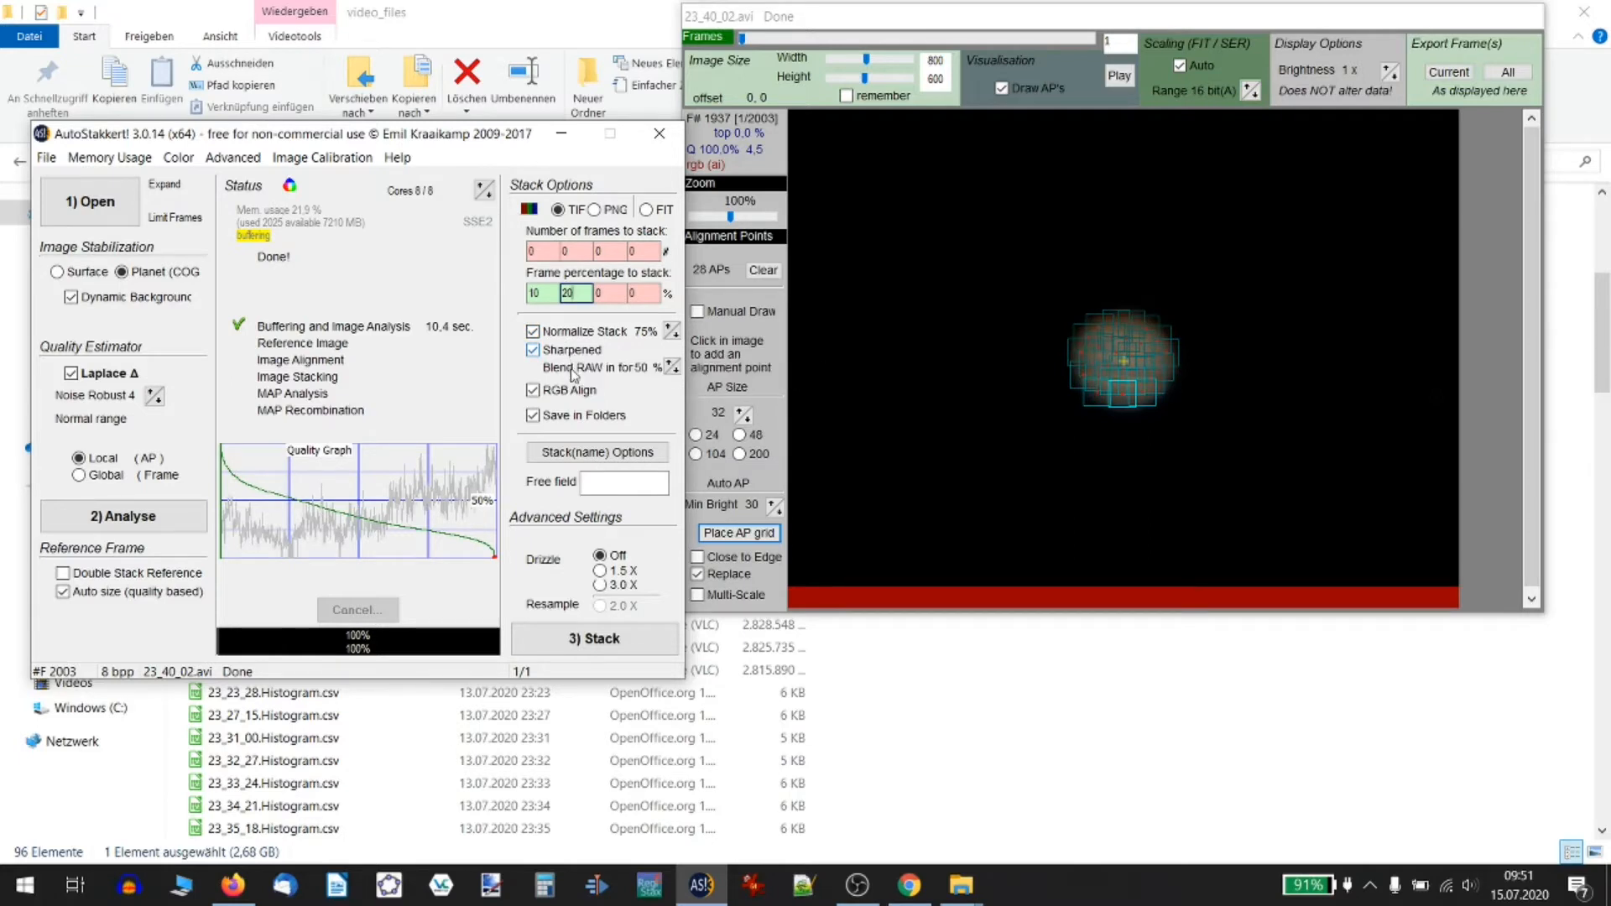
mouse_move(555, 368)
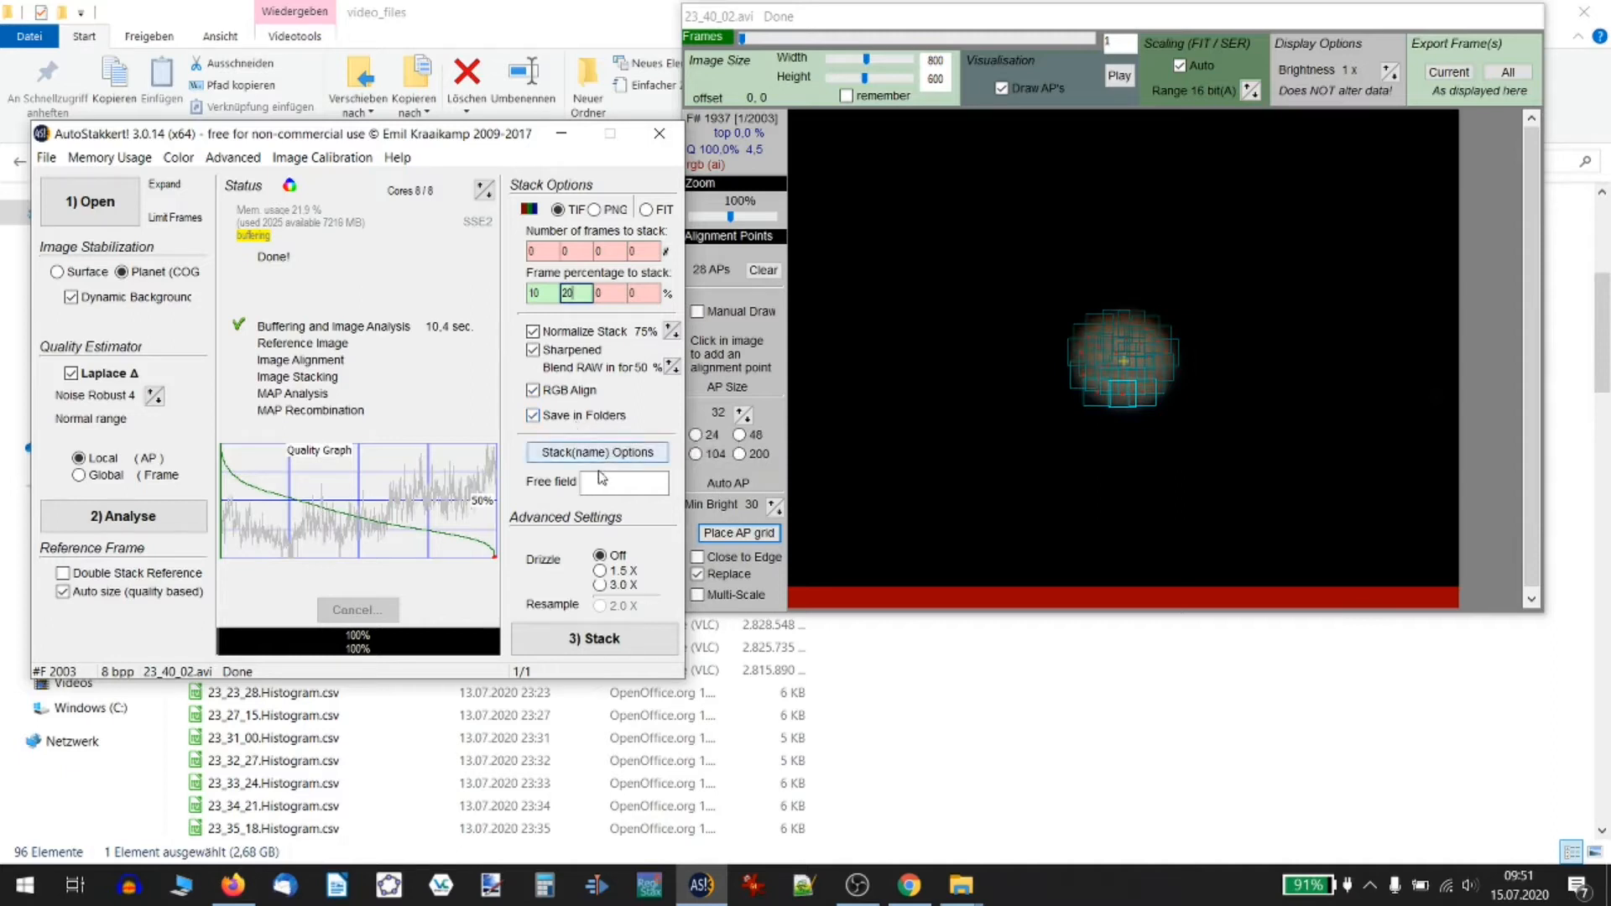
mouse_move(624, 482)
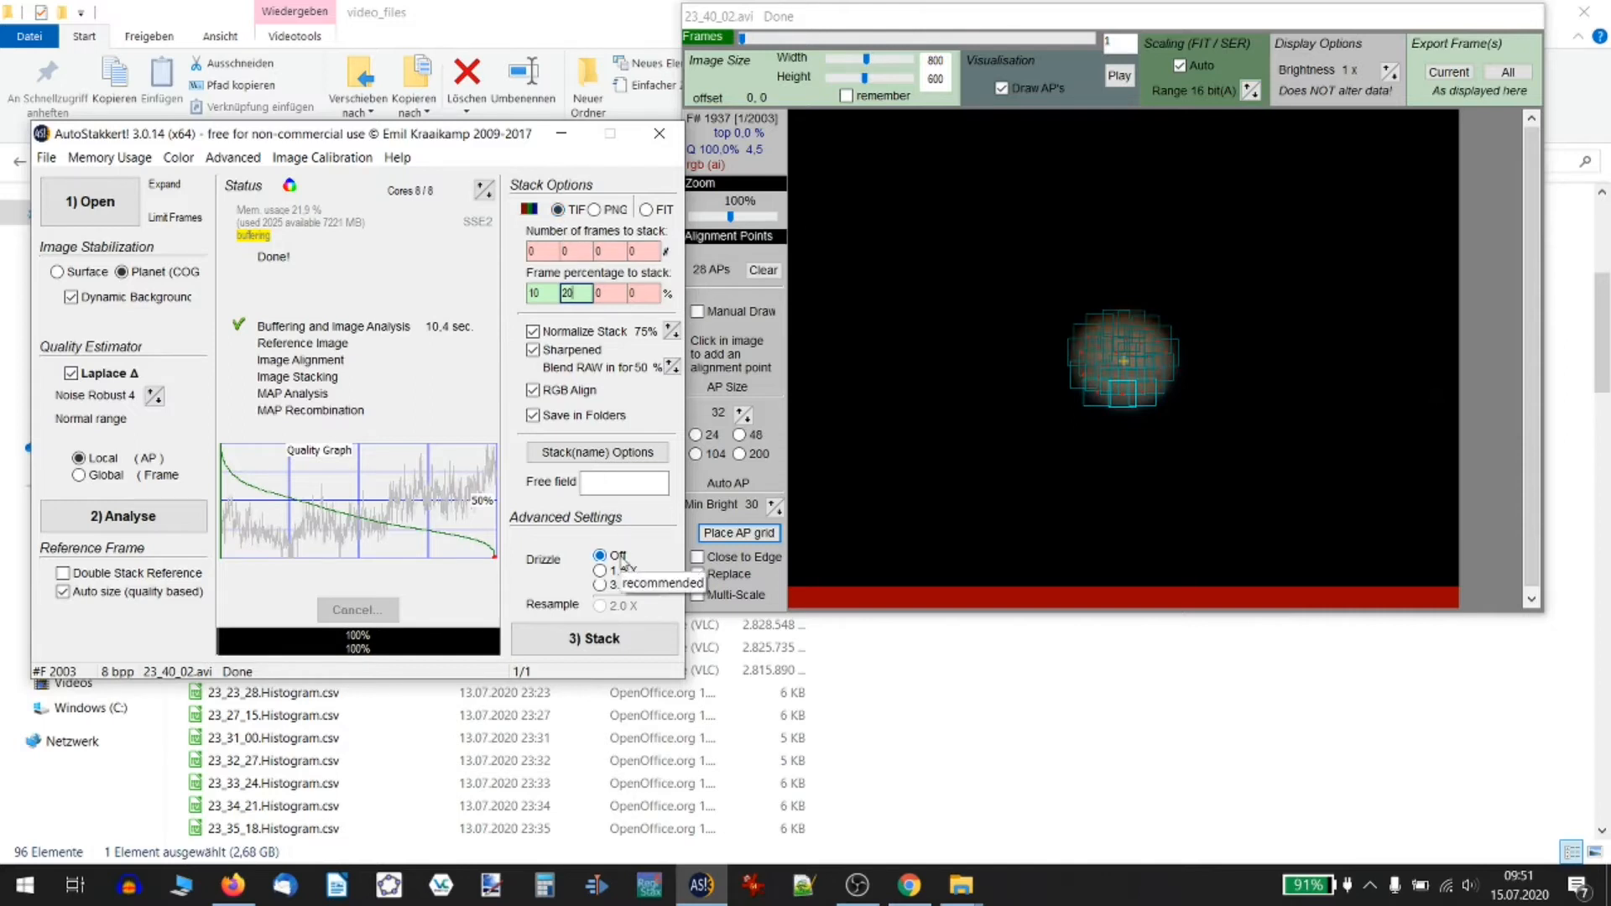
click(594, 638)
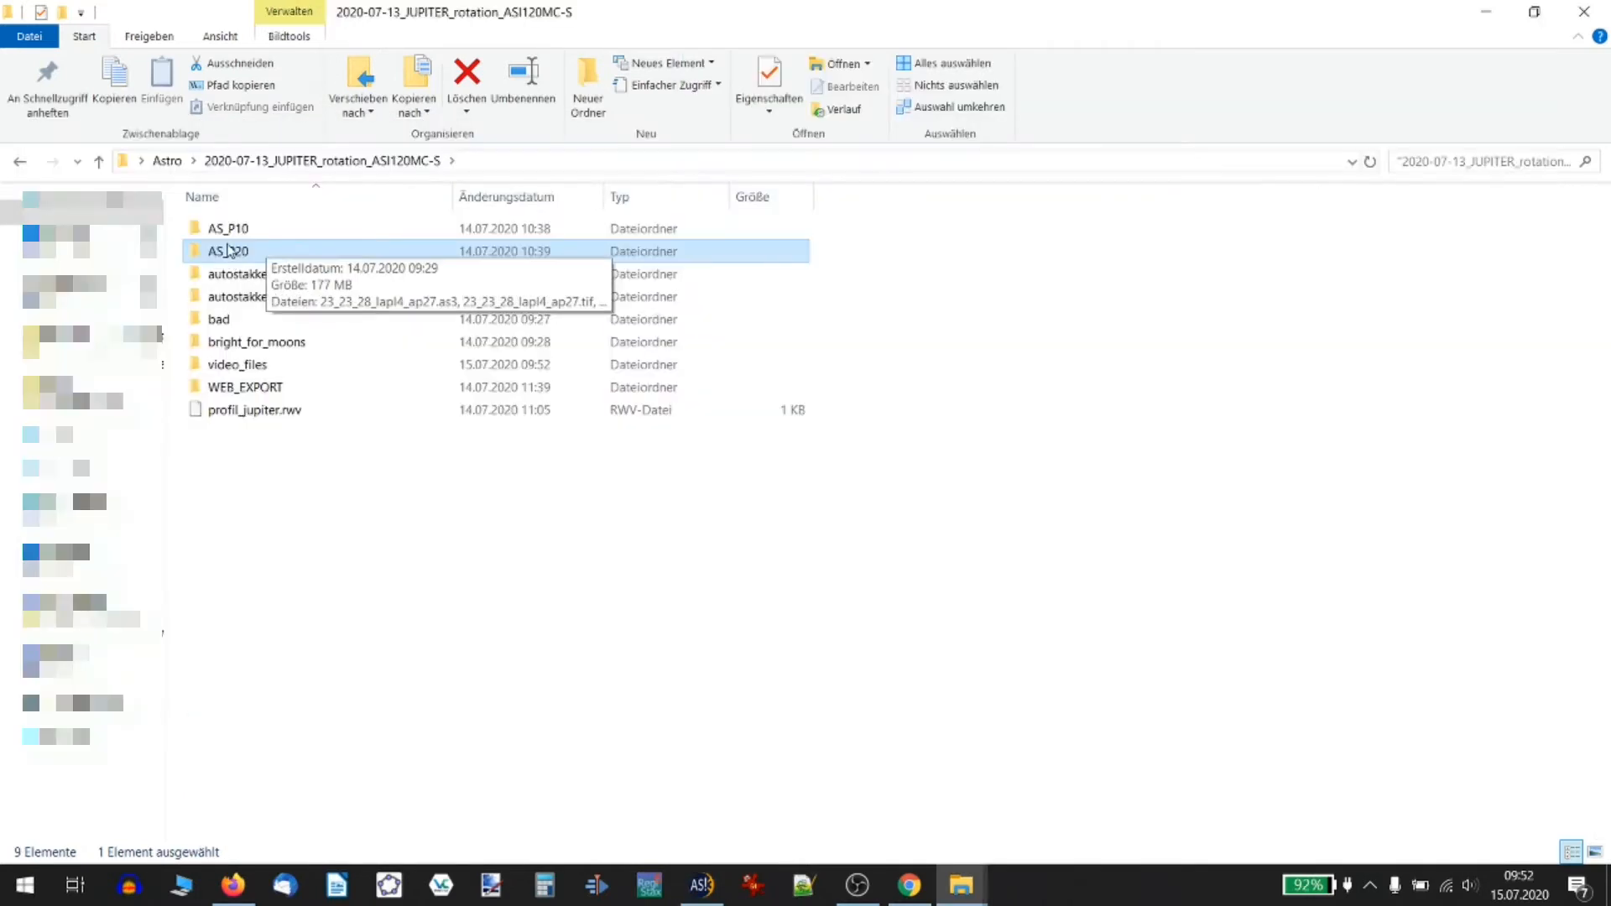
Preview a stacked TIF from the AS_P20 results folder in Photos
double_click(229, 250)
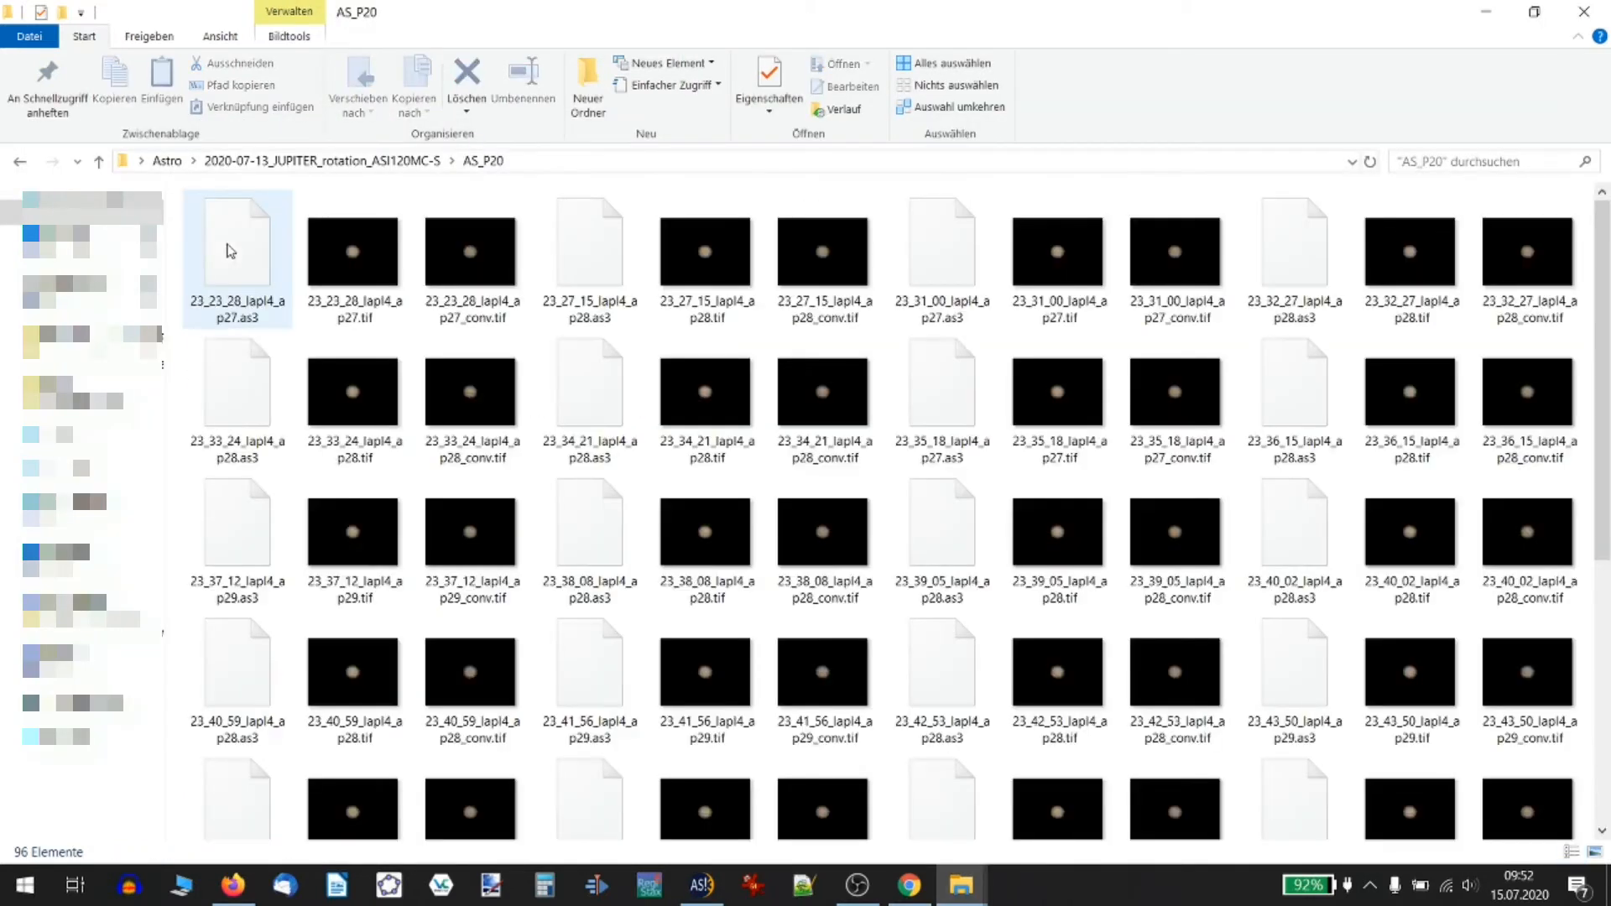
double_click(351, 250)
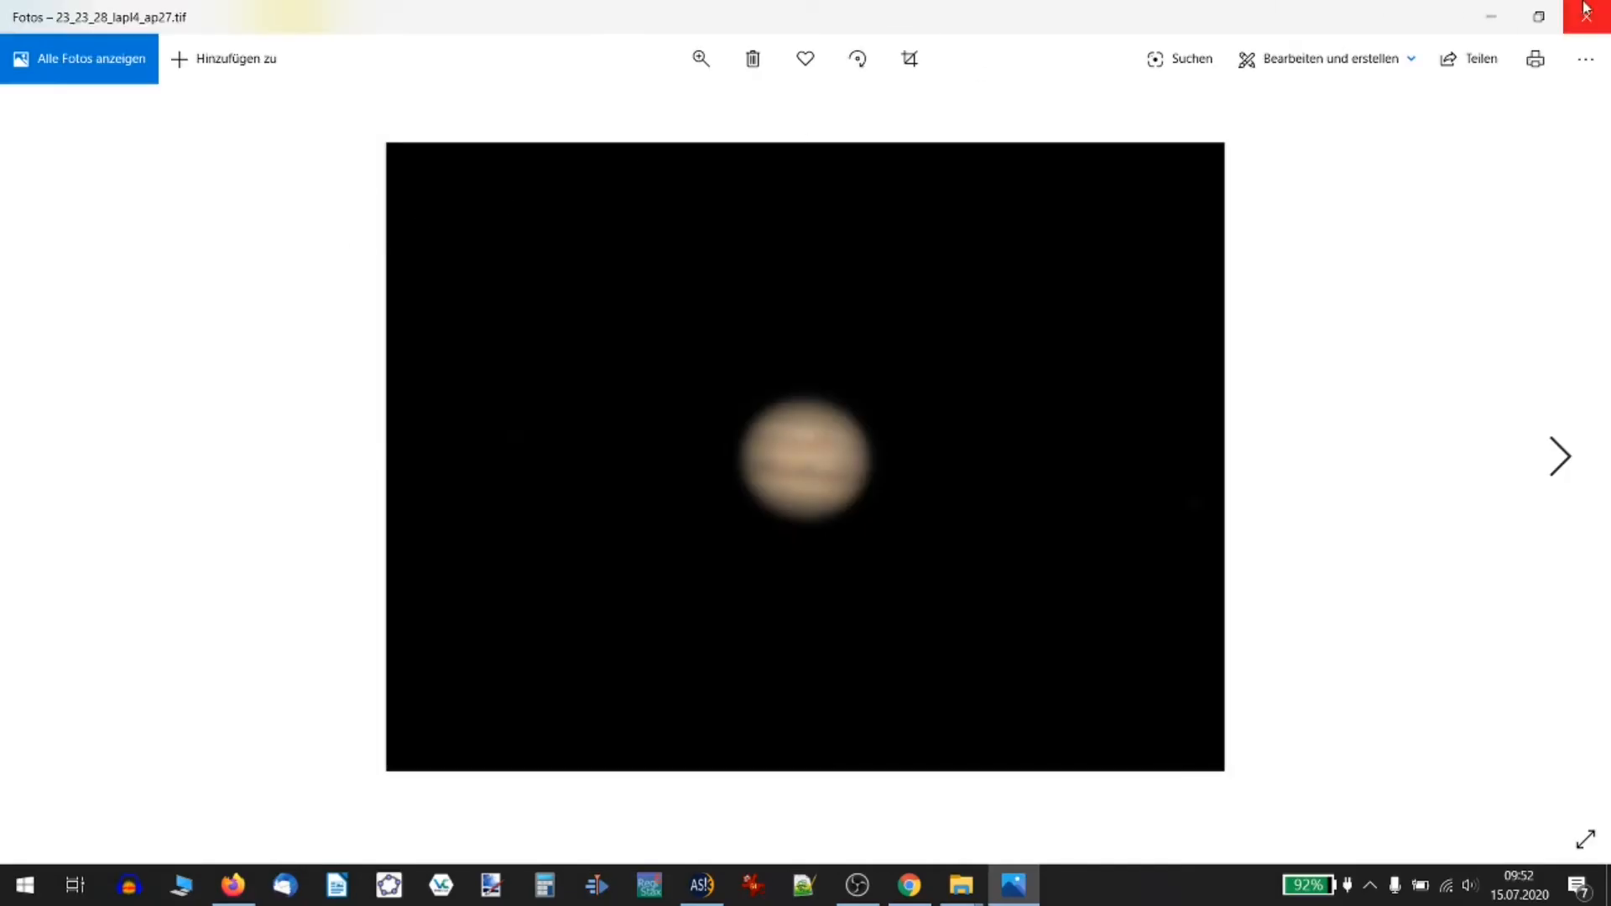
click(1559, 456)
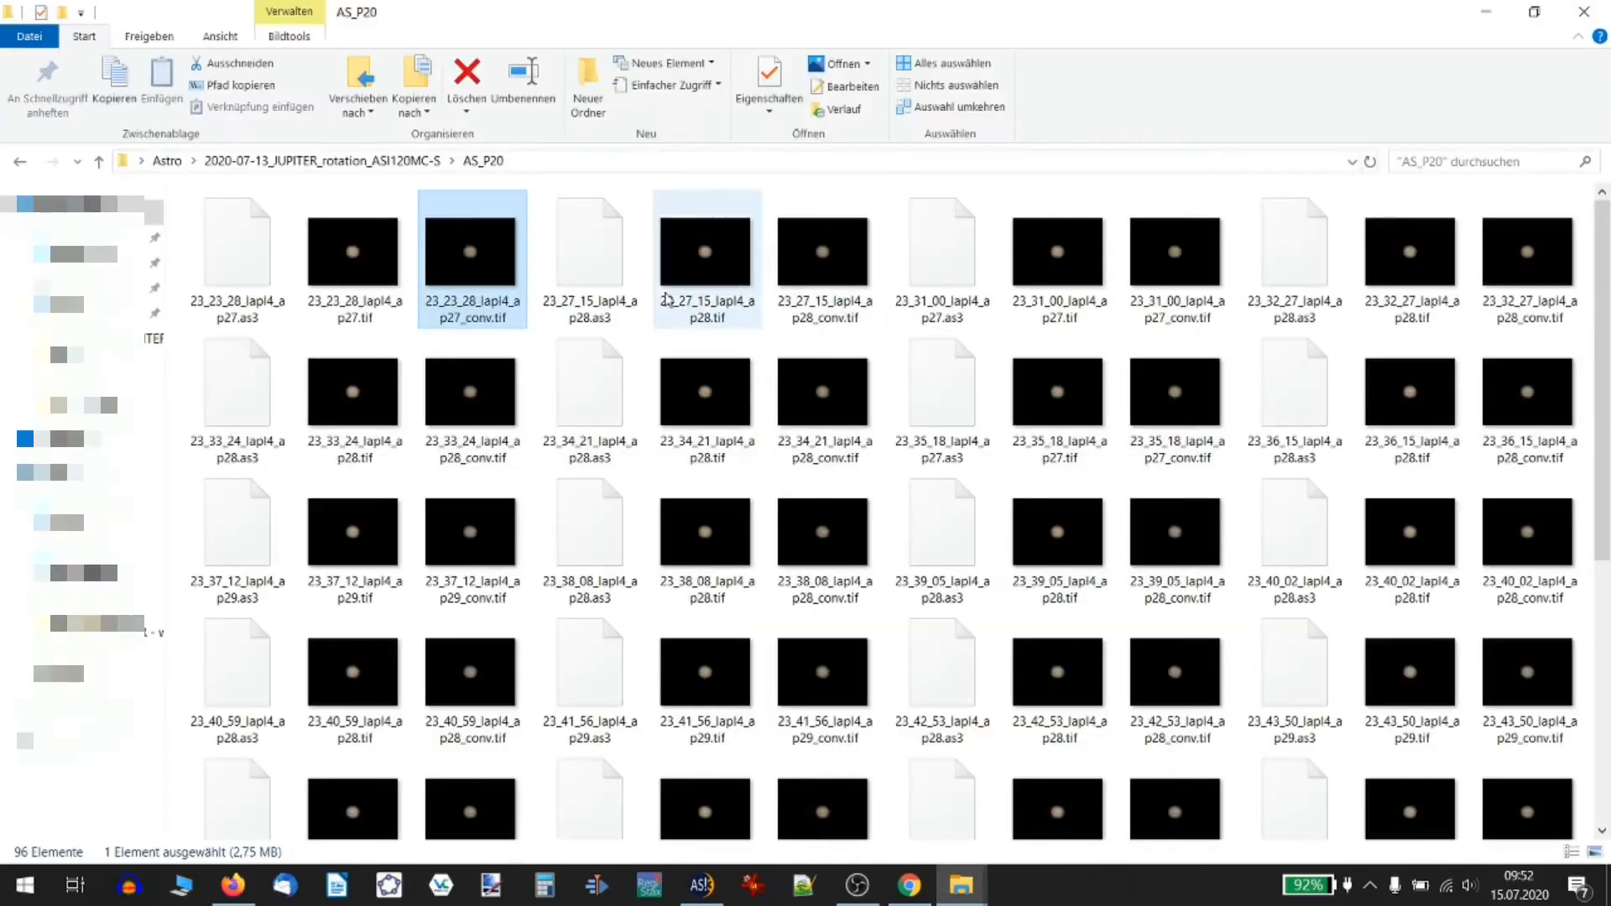
scroll(down, 3)
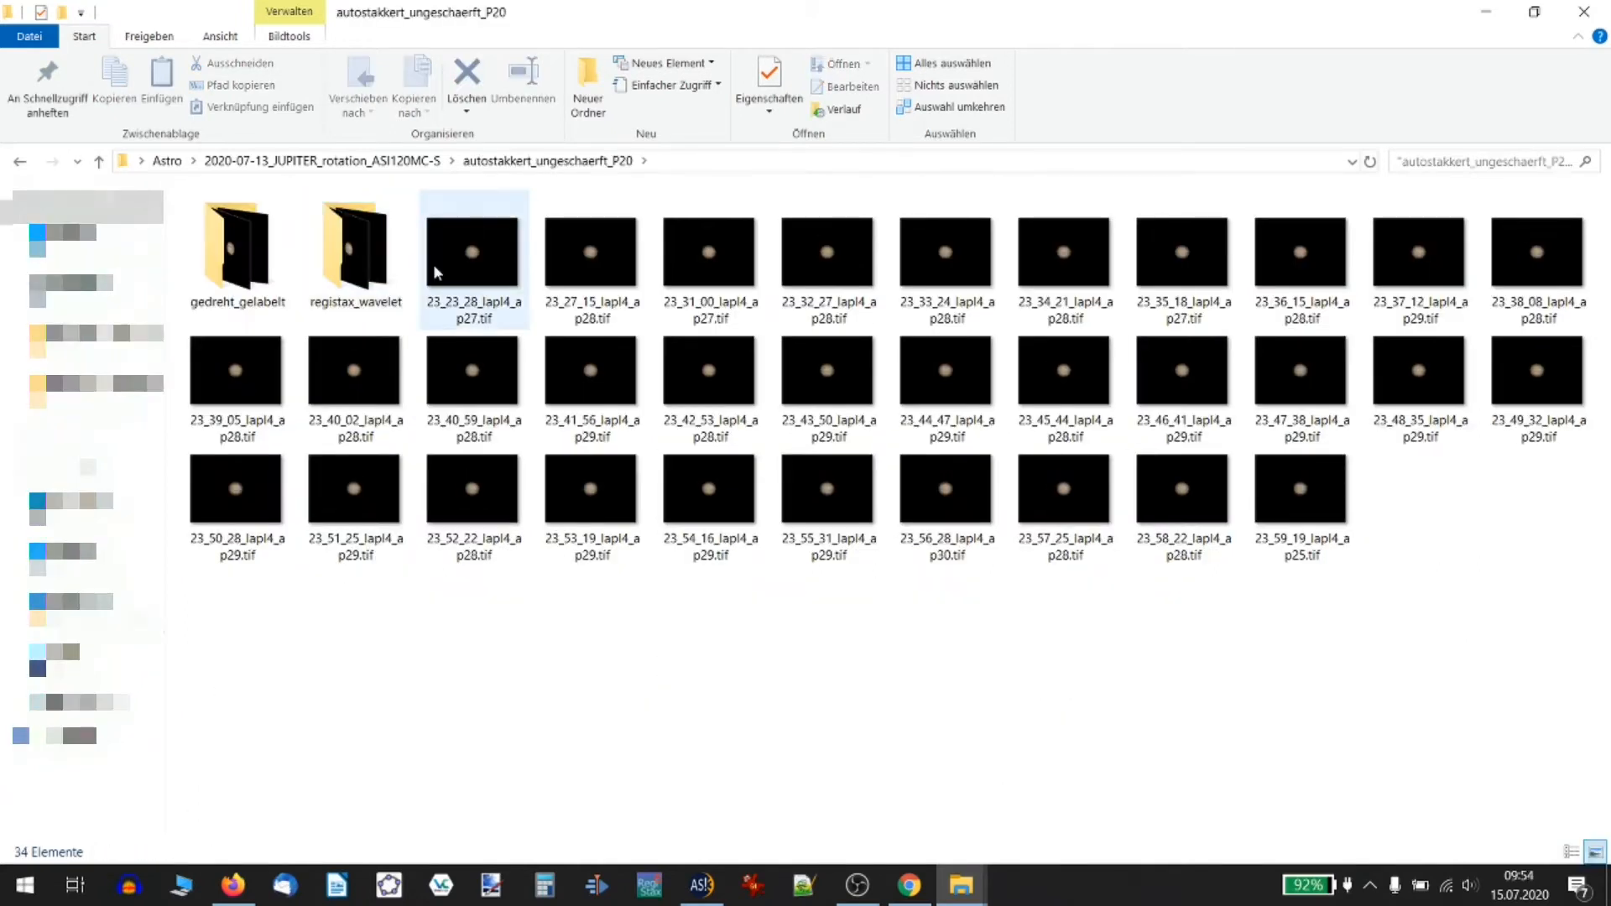
Page through several unsharpened stacks in autostakkert_ungeschaerft_P20, then move to RegiStax
double_click(472, 250)
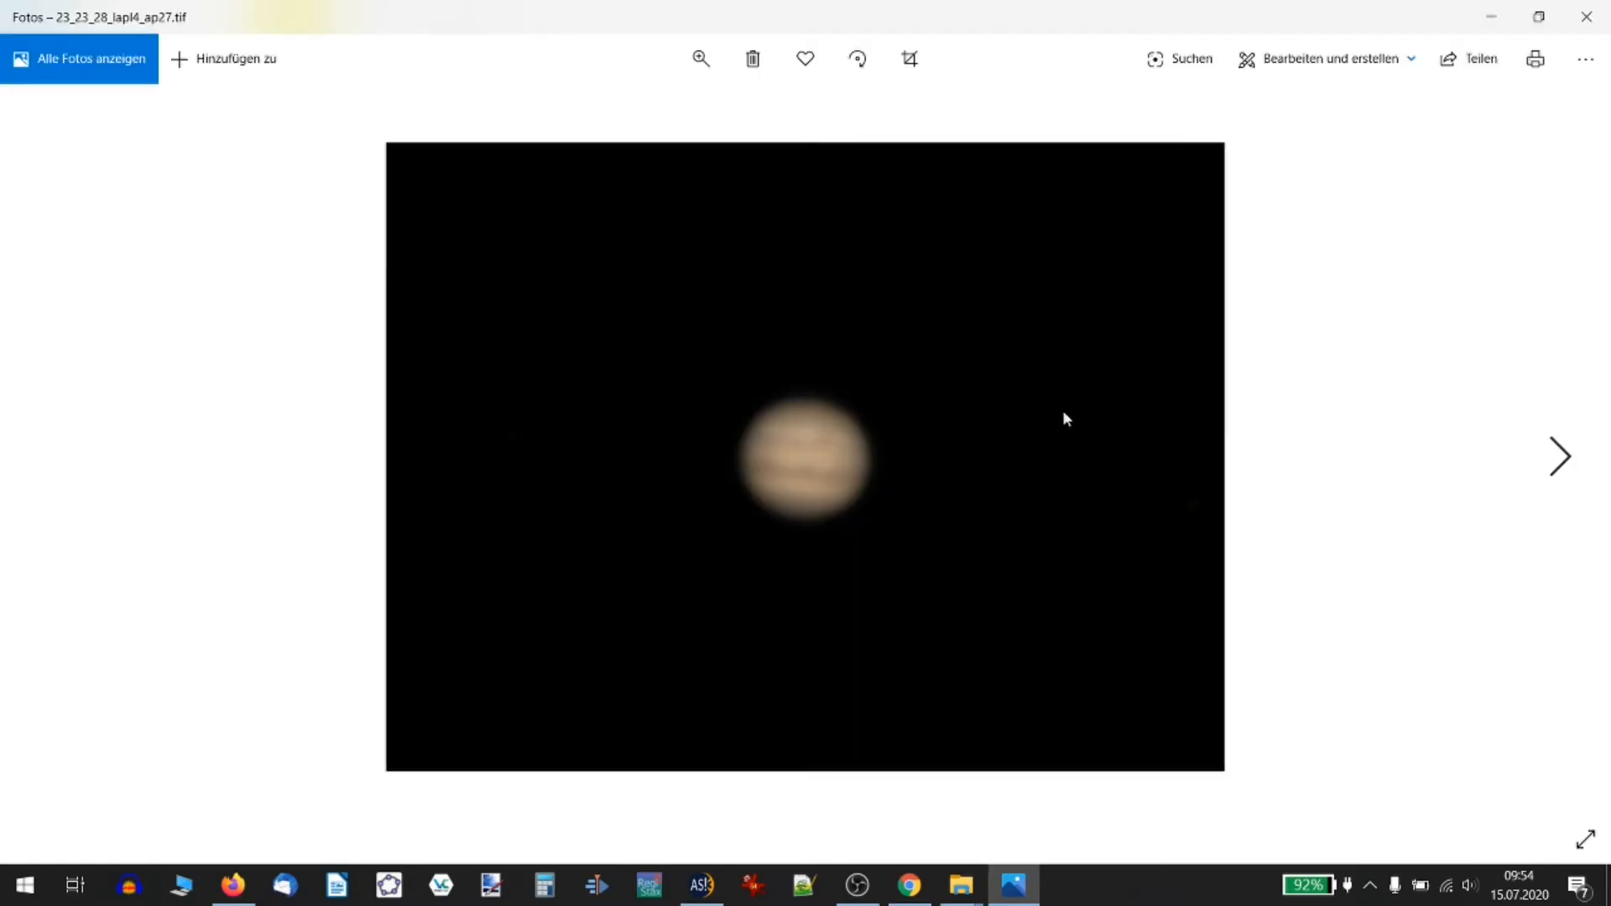
click(1558, 457)
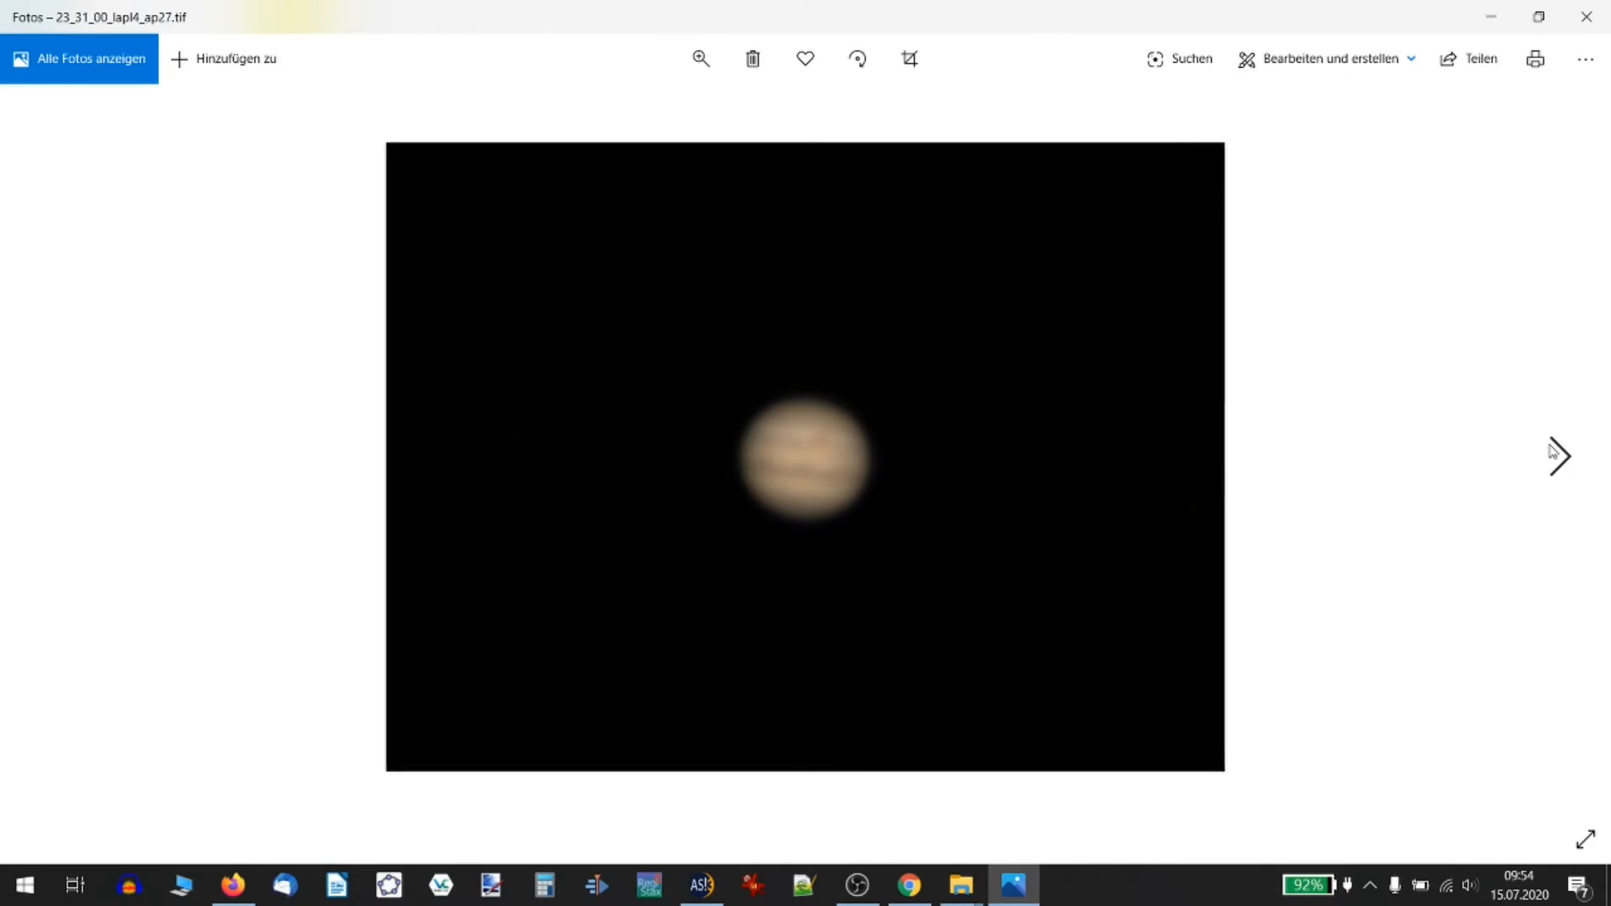
click(1558, 457)
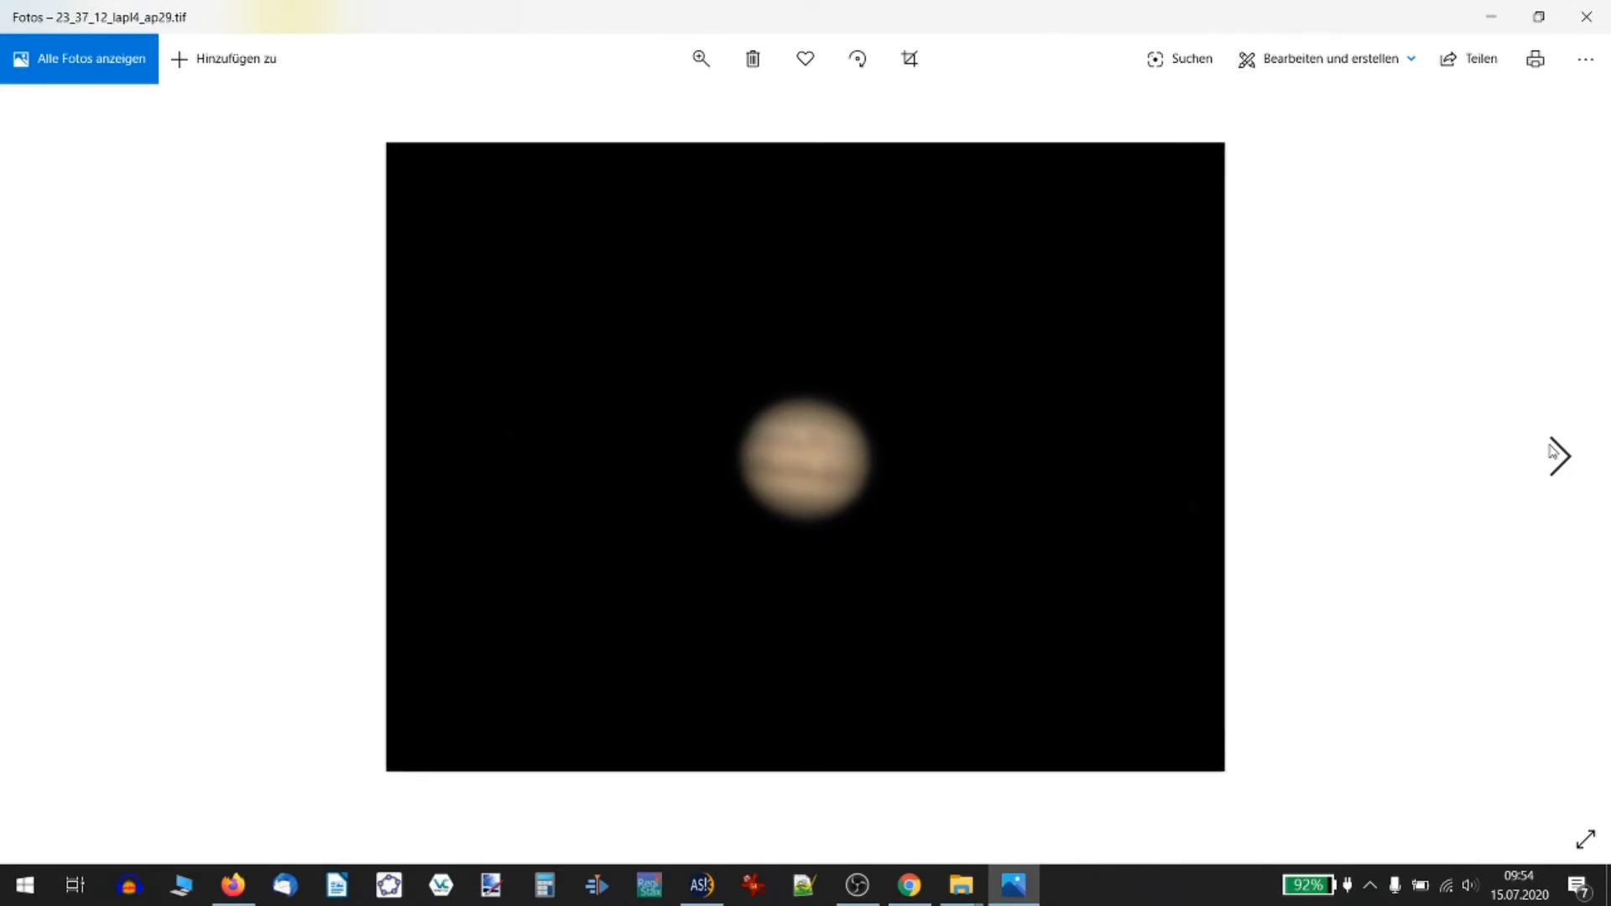
click(1557, 457)
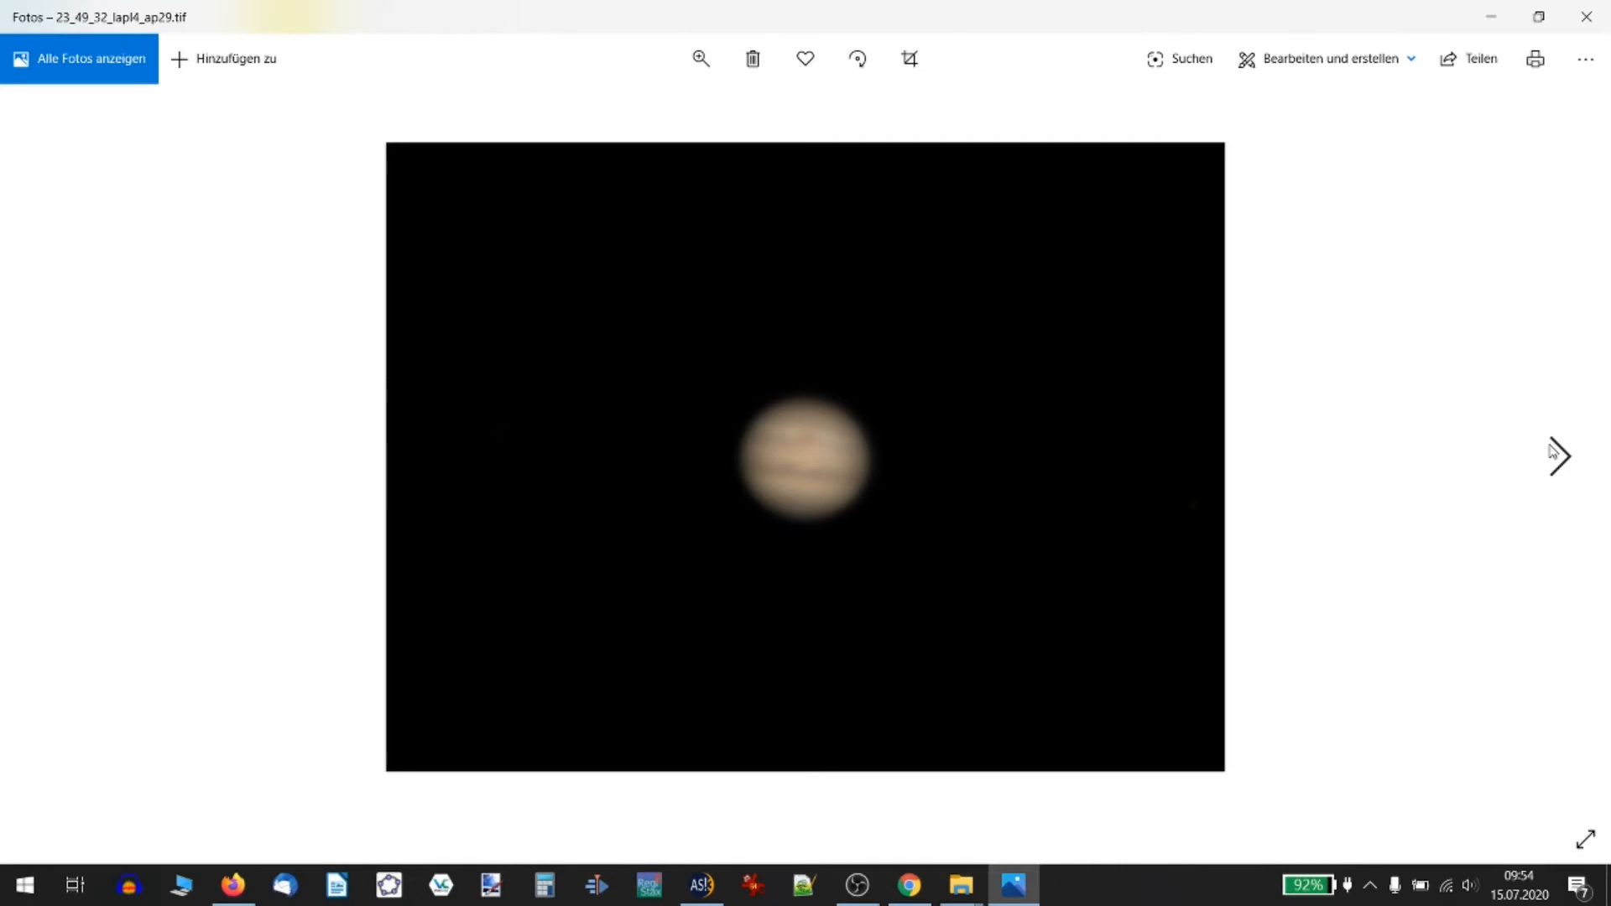
click(1558, 457)
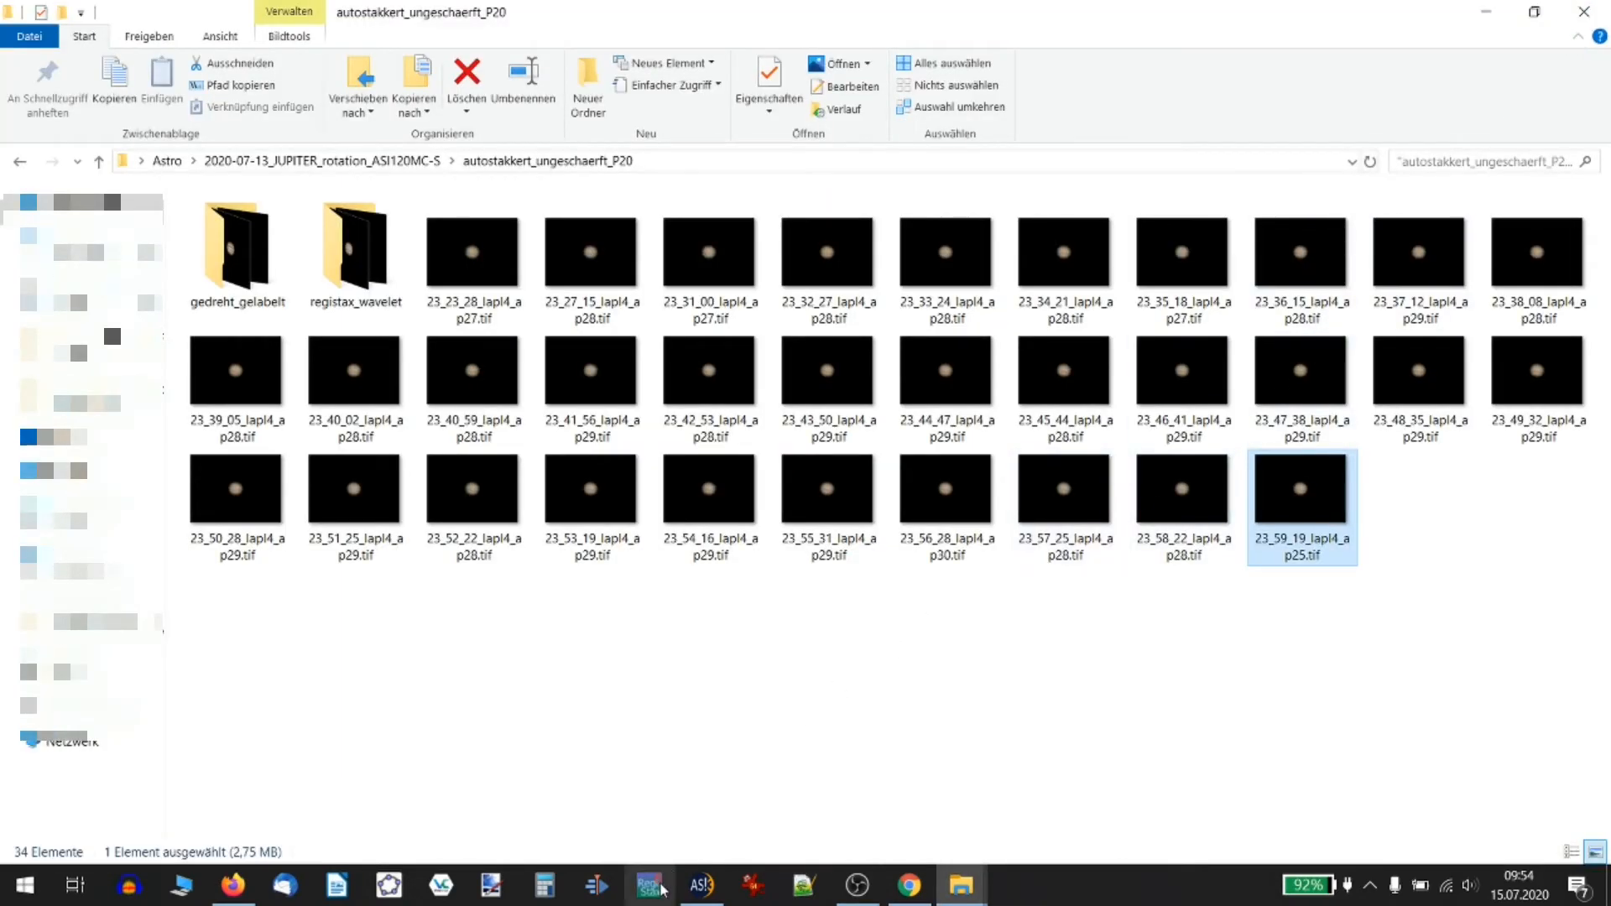
click(648, 884)
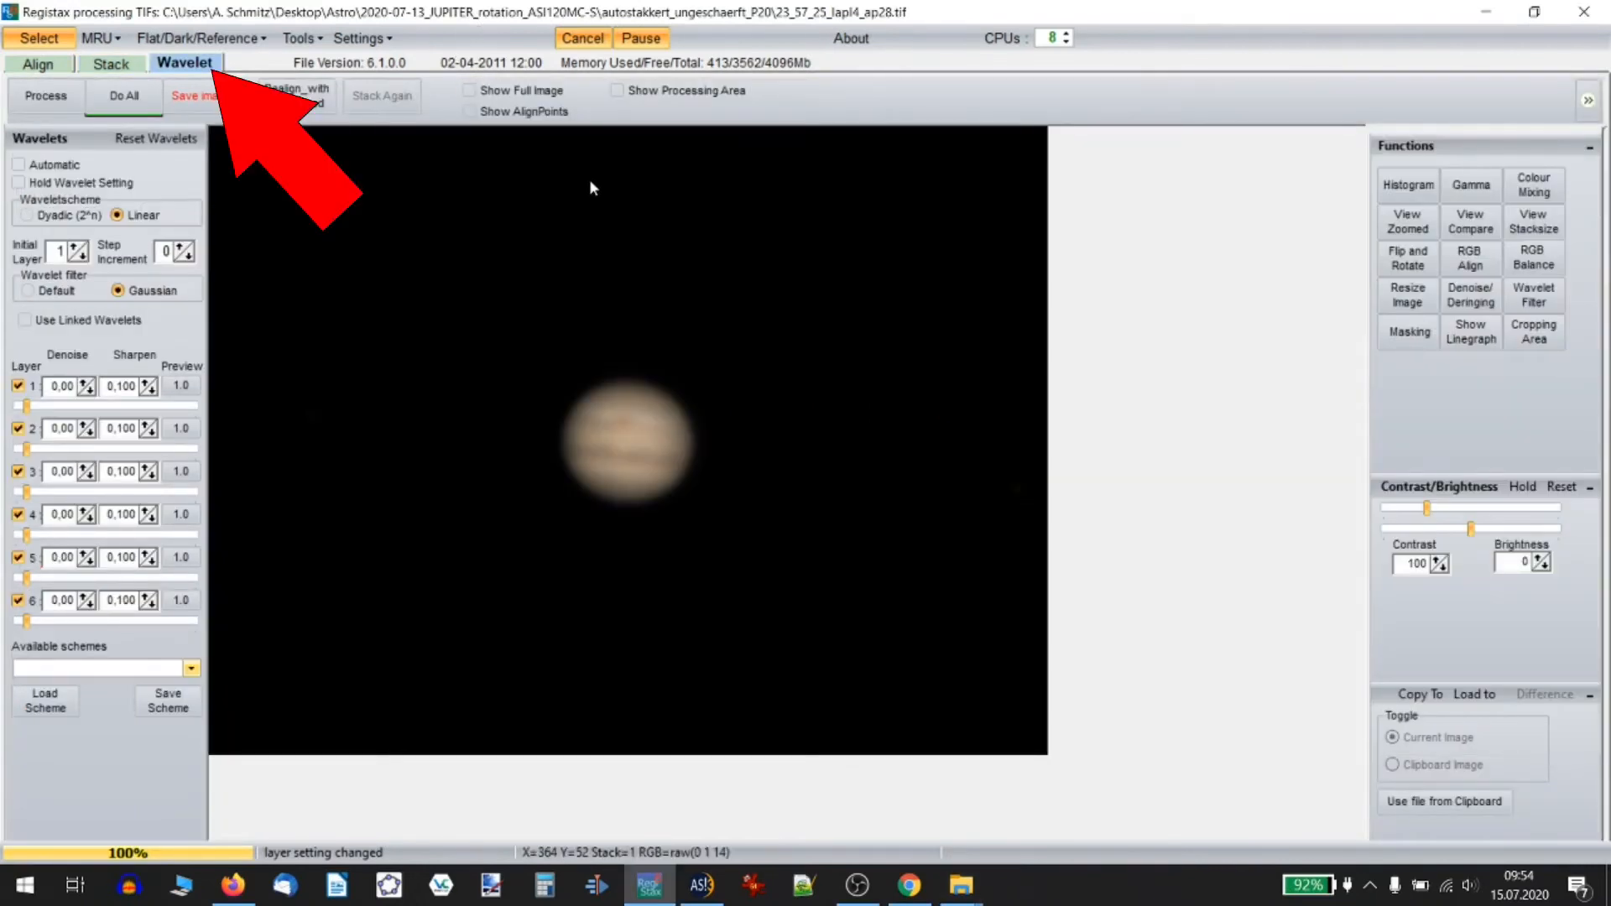
mouse_move(544, 287)
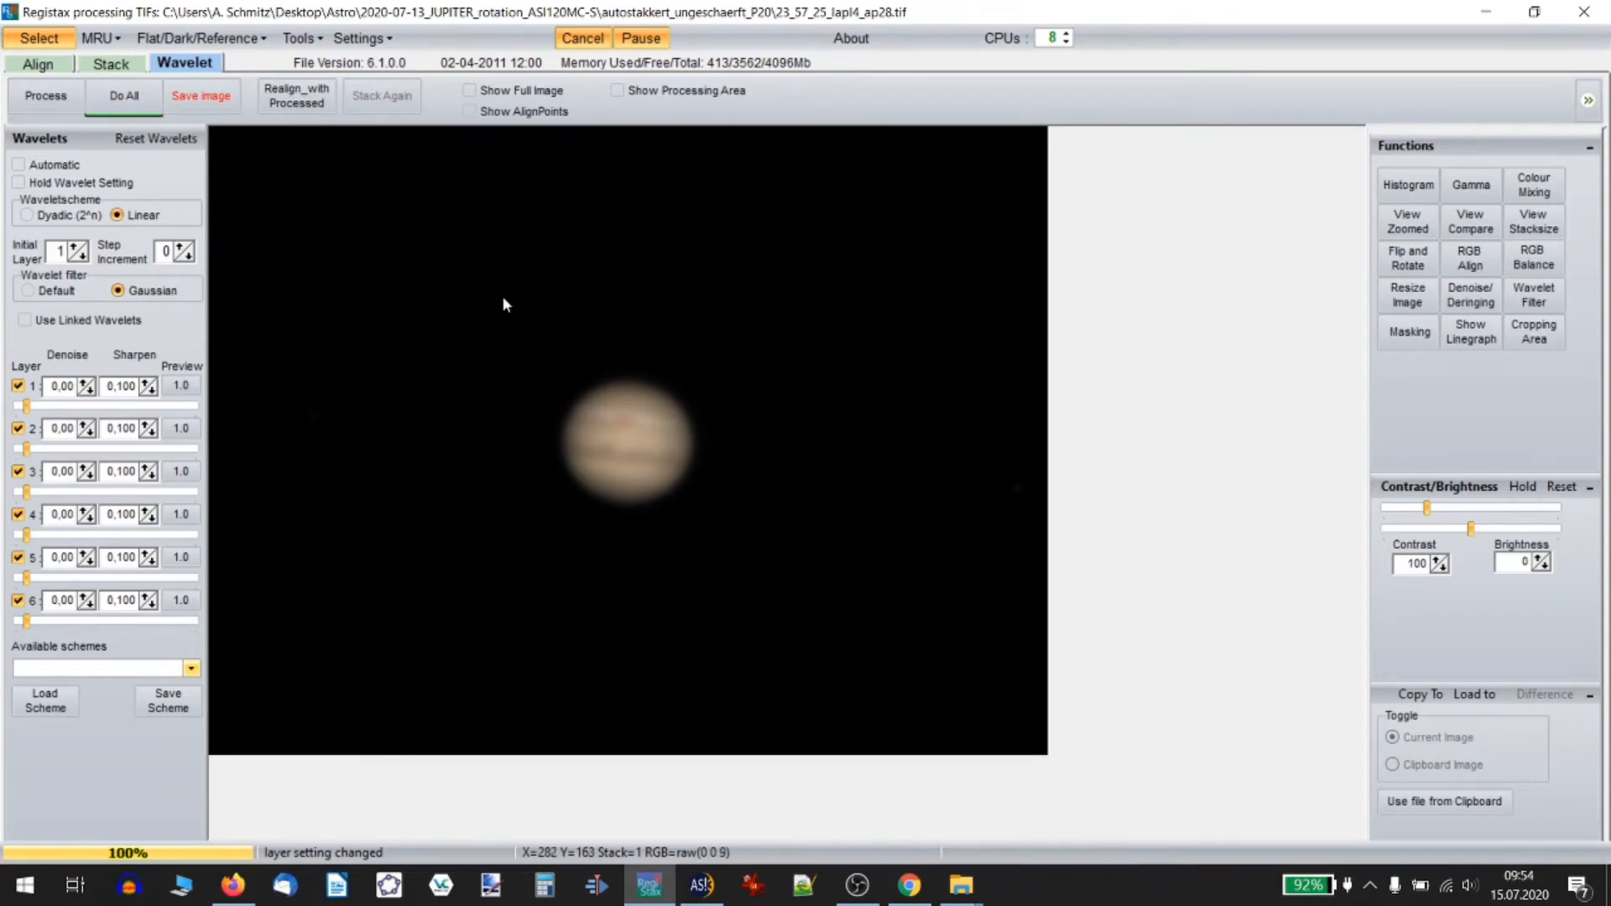
mouse_move(433, 317)
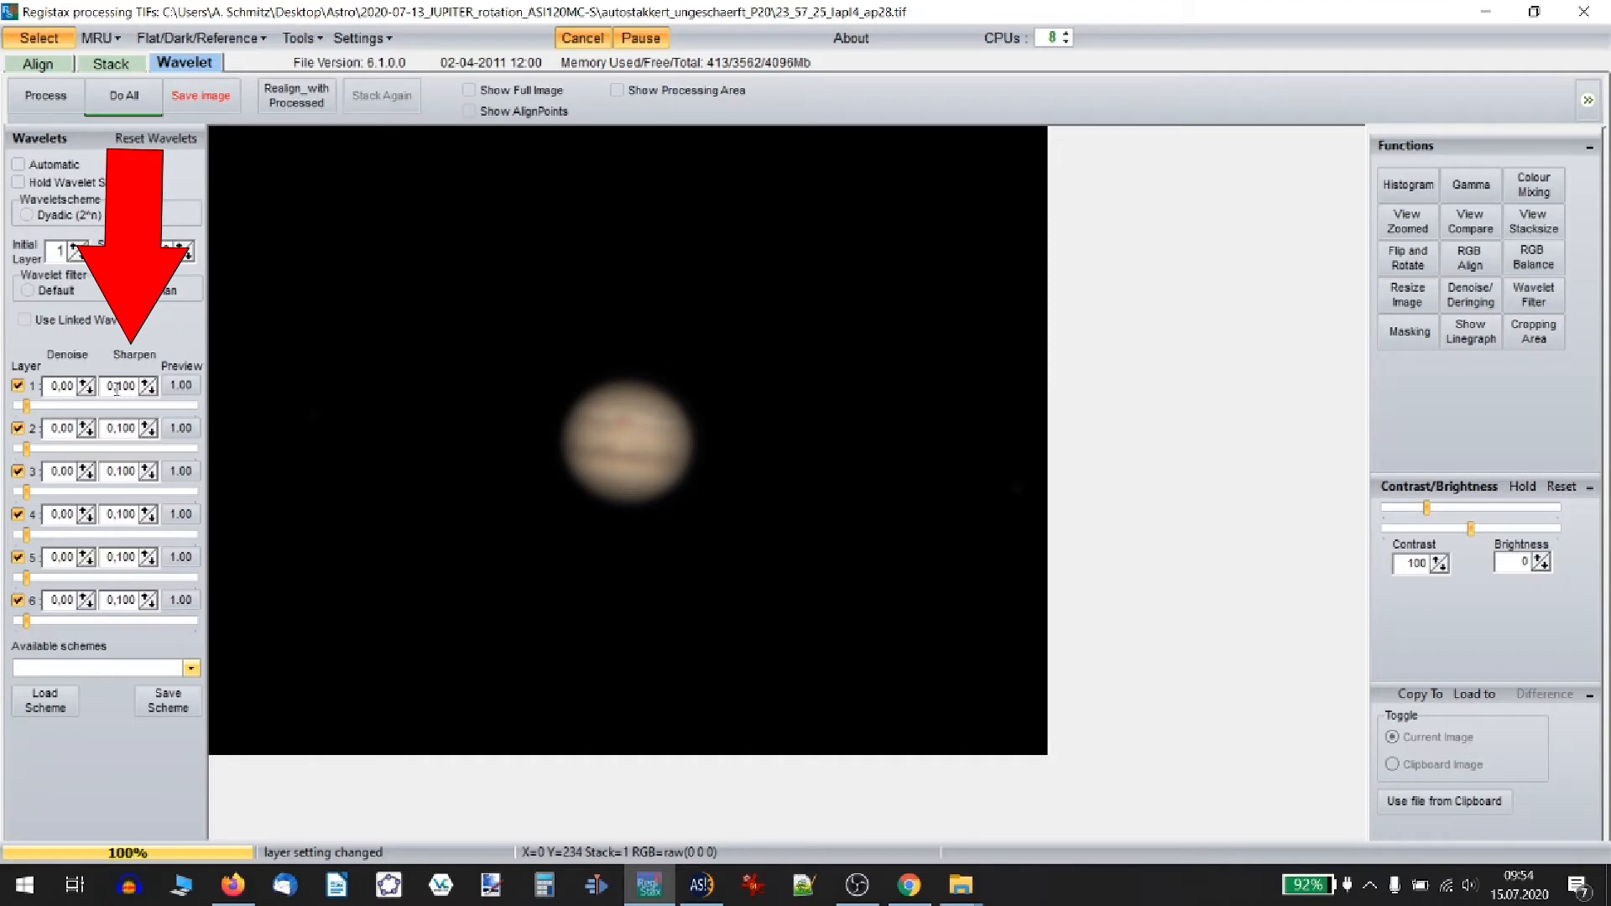
Choose Linear/Gaussian wavelets and set layer 1 denoise to 0.40
click(118, 215)
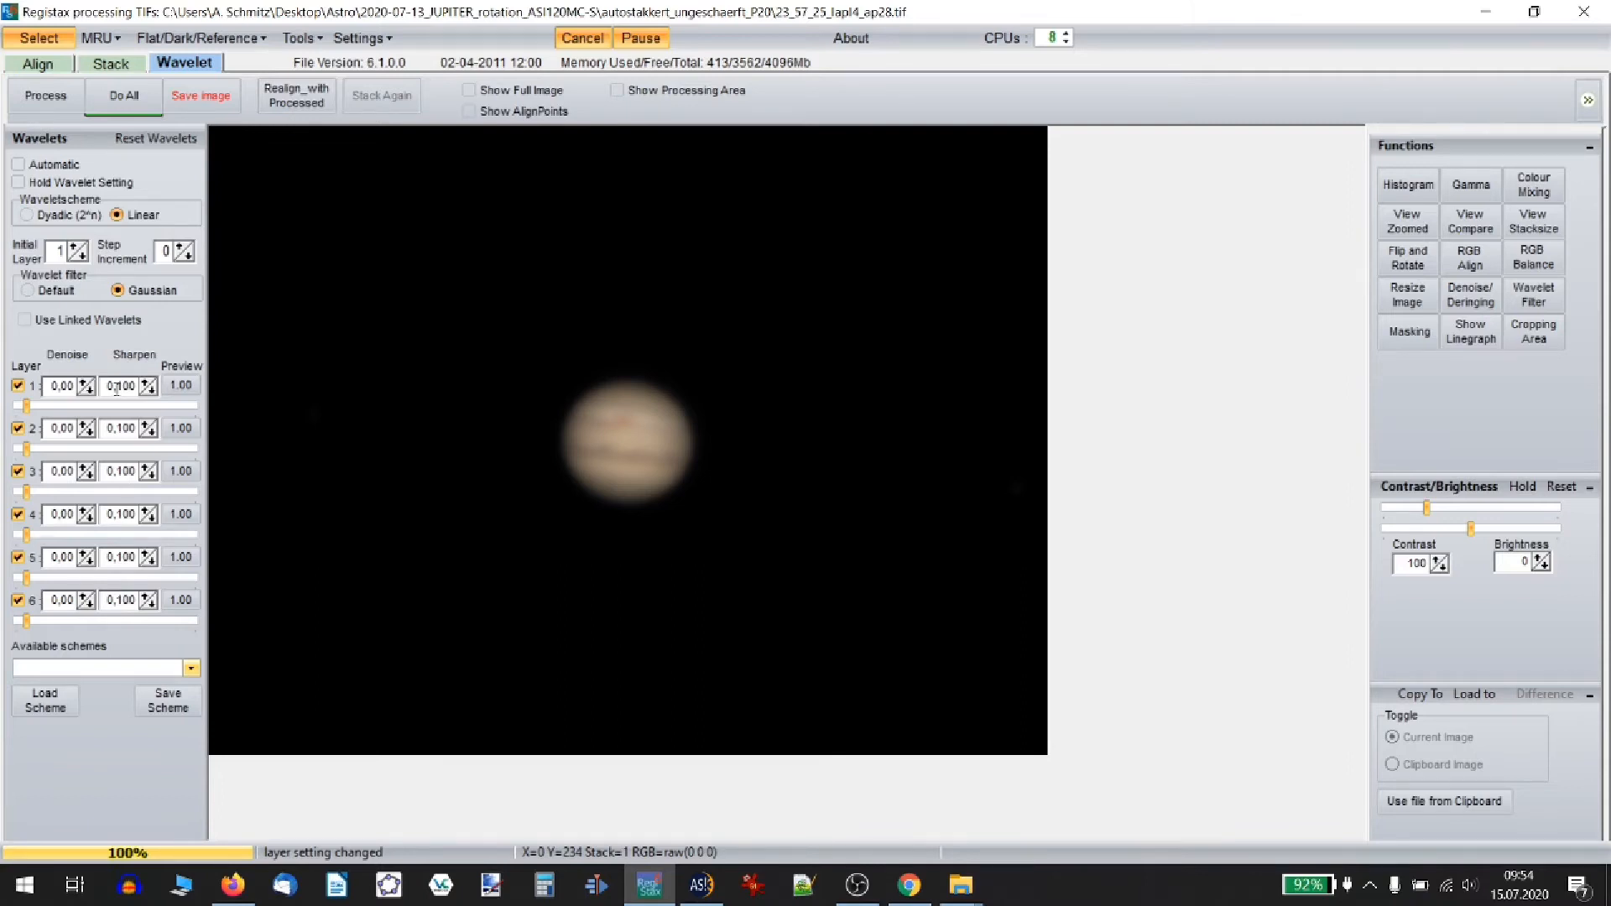
click(119, 386)
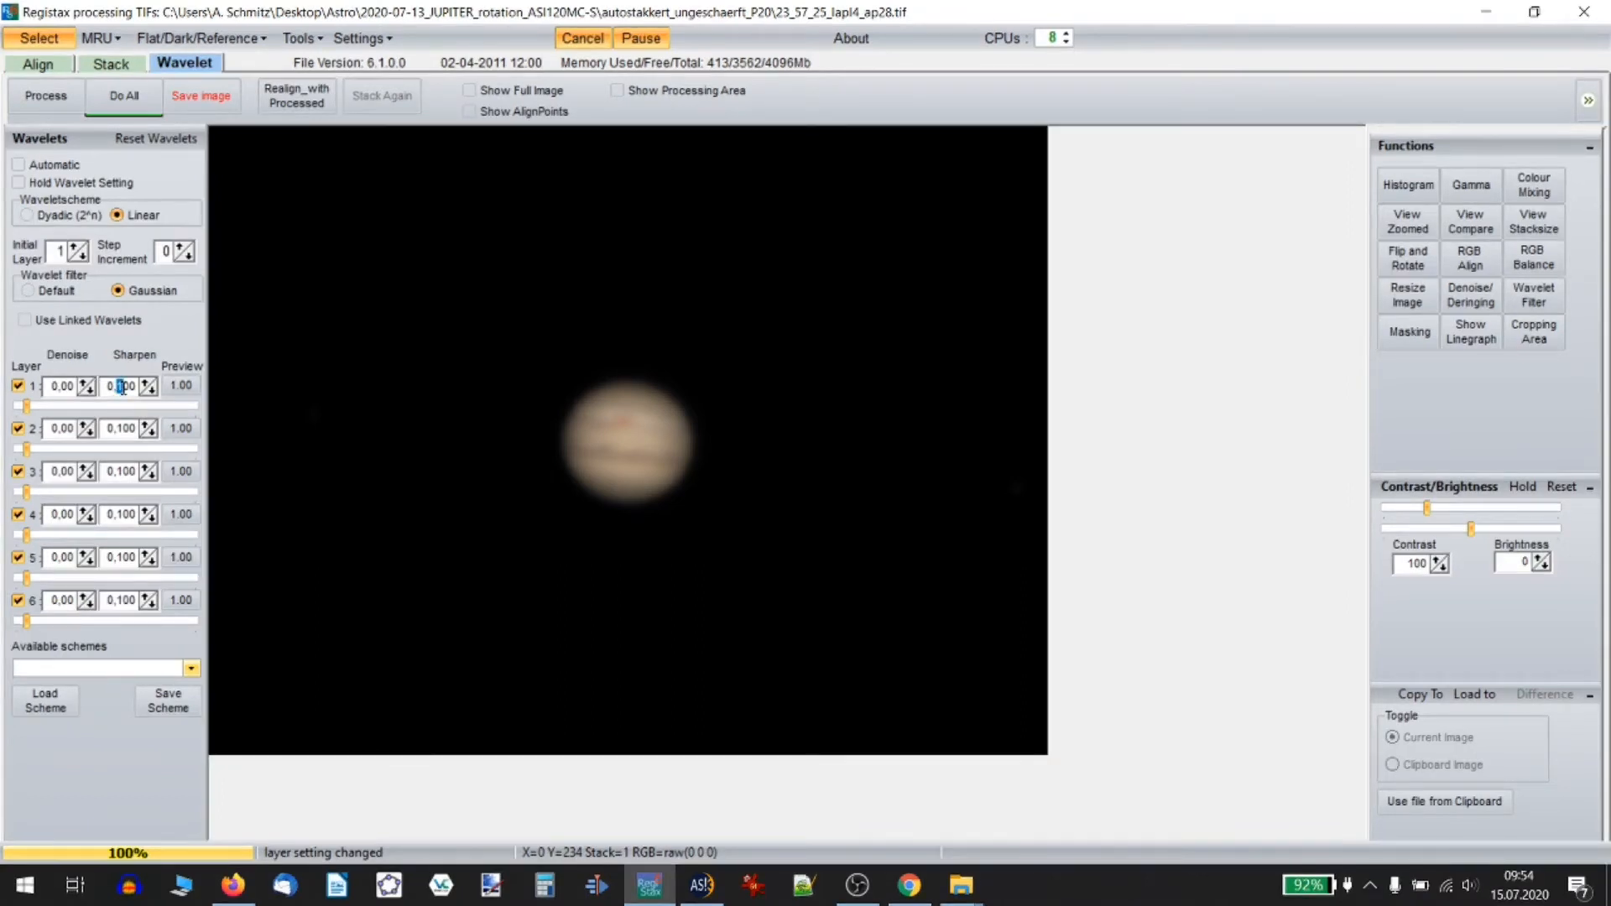
mouse_move(121, 386)
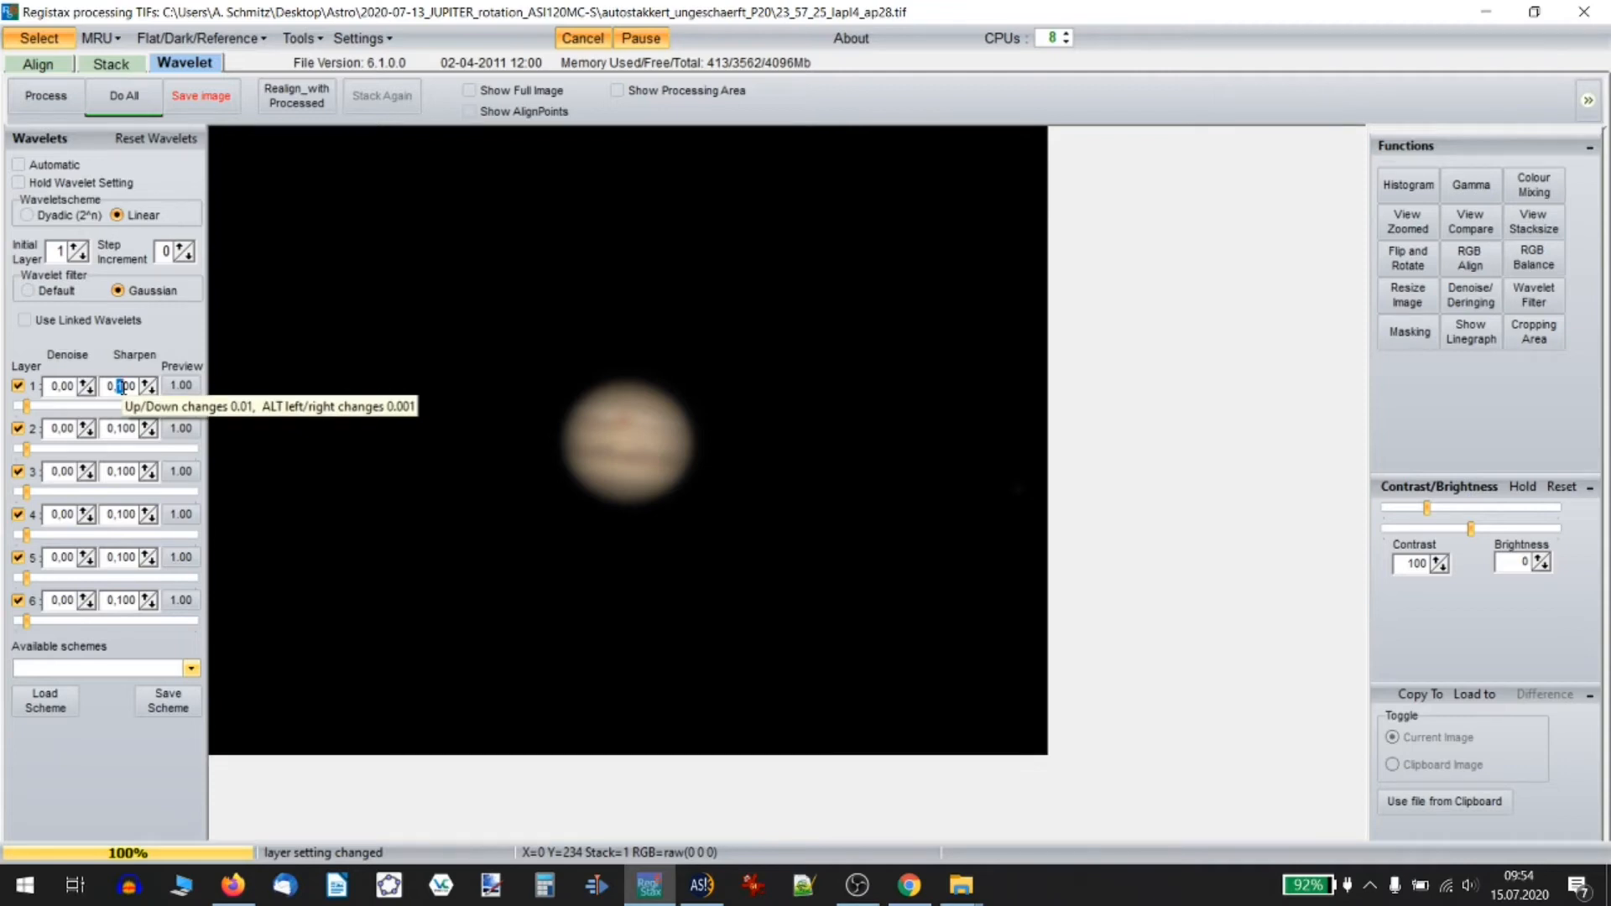
click(148, 381)
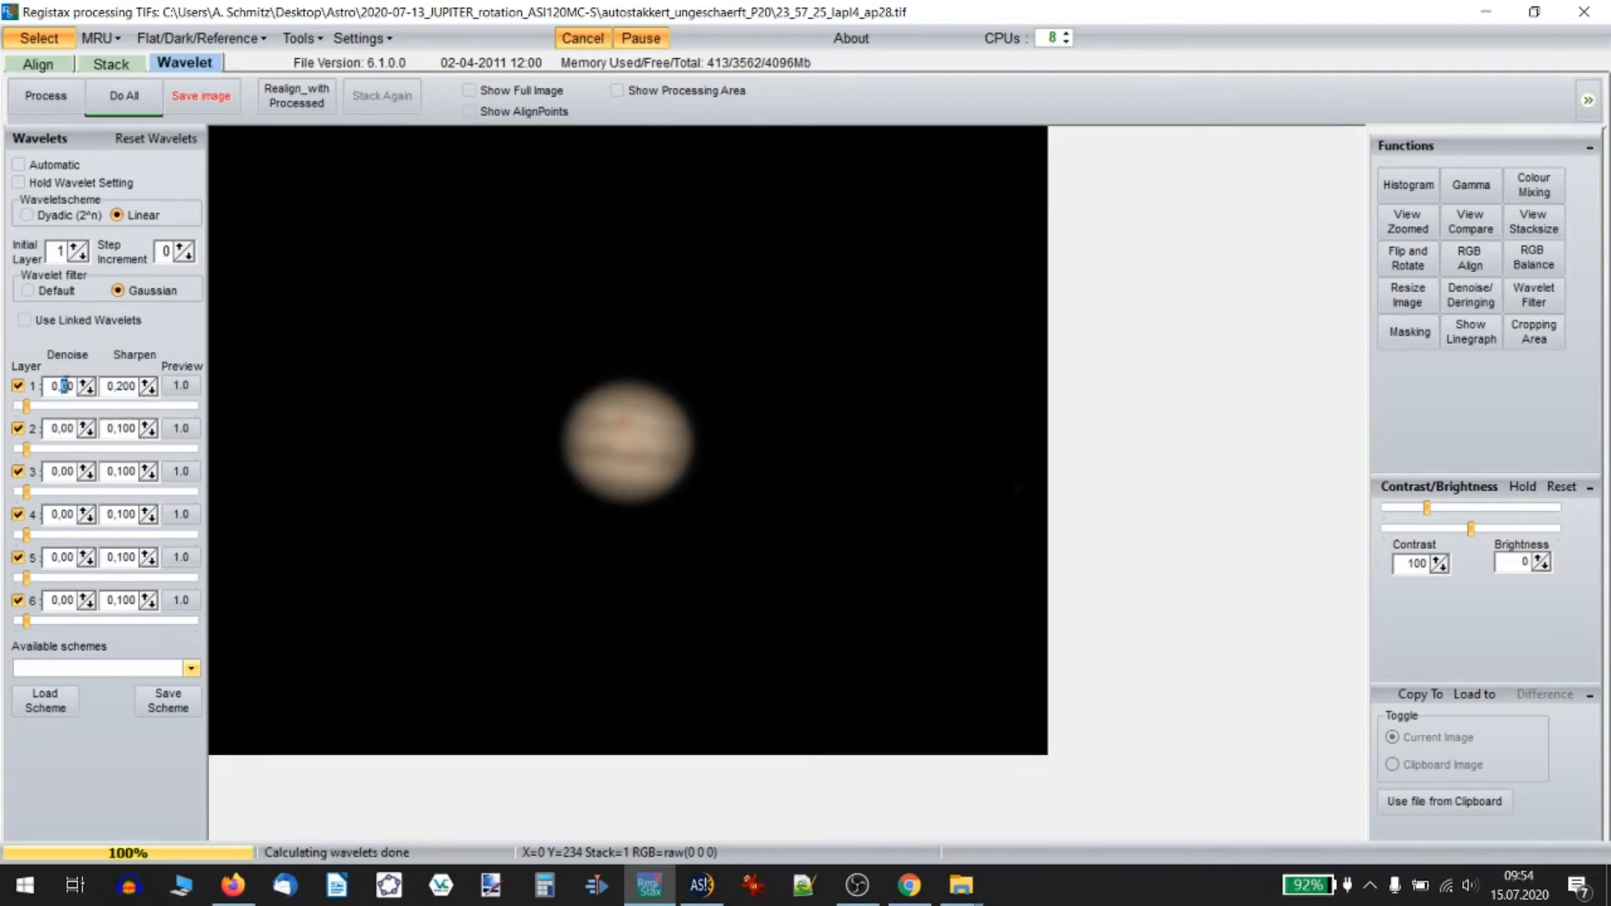
text(0,40)
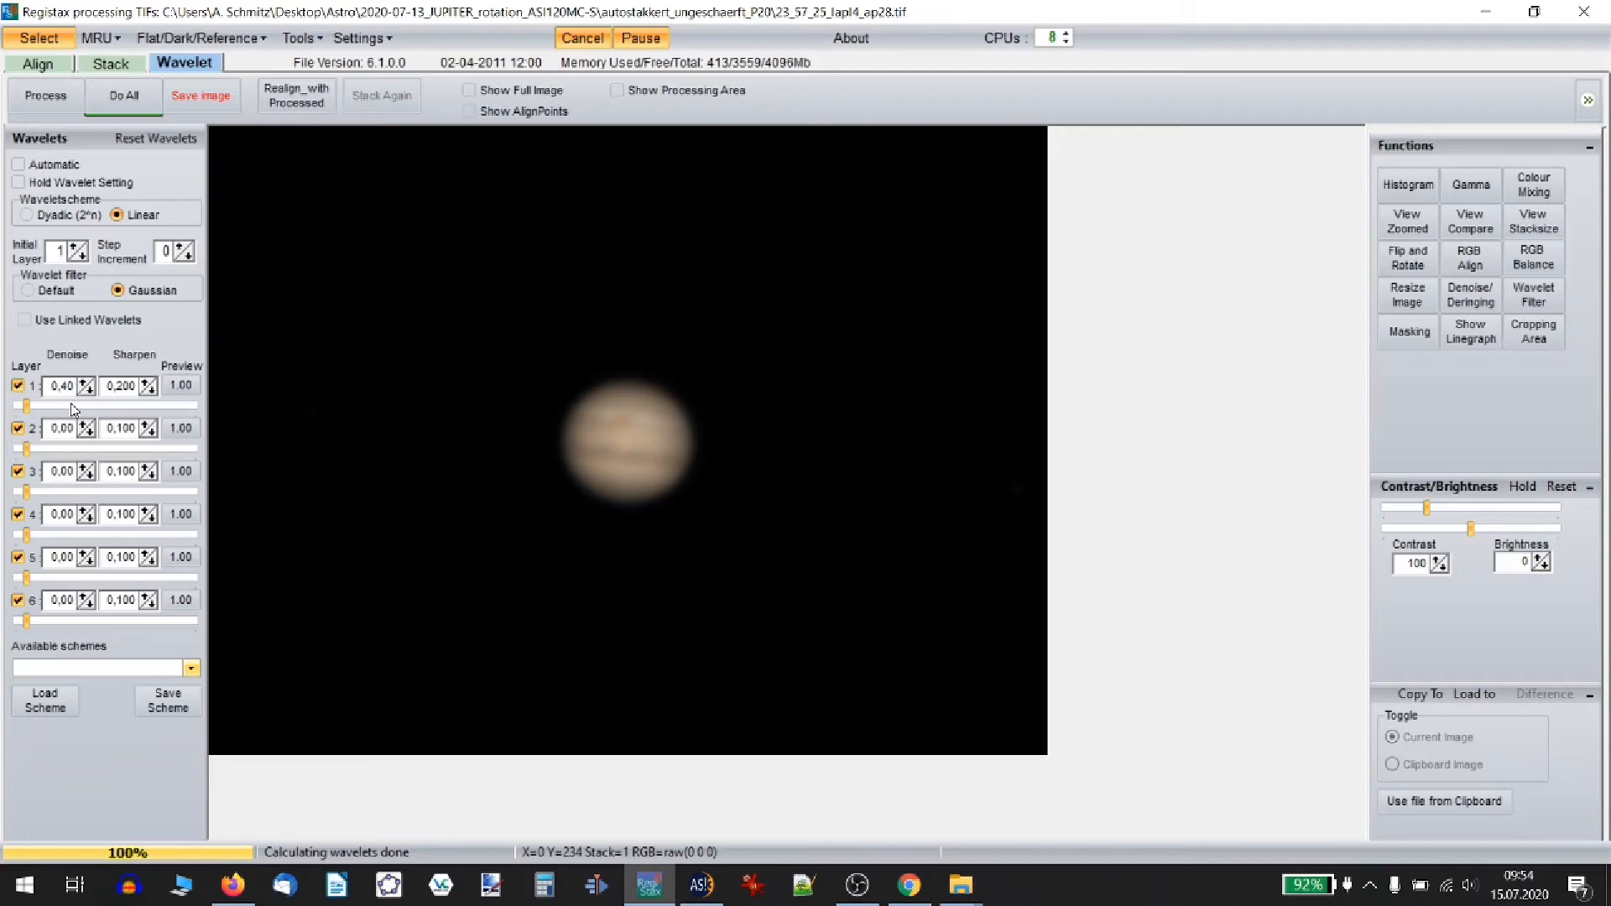
Drag the layer 1, 2 and 6 sliders up to boost their sharpening
drag(25, 406, 80, 406)
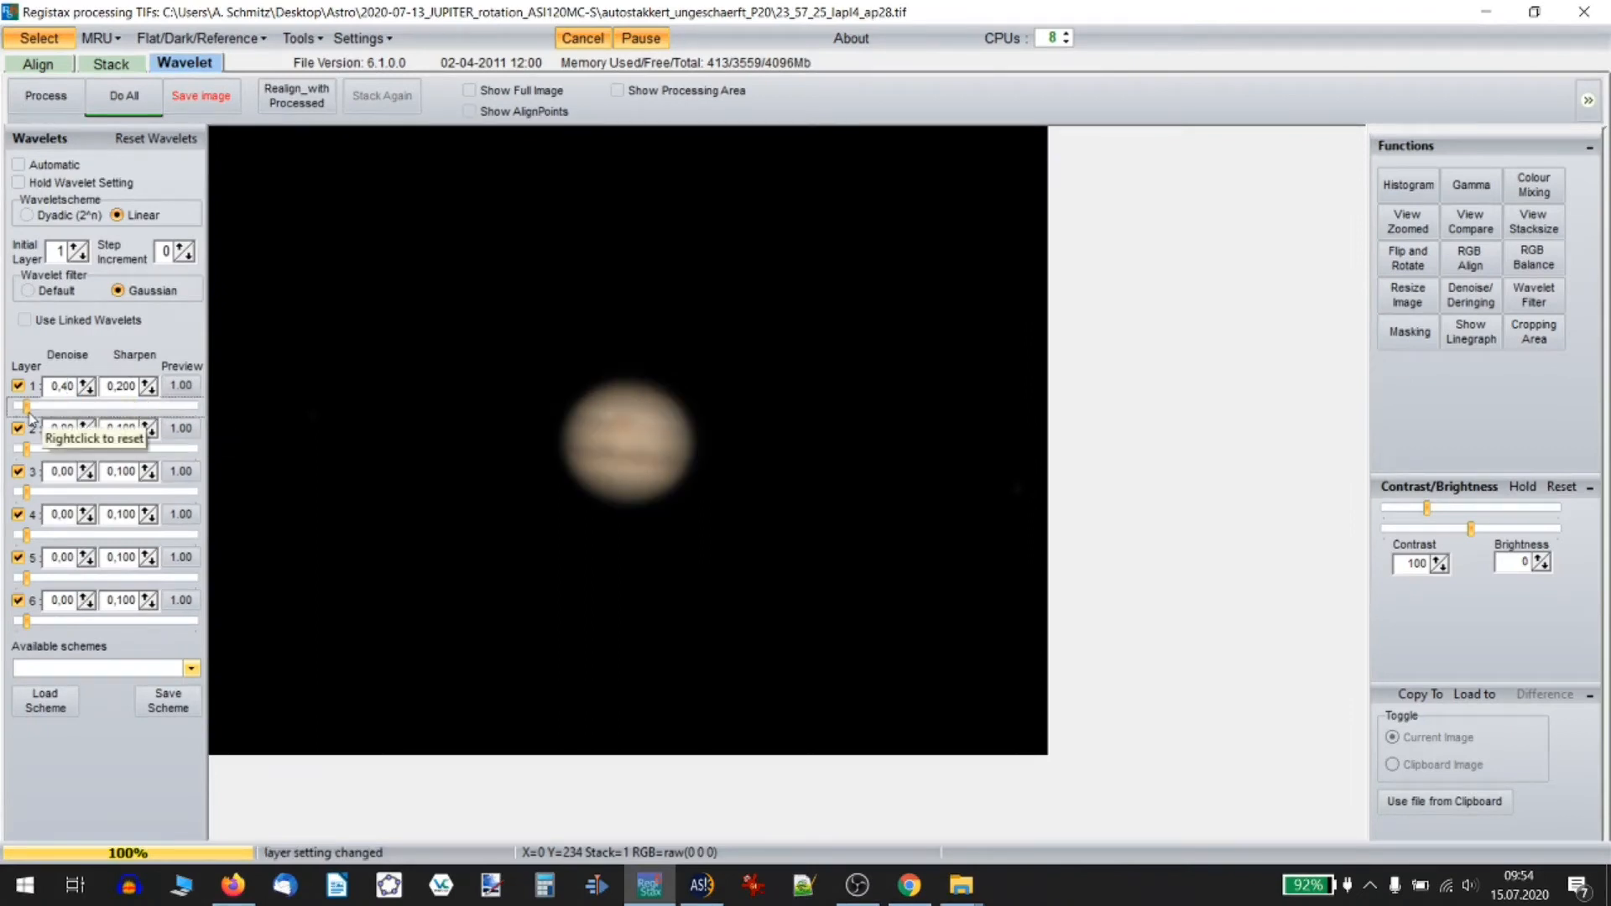
drag(22, 408, 156, 408)
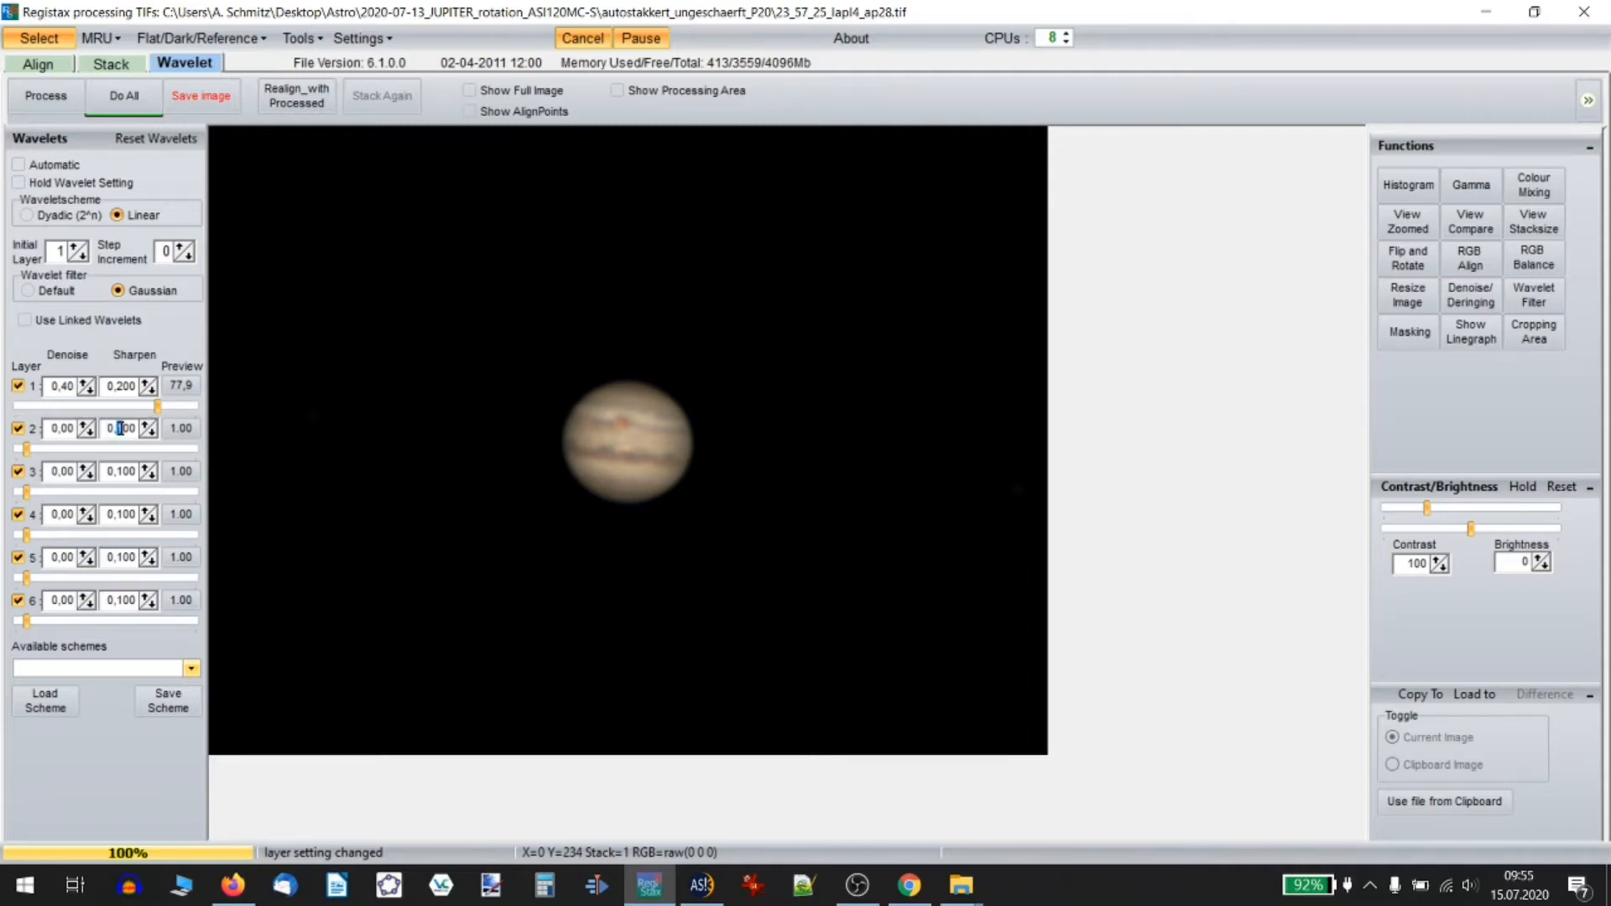
drag(25, 450, 62, 450)
text(0.200)
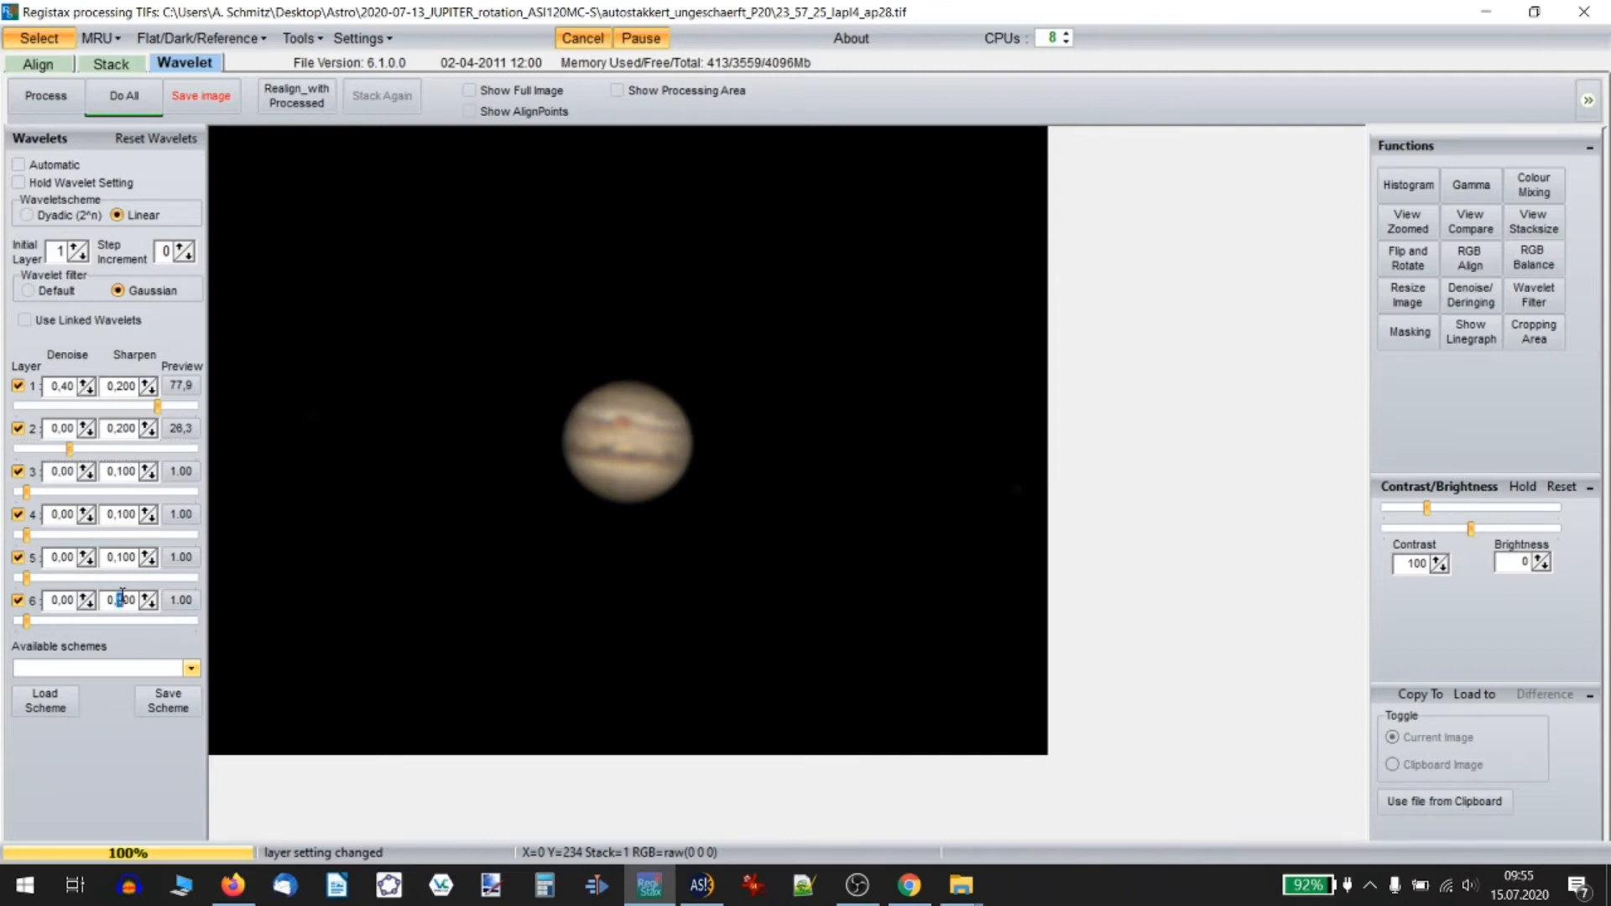
drag(25, 621, 67, 621)
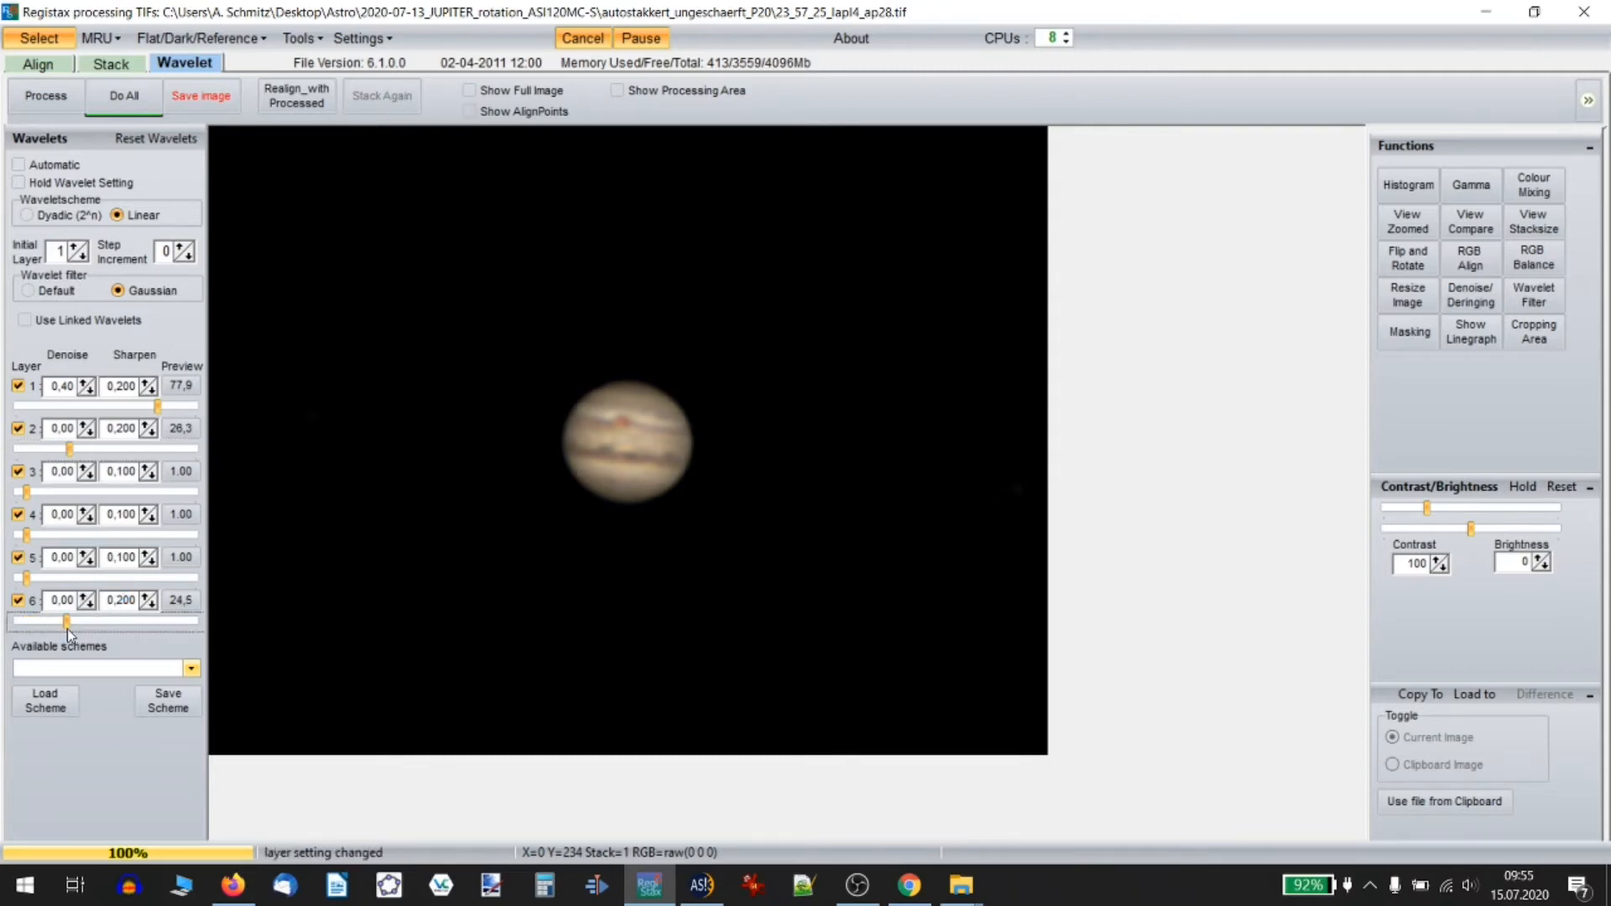
drag(66, 621, 74, 621)
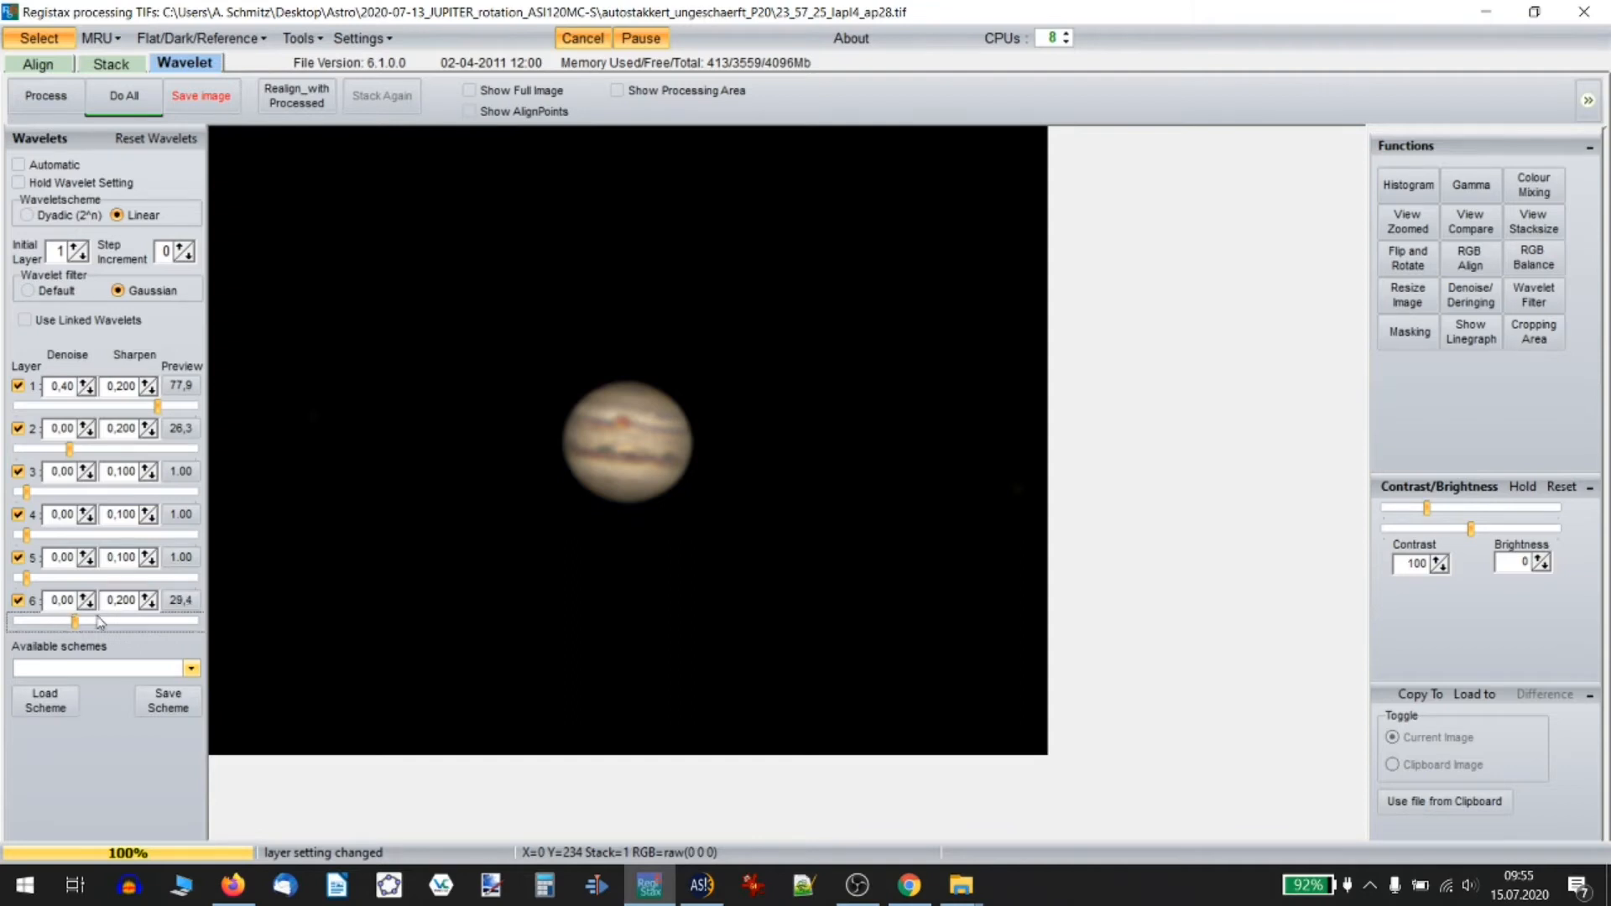
mouse_move(401, 548)
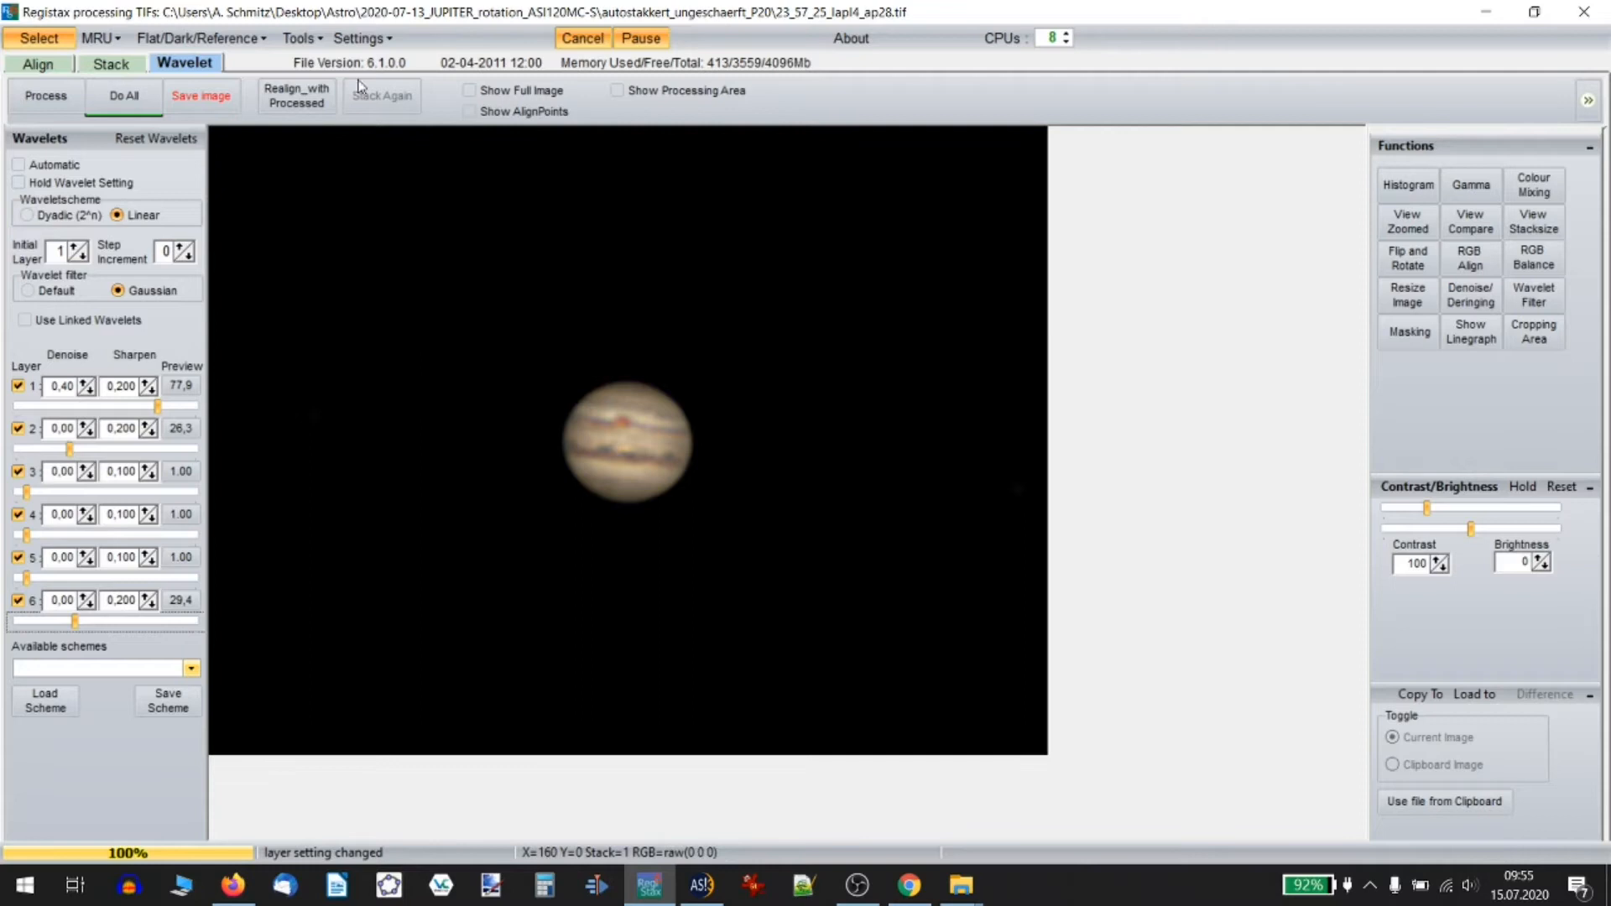
click(299, 39)
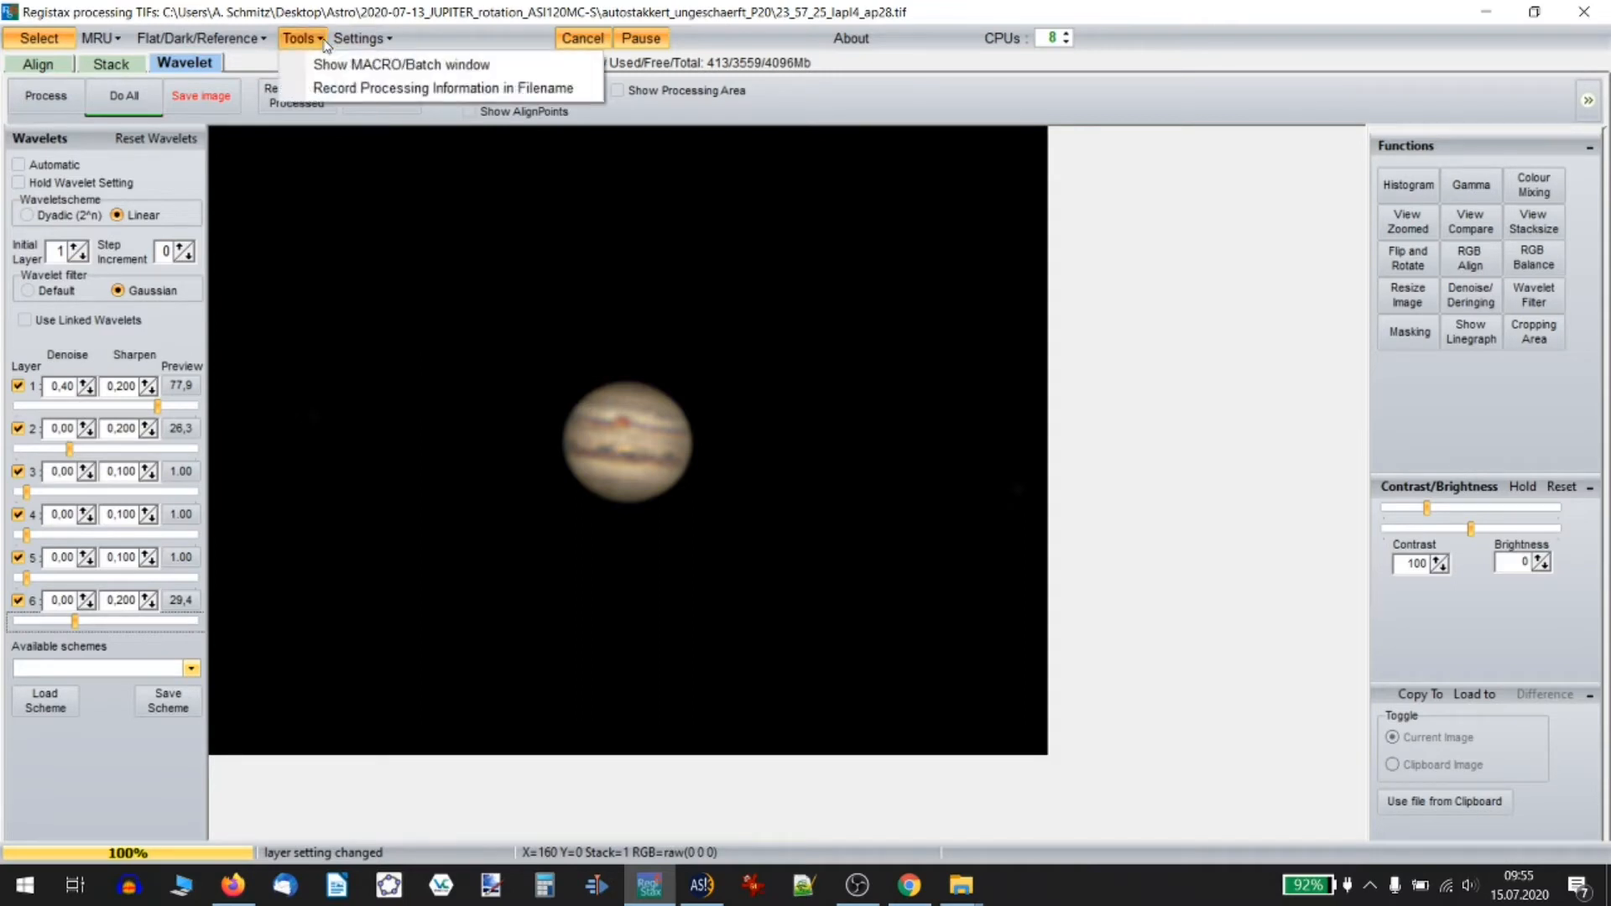
mouse_move(399, 66)
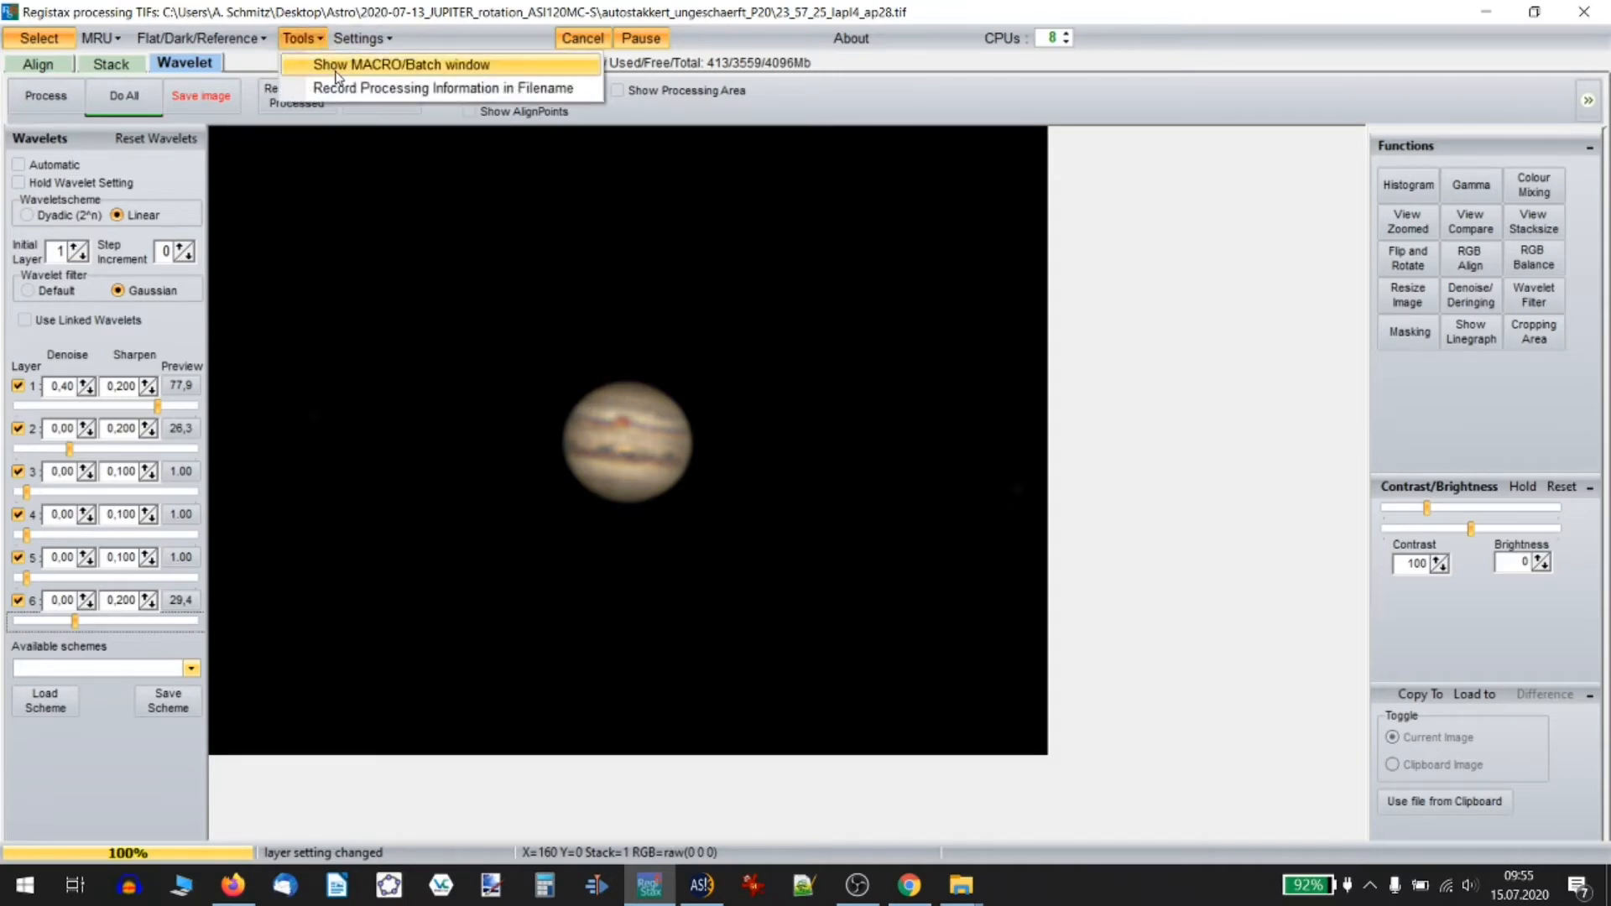
Build a macro of the wavelet settings plus PNG save and batch-run it on all 32 stacks
click(400, 66)
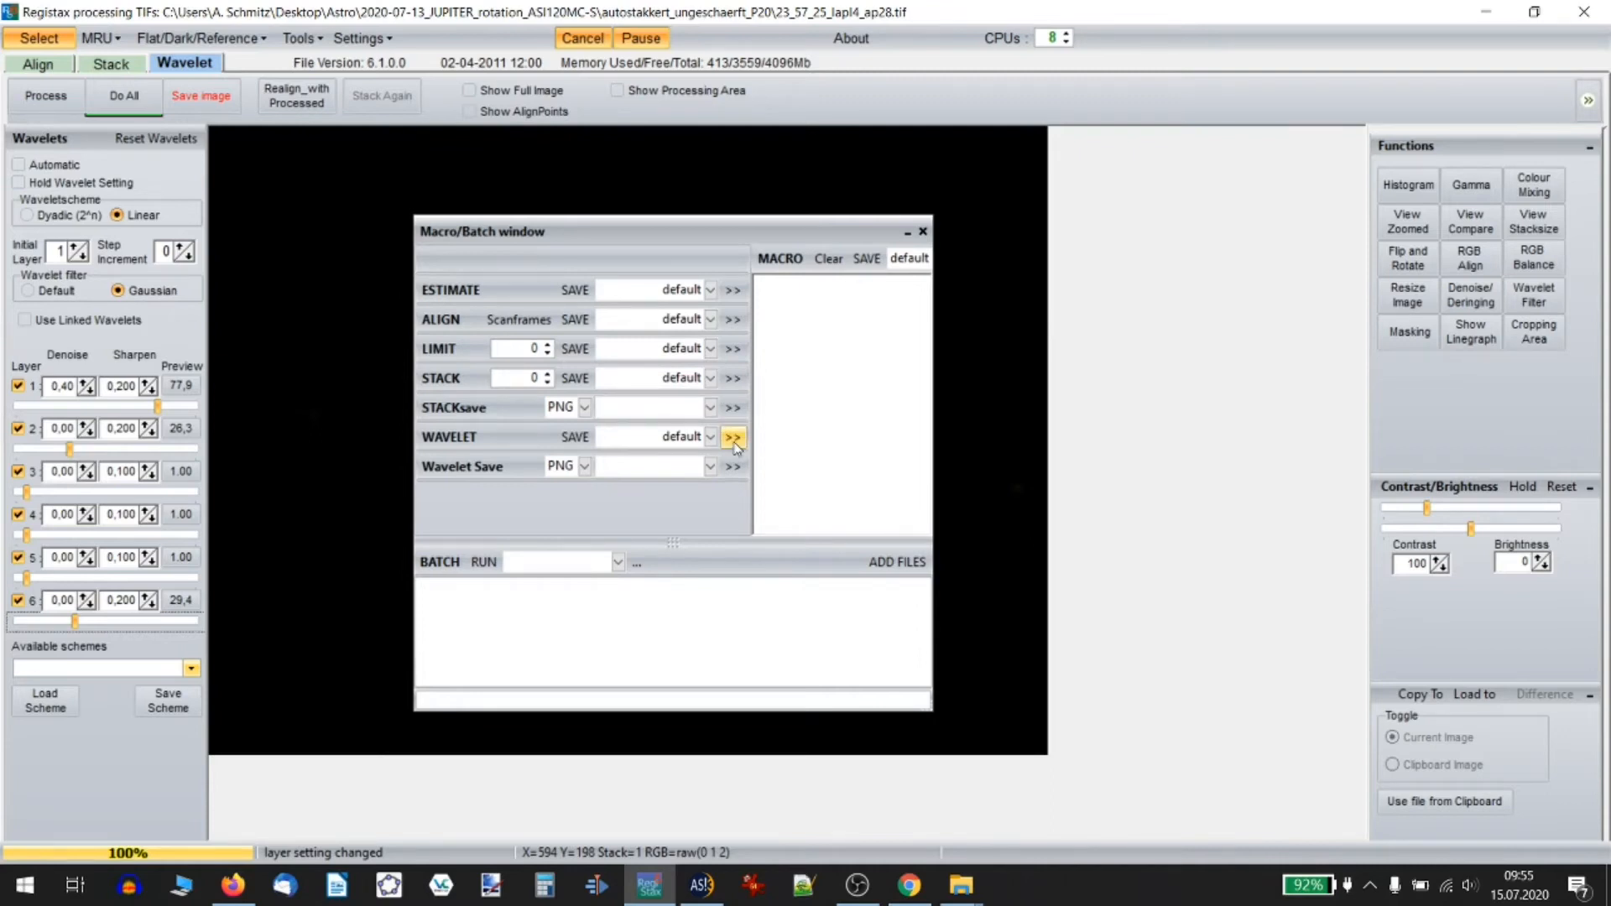
click(734, 436)
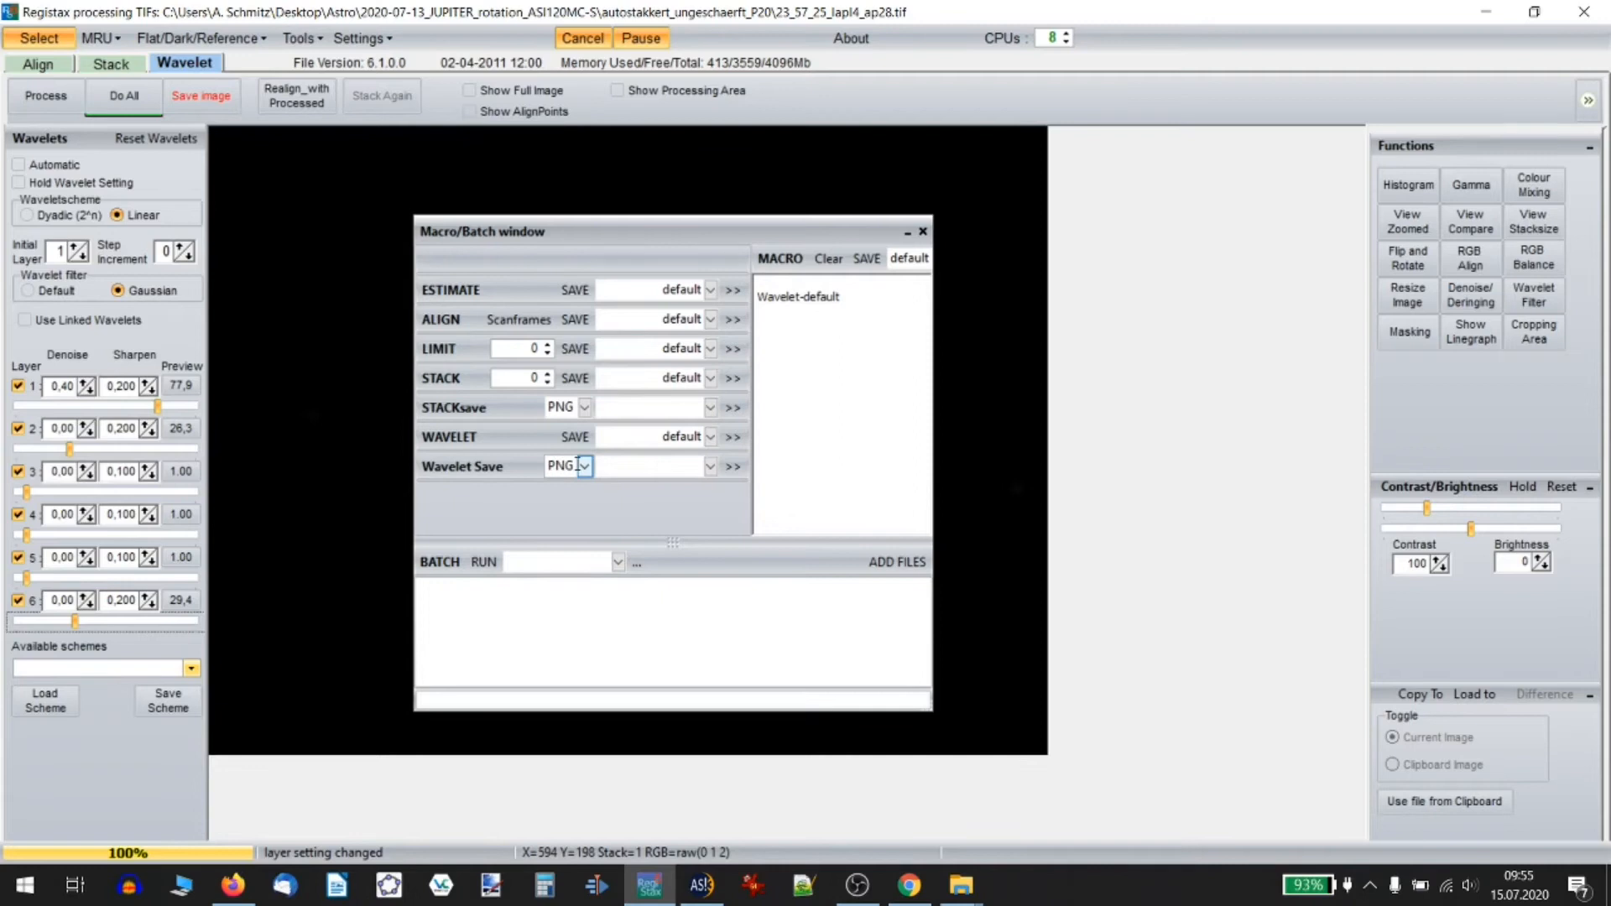
click(734, 465)
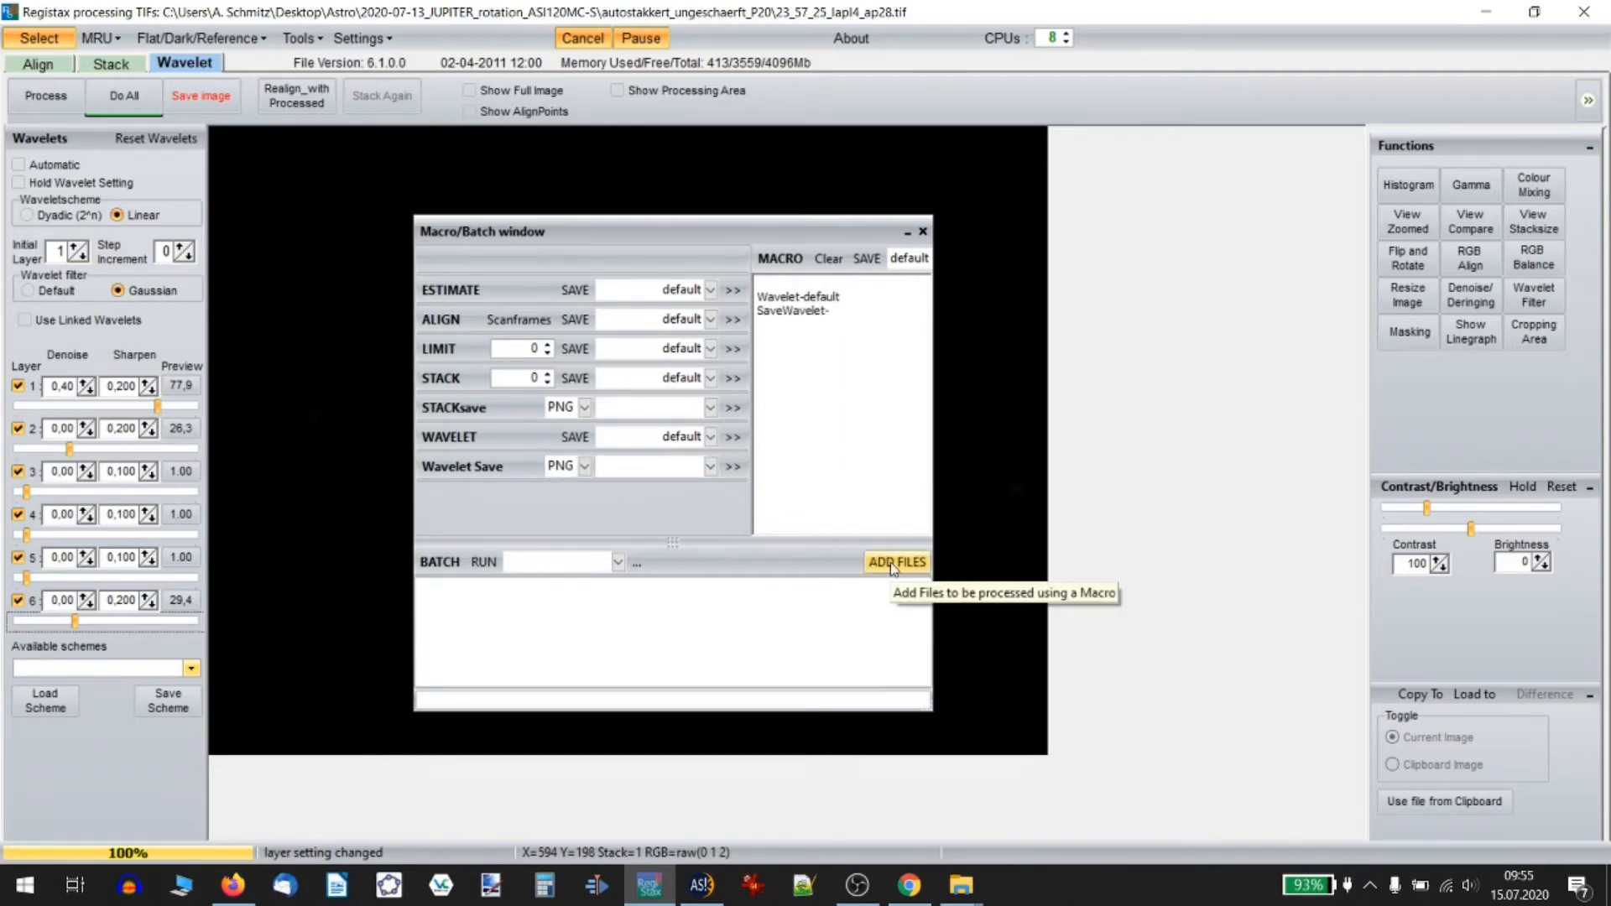
click(897, 562)
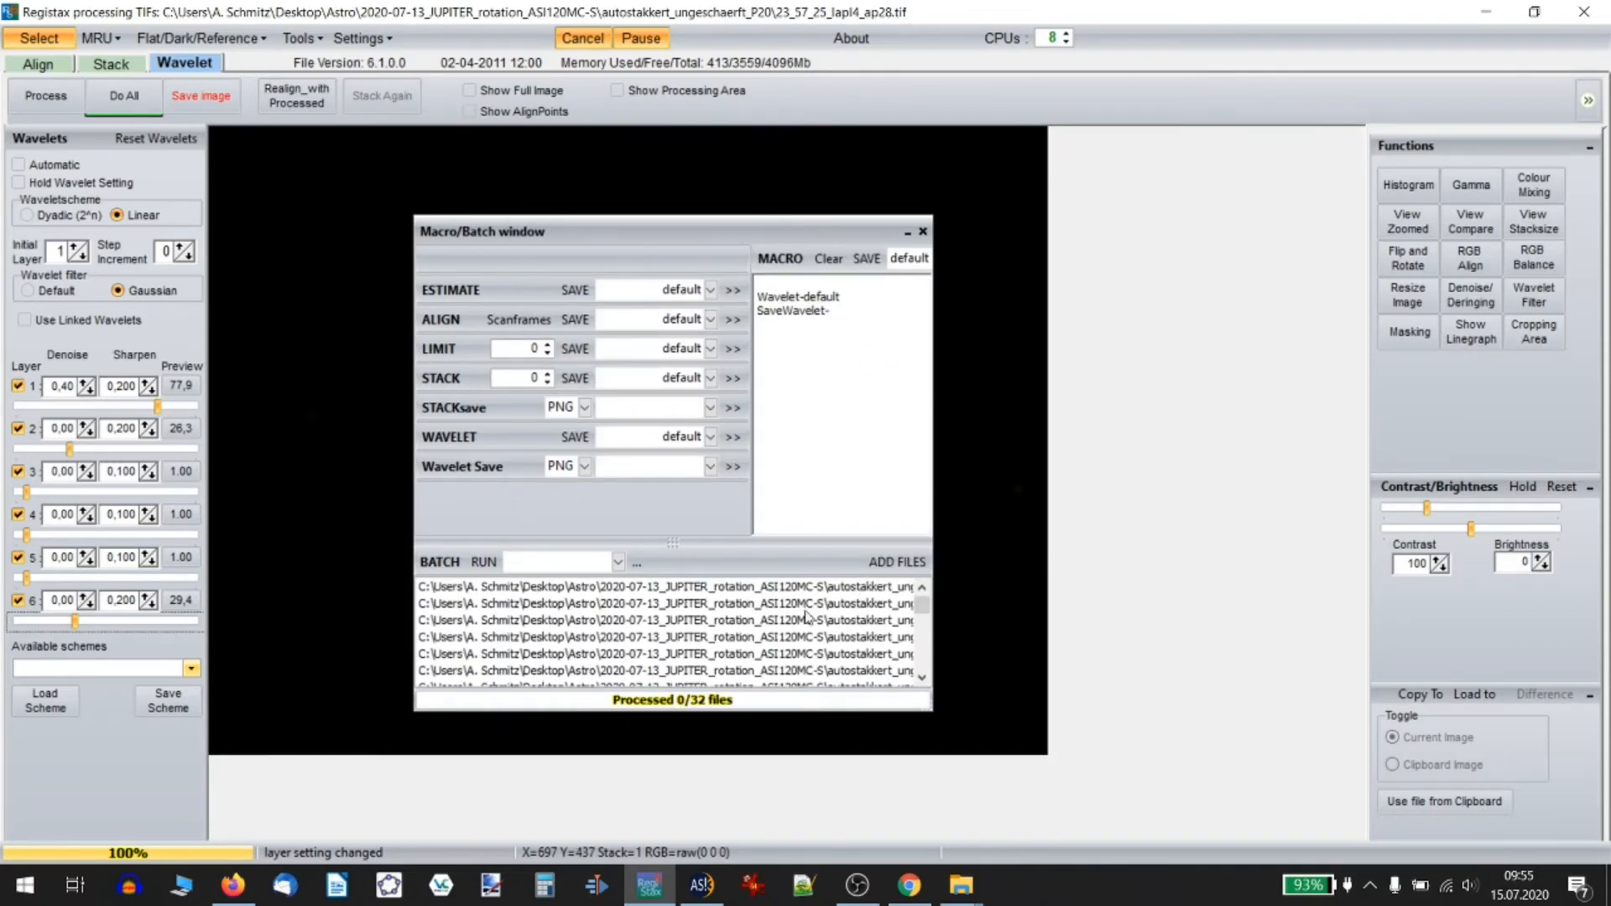
mouse_move(484, 562)
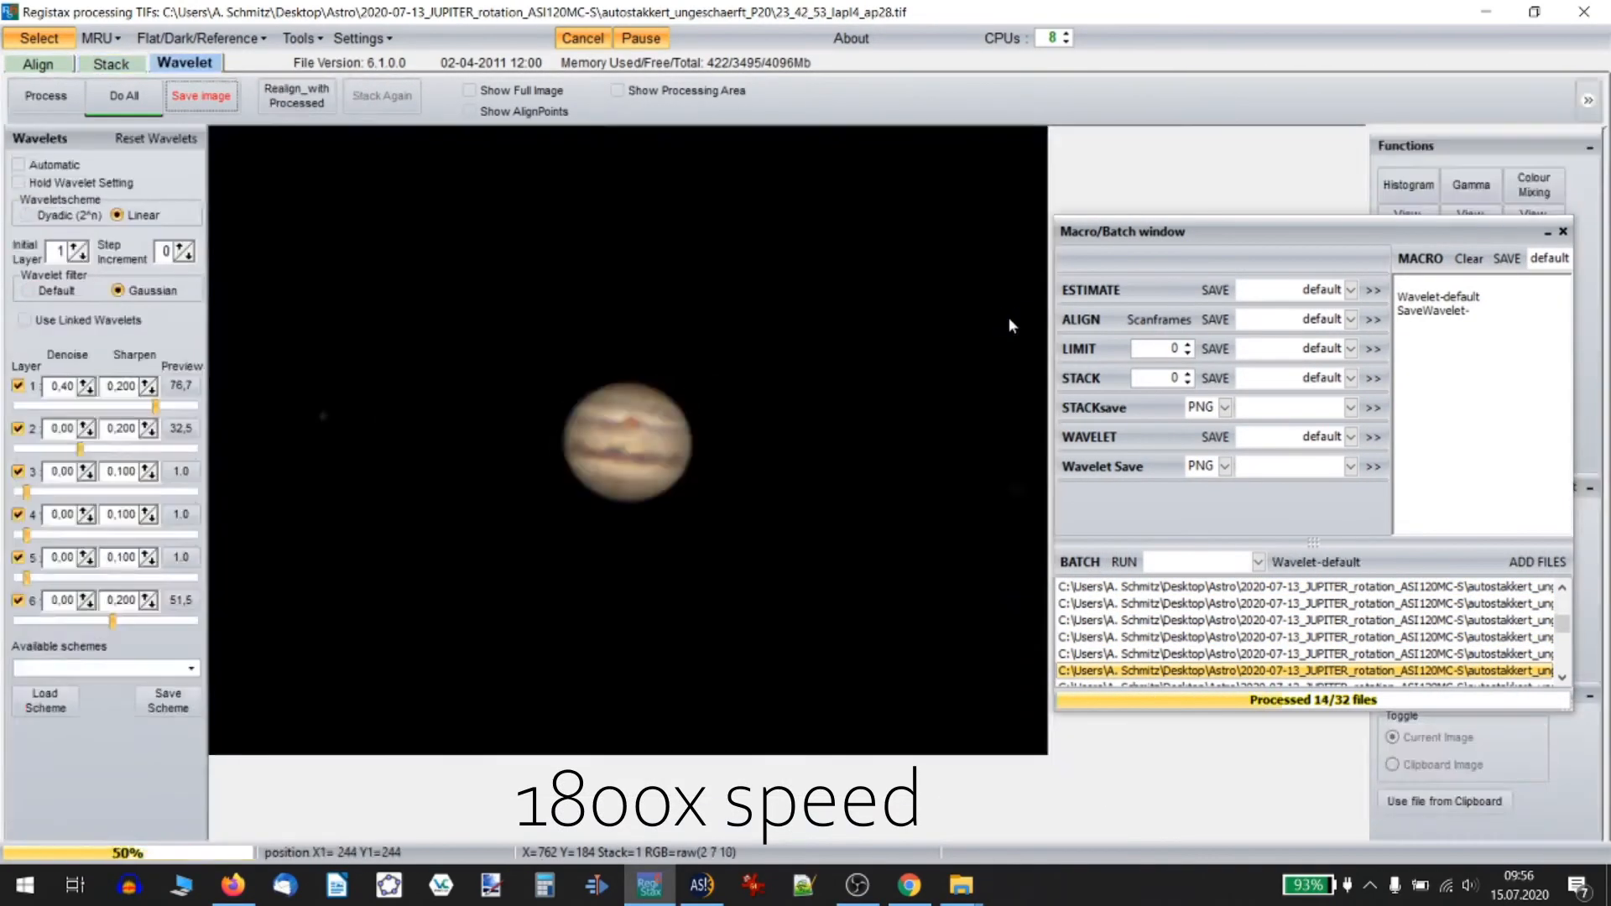
click(39, 64)
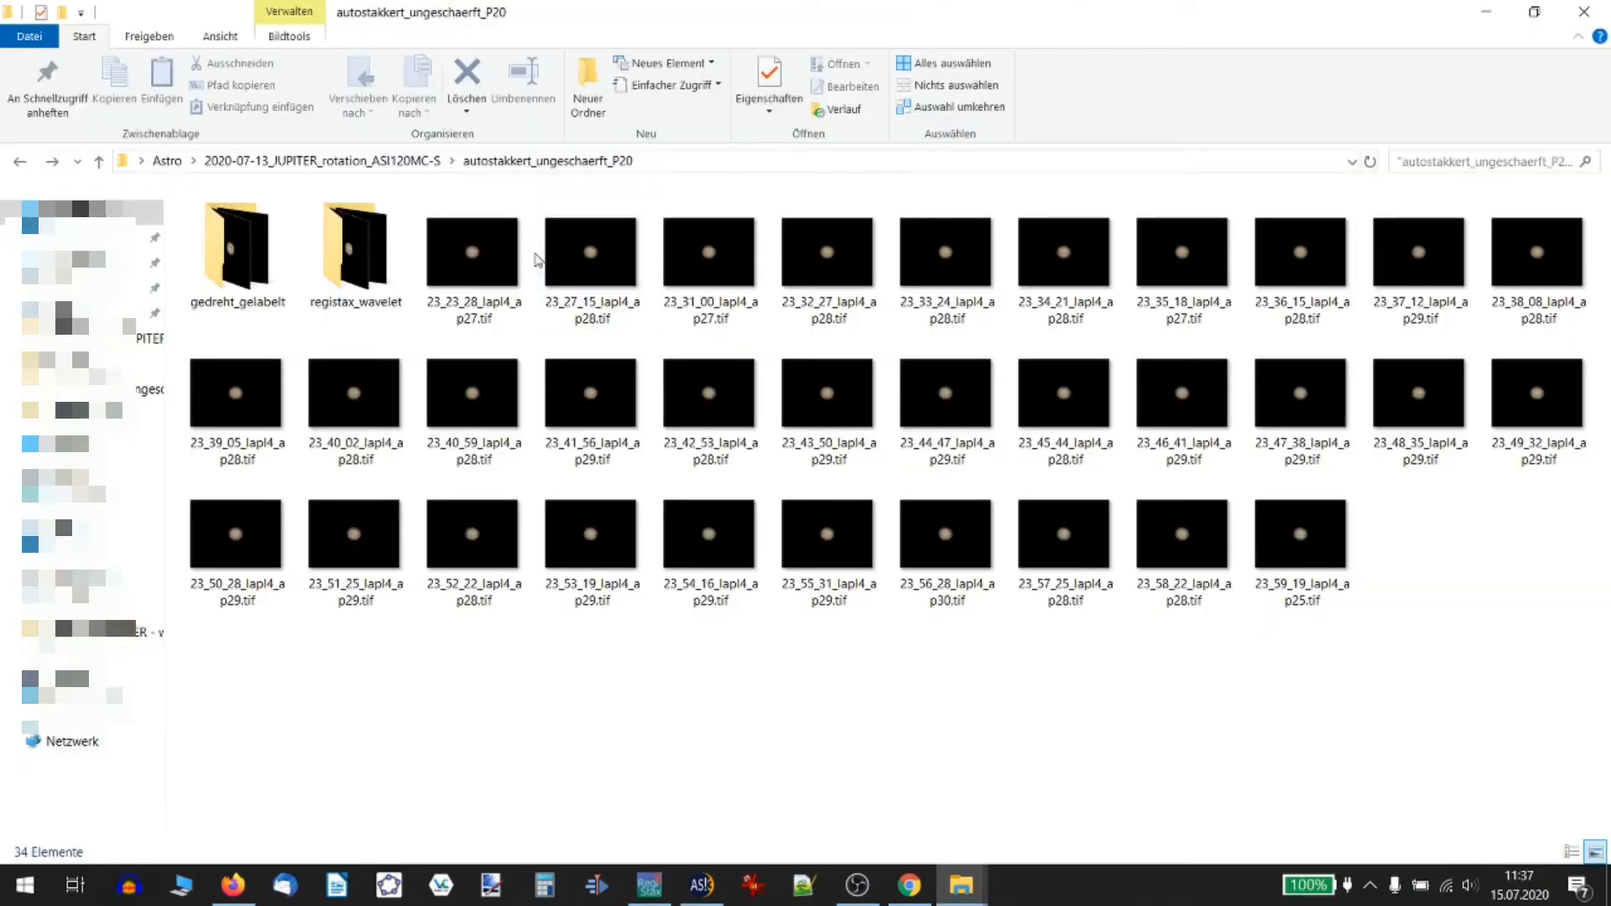
View the soft unsharpened TIF stacks in Photos for reference
double_click(707, 252)
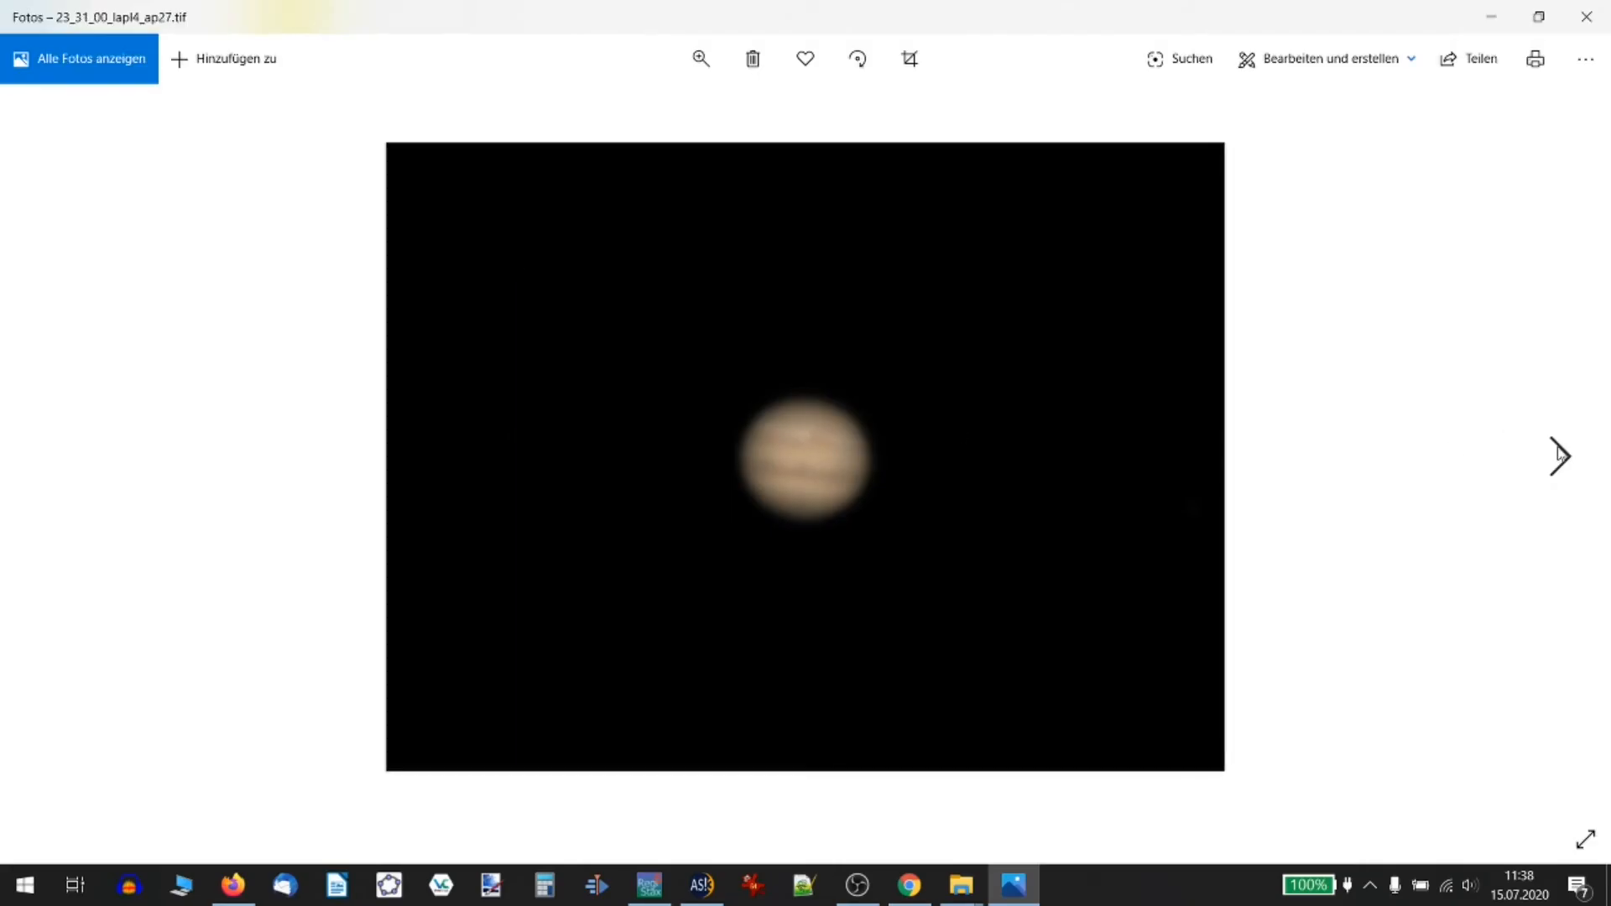
click(1559, 456)
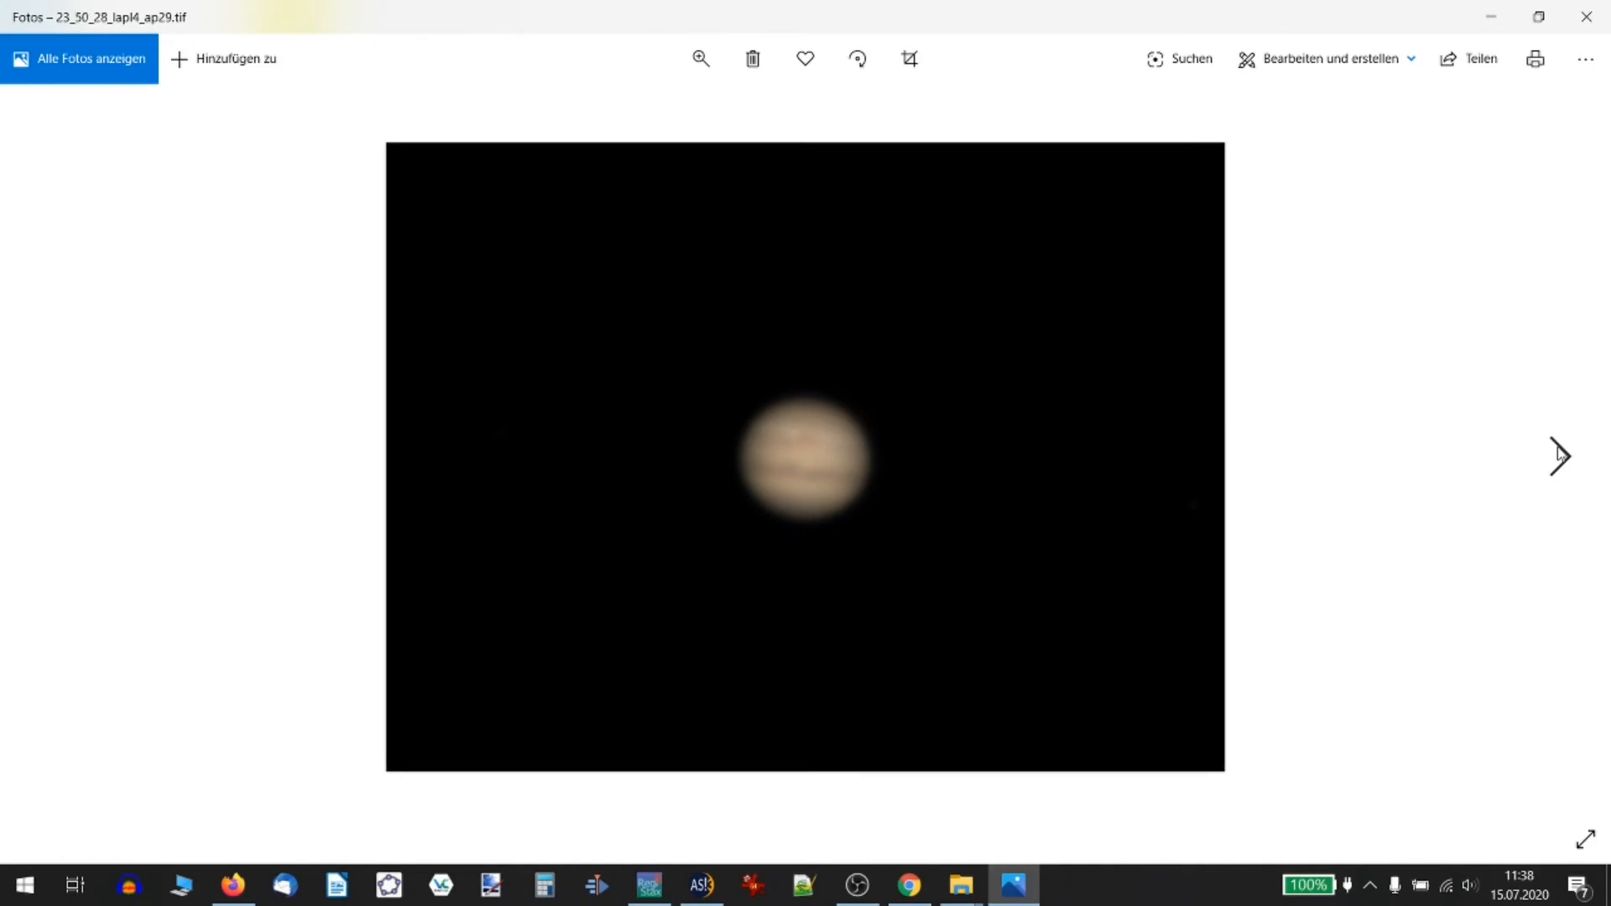
click(959, 884)
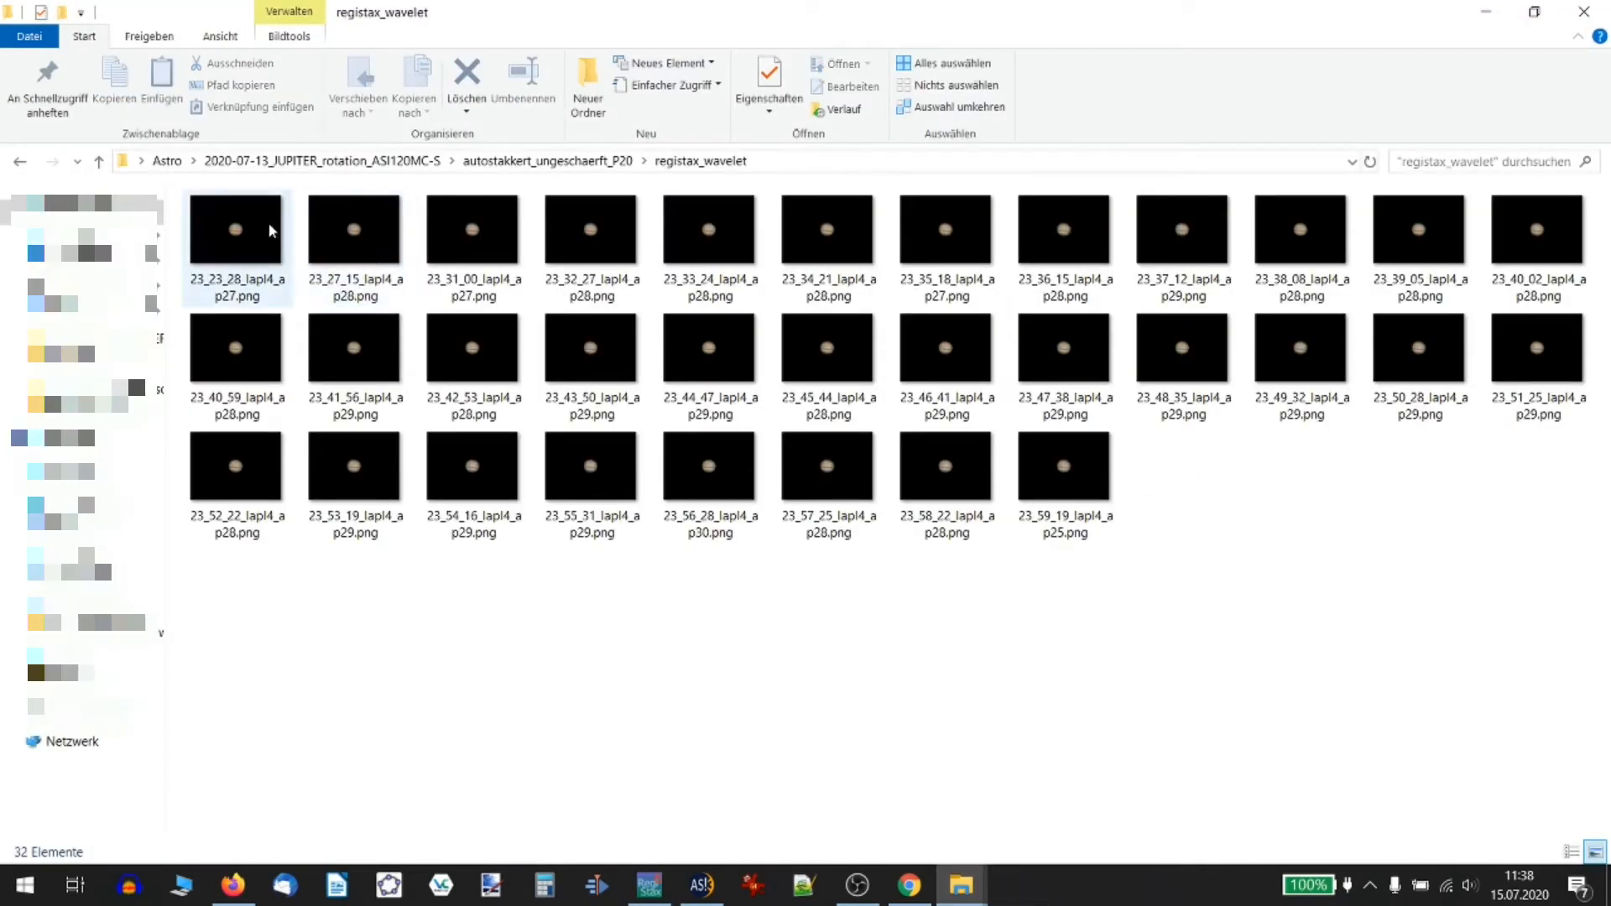
View the sharpened PNGs from registax_wavelet showing clearer bands and moons
double_click(235, 230)
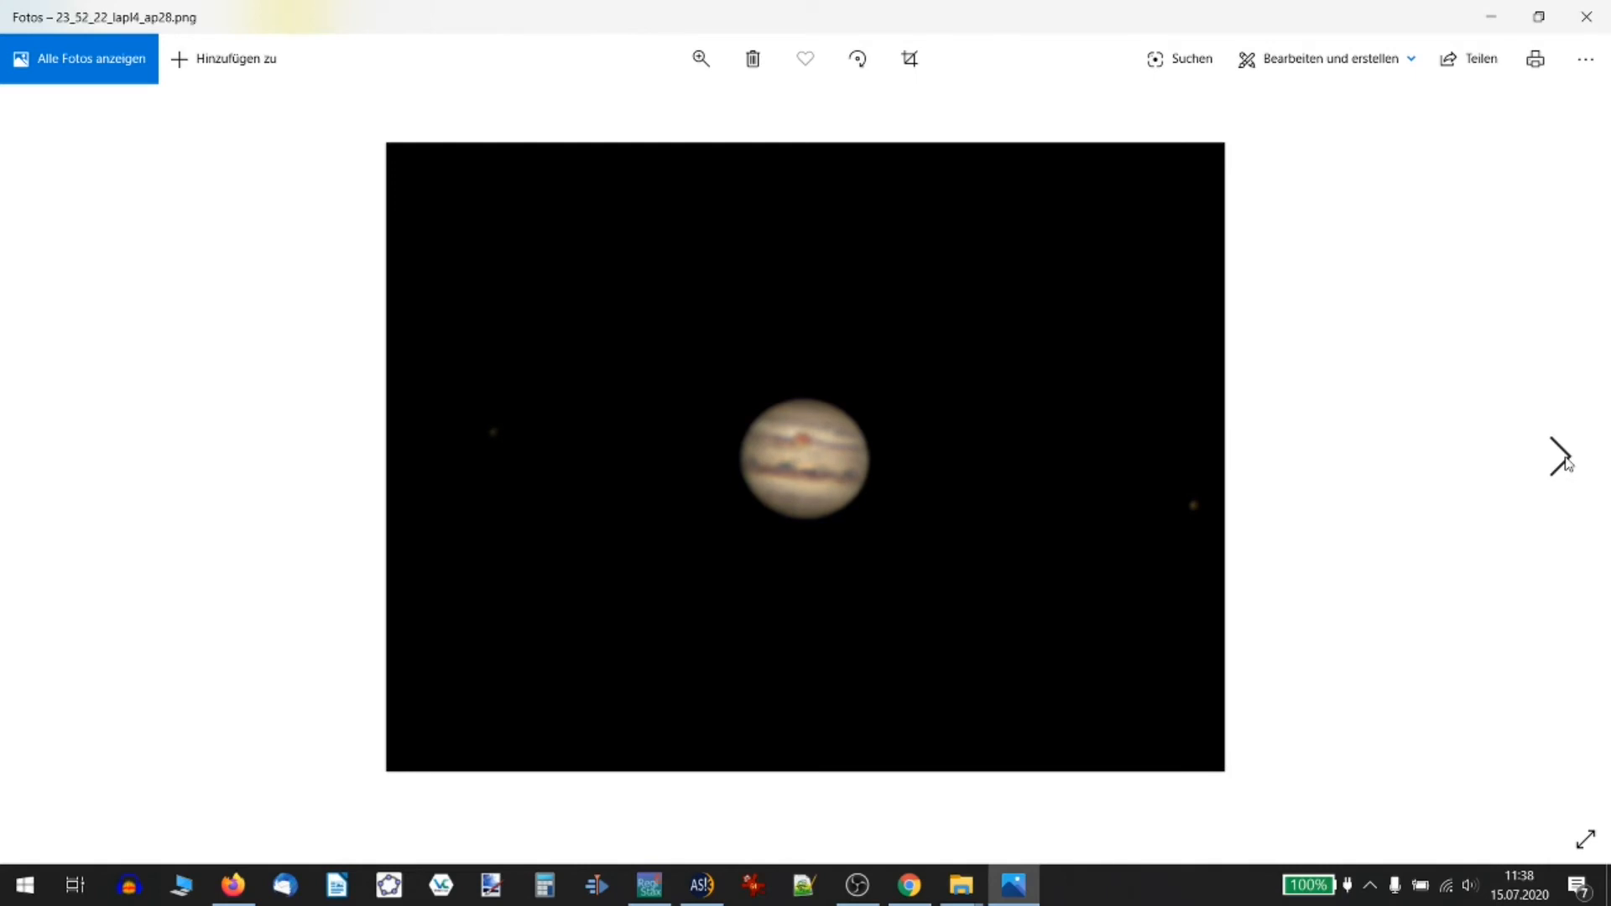
click(1558, 457)
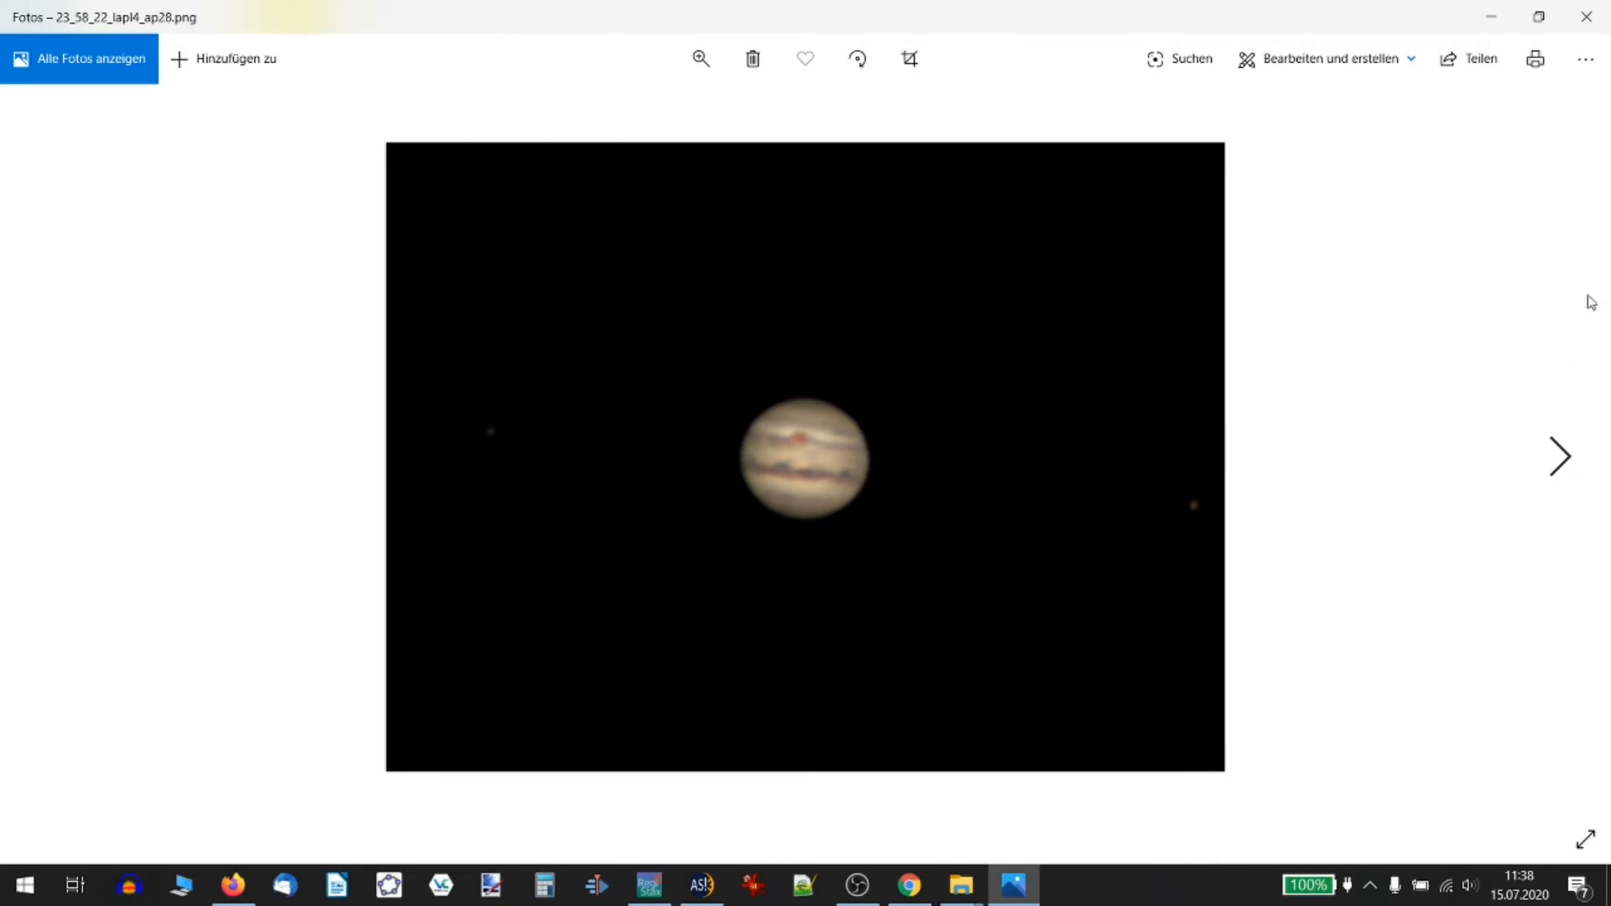
click(958, 884)
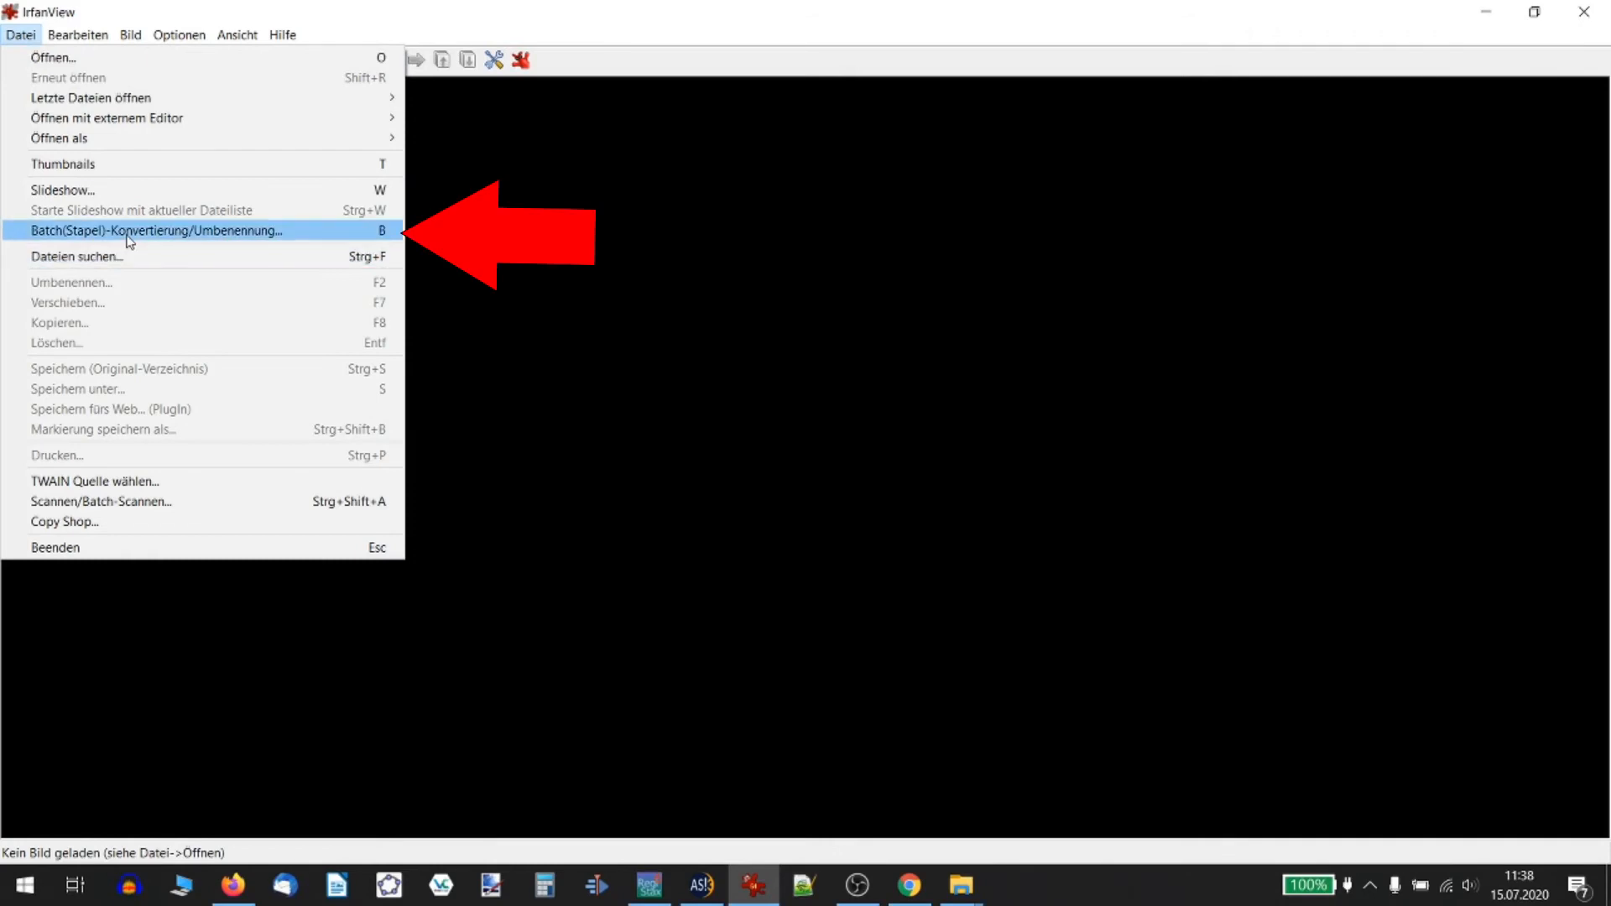
Queue all 32 PNGs from registax_wavelet in IrfanView's batch conversion
click(154, 230)
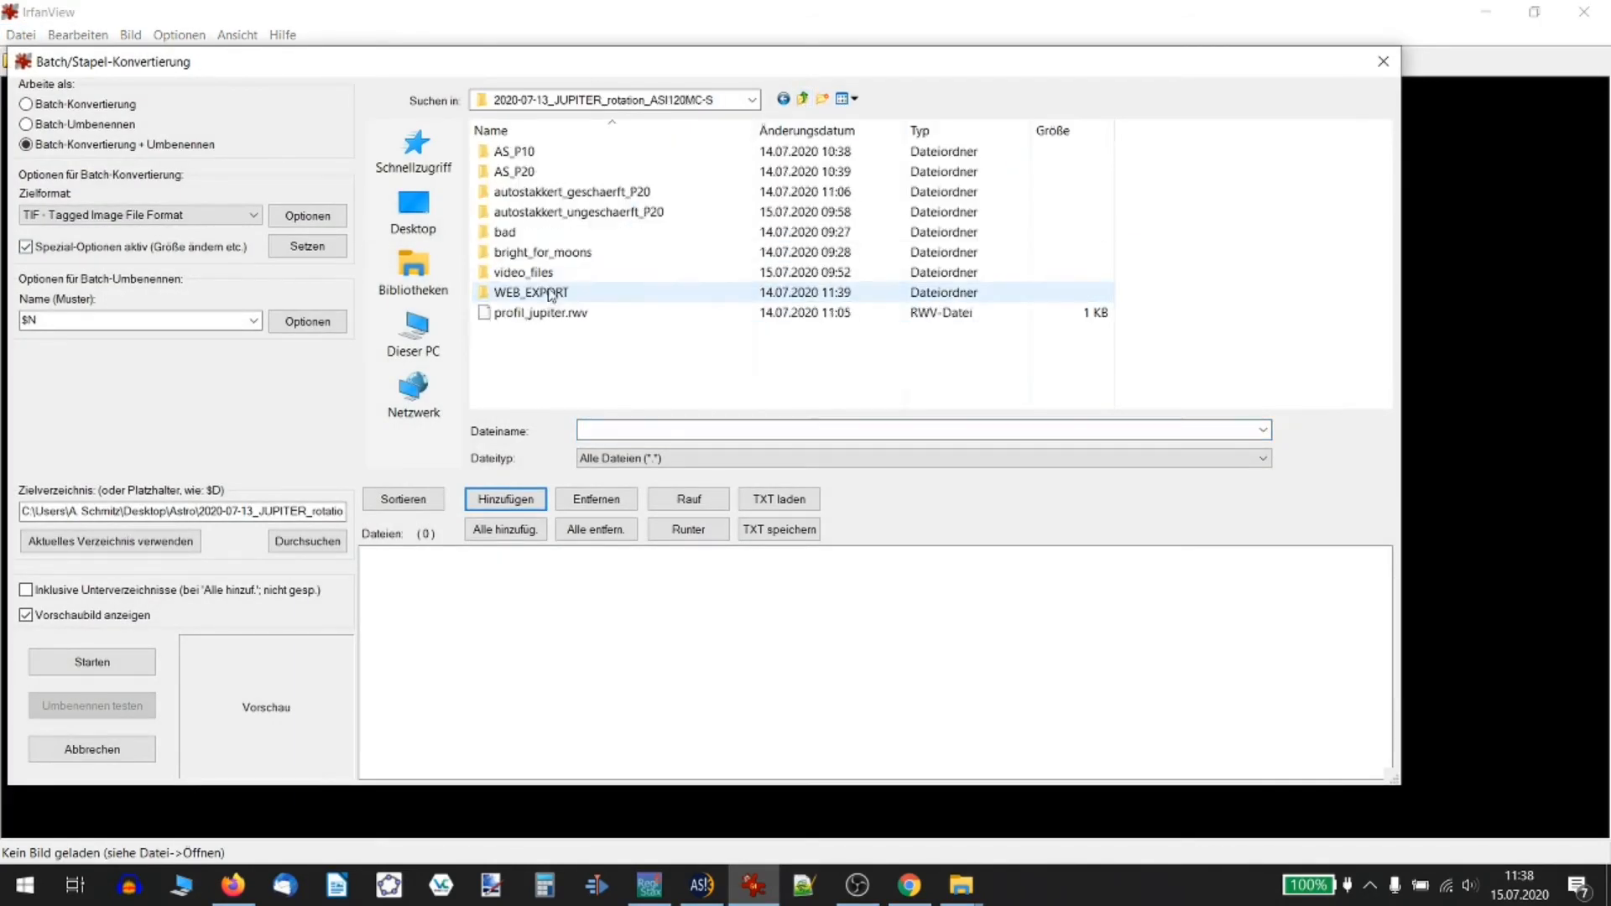
double_click(577, 212)
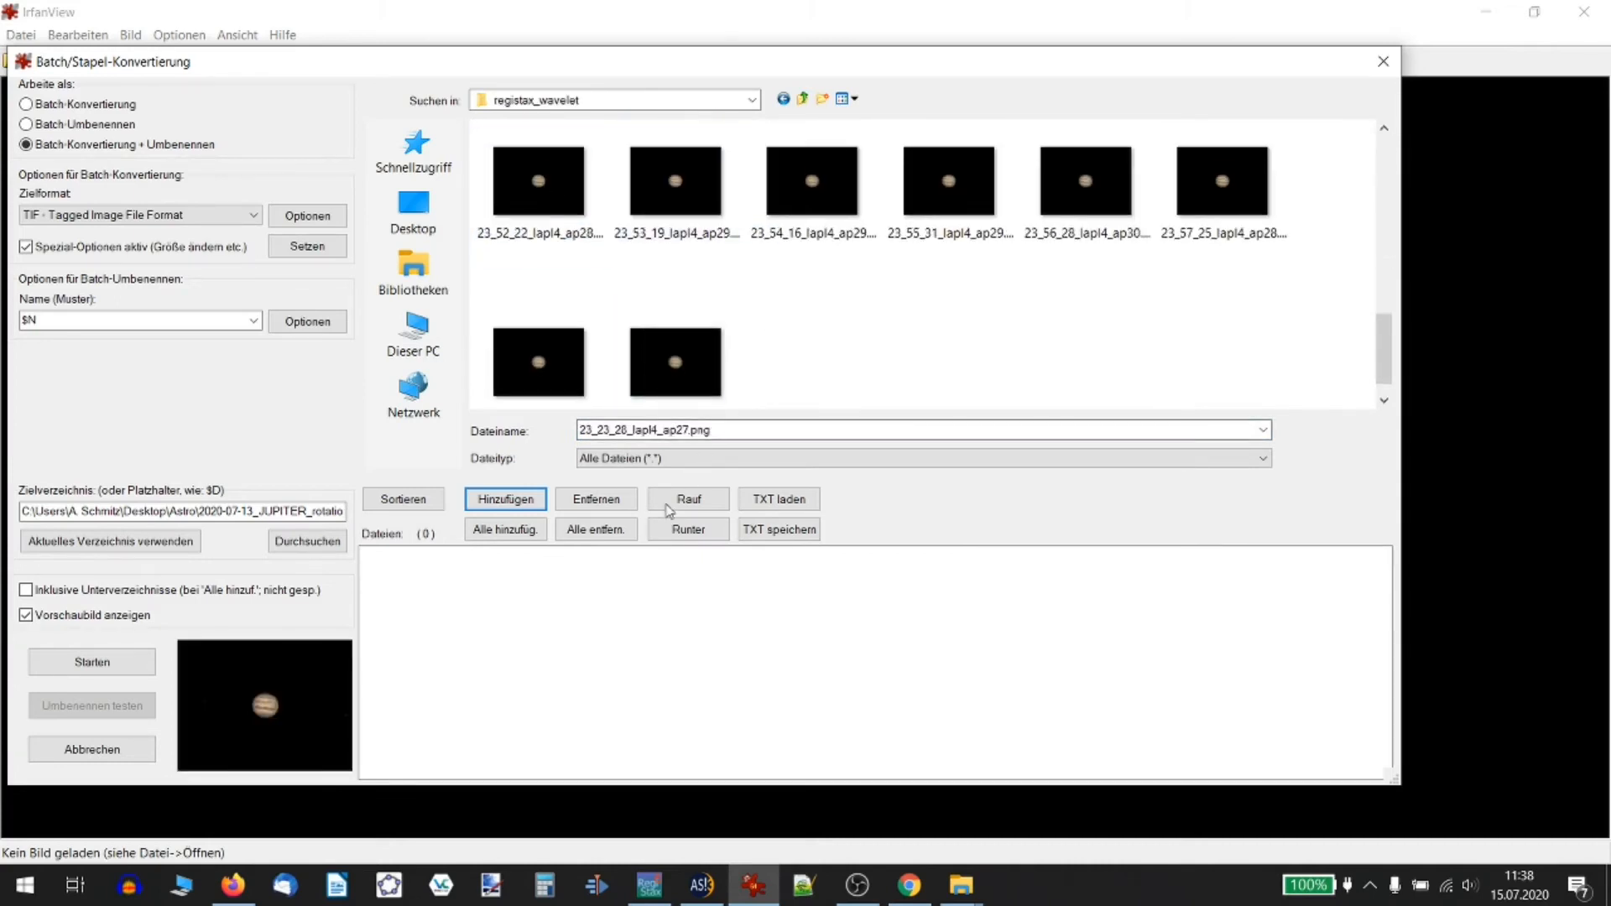
click(505, 528)
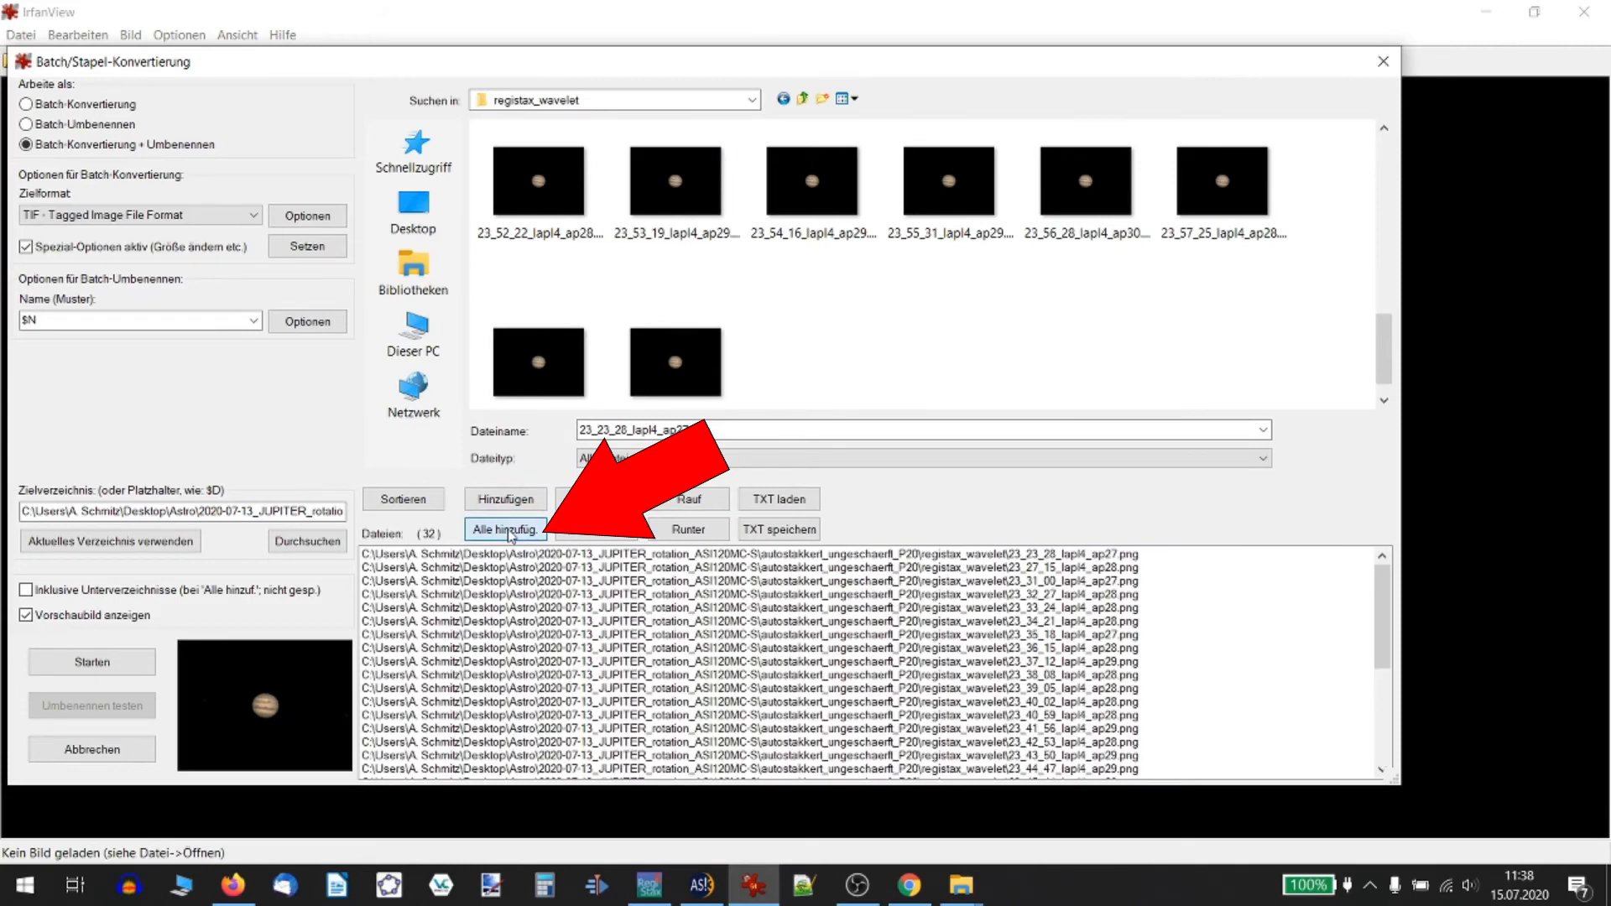
click(505, 529)
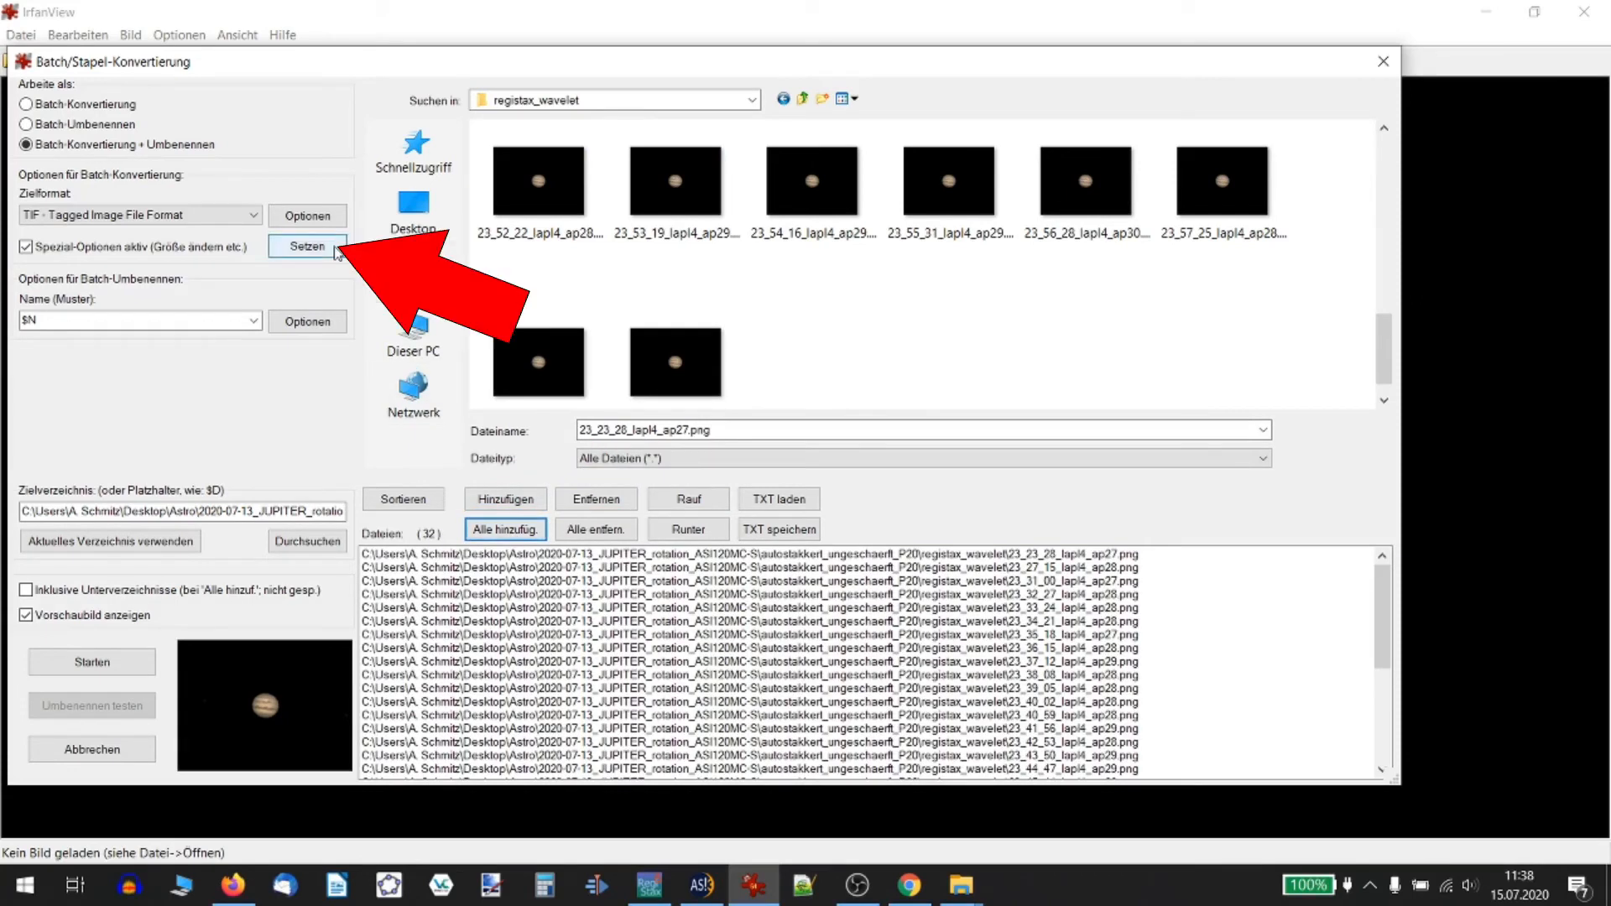
click(307, 245)
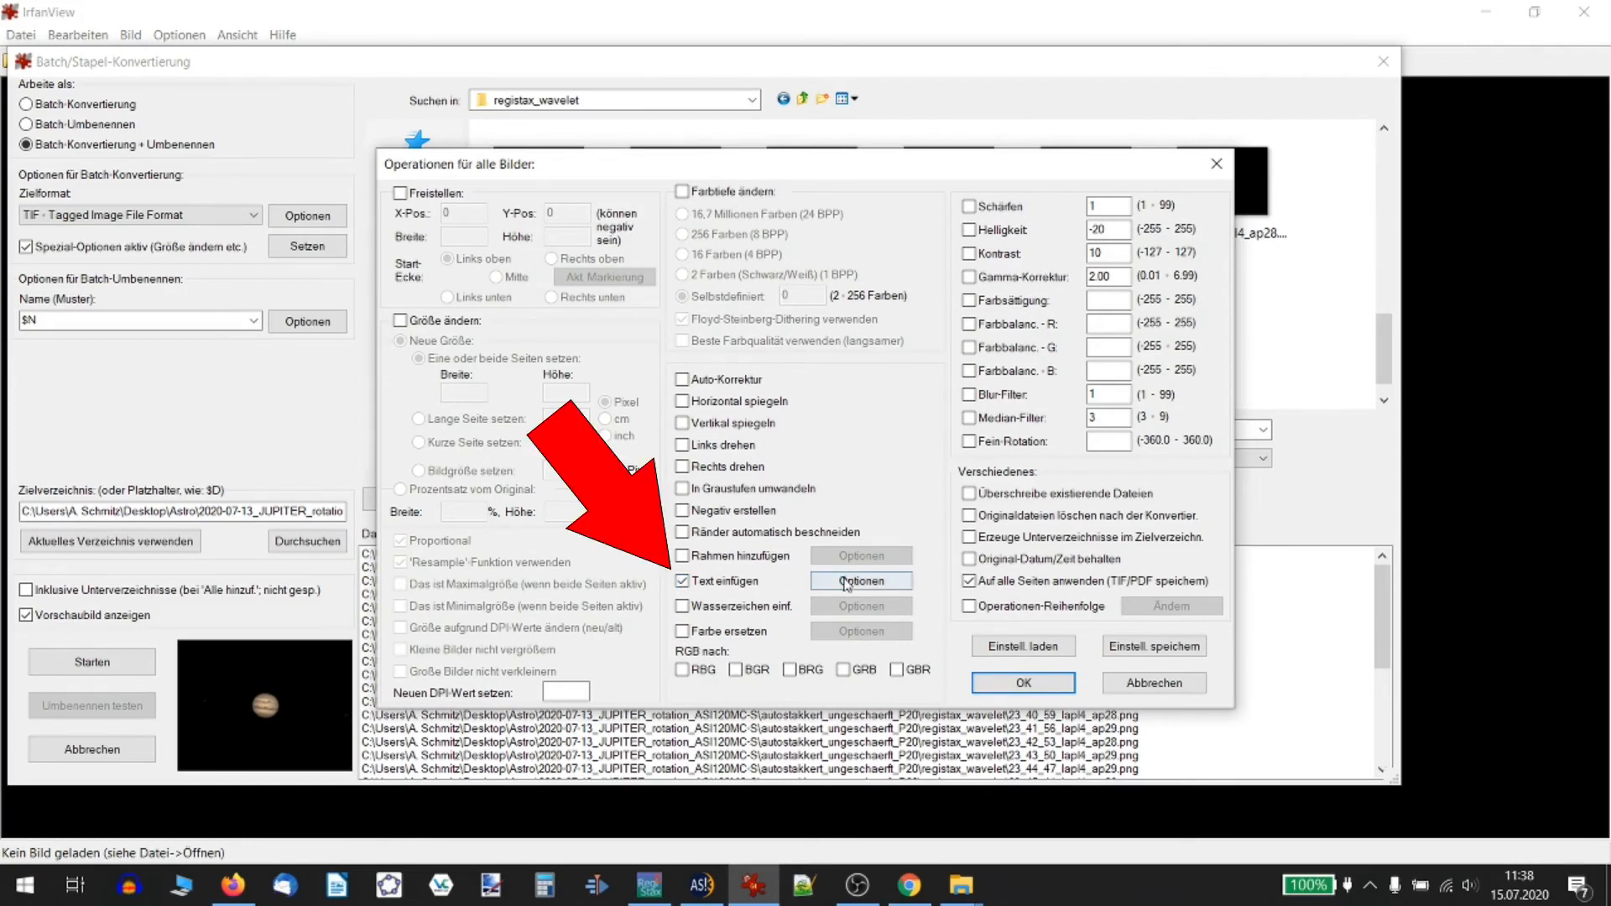
Configure the text watermark with Corbel Light font in white
click(861, 580)
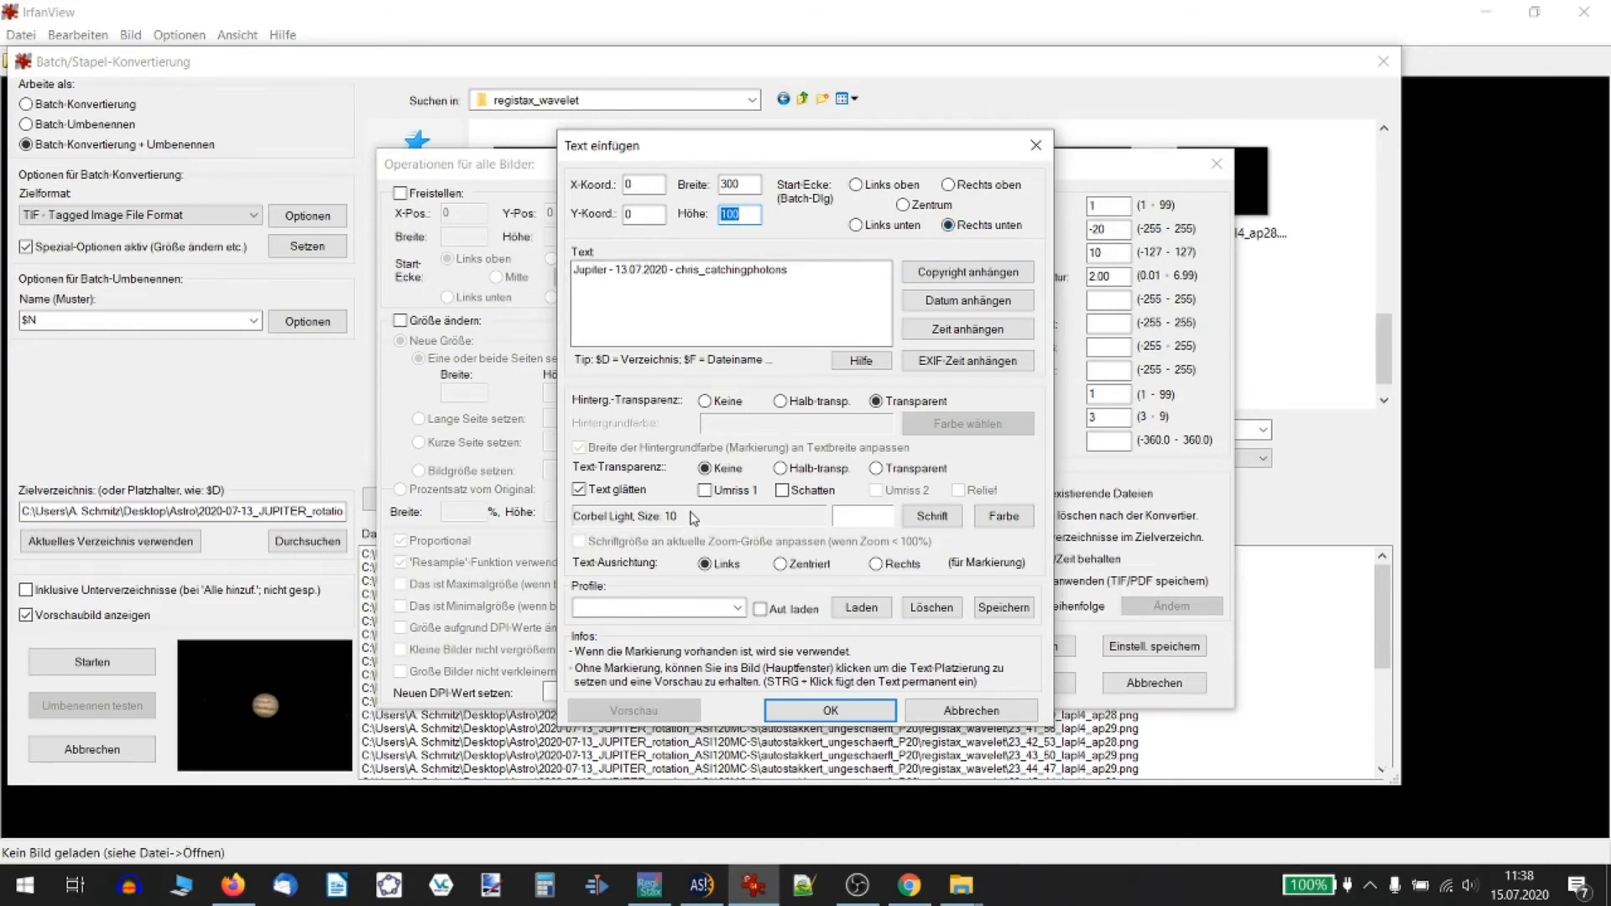
click(928, 515)
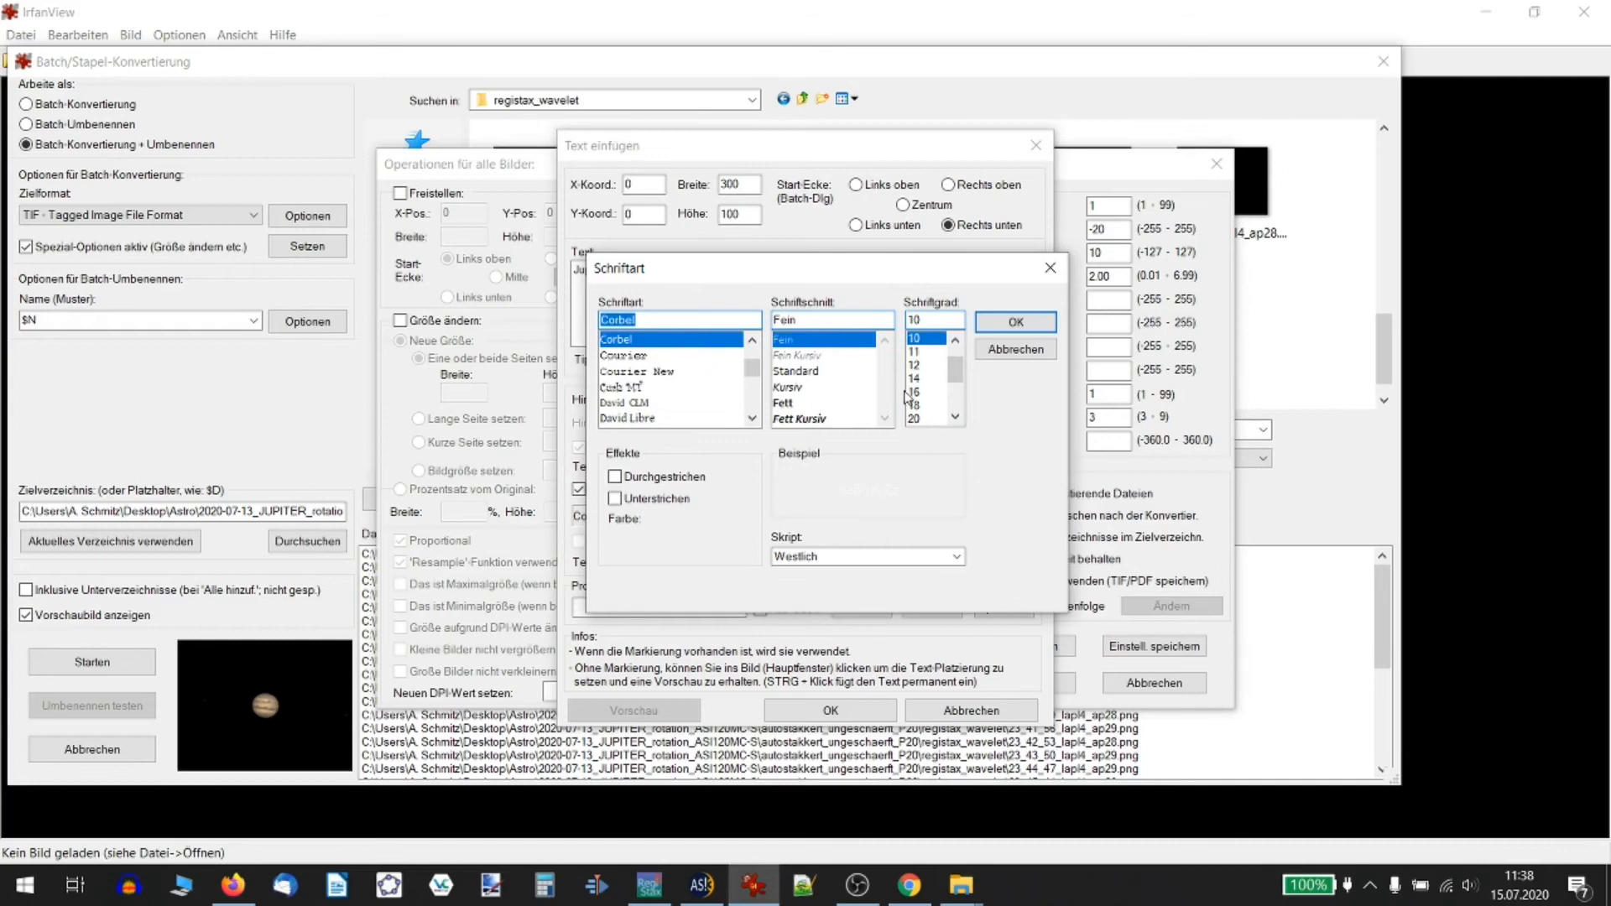
click(1013, 322)
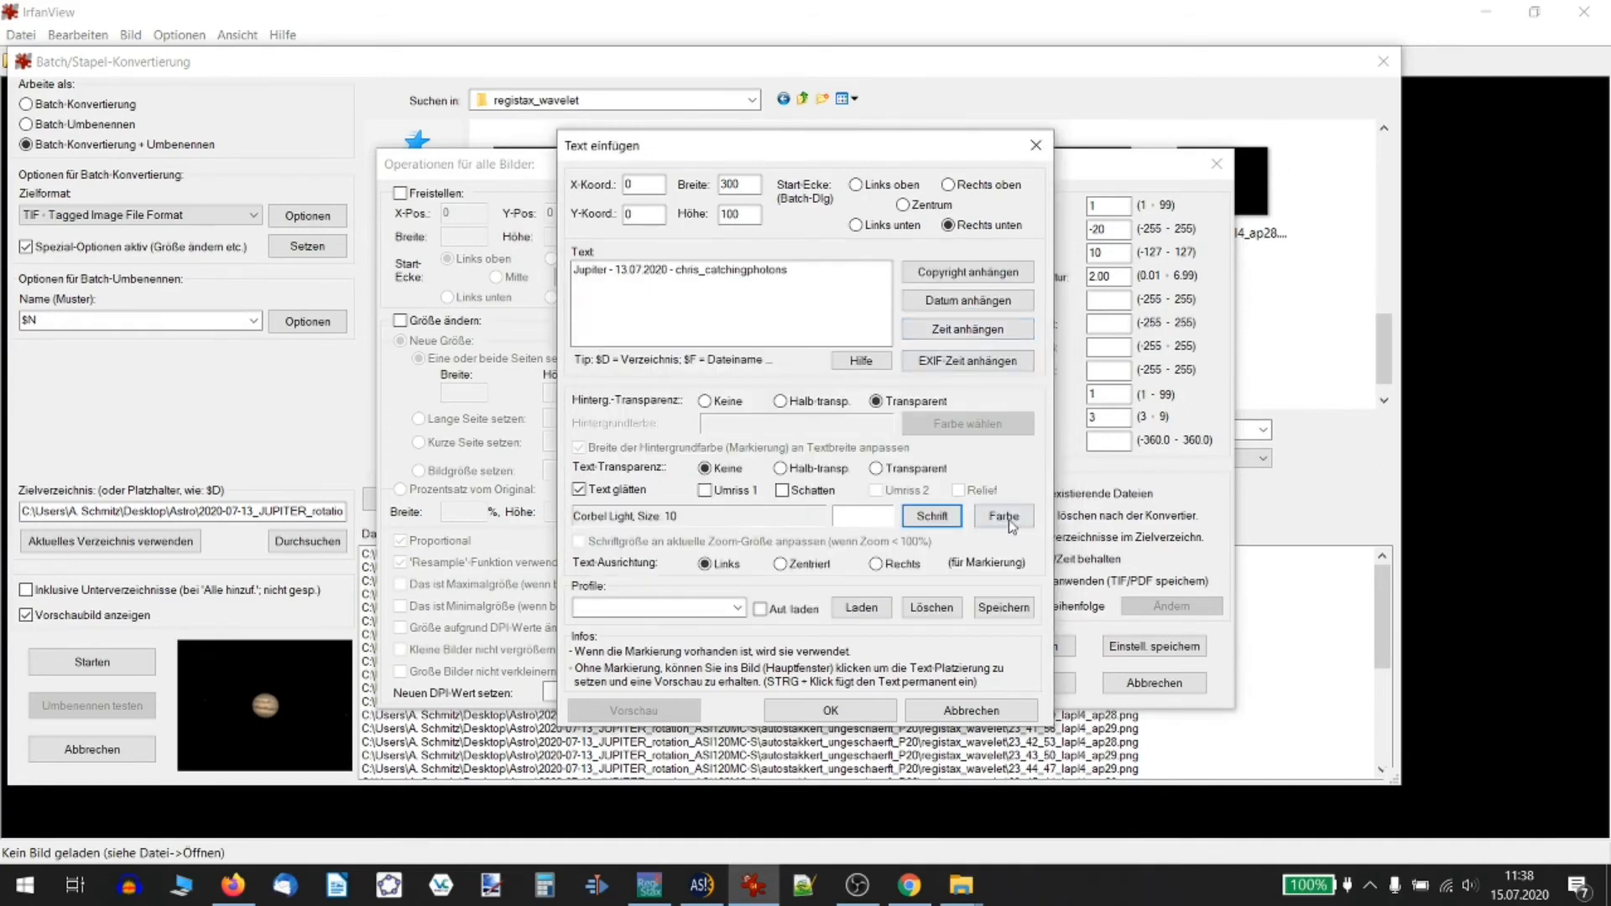
click(1002, 516)
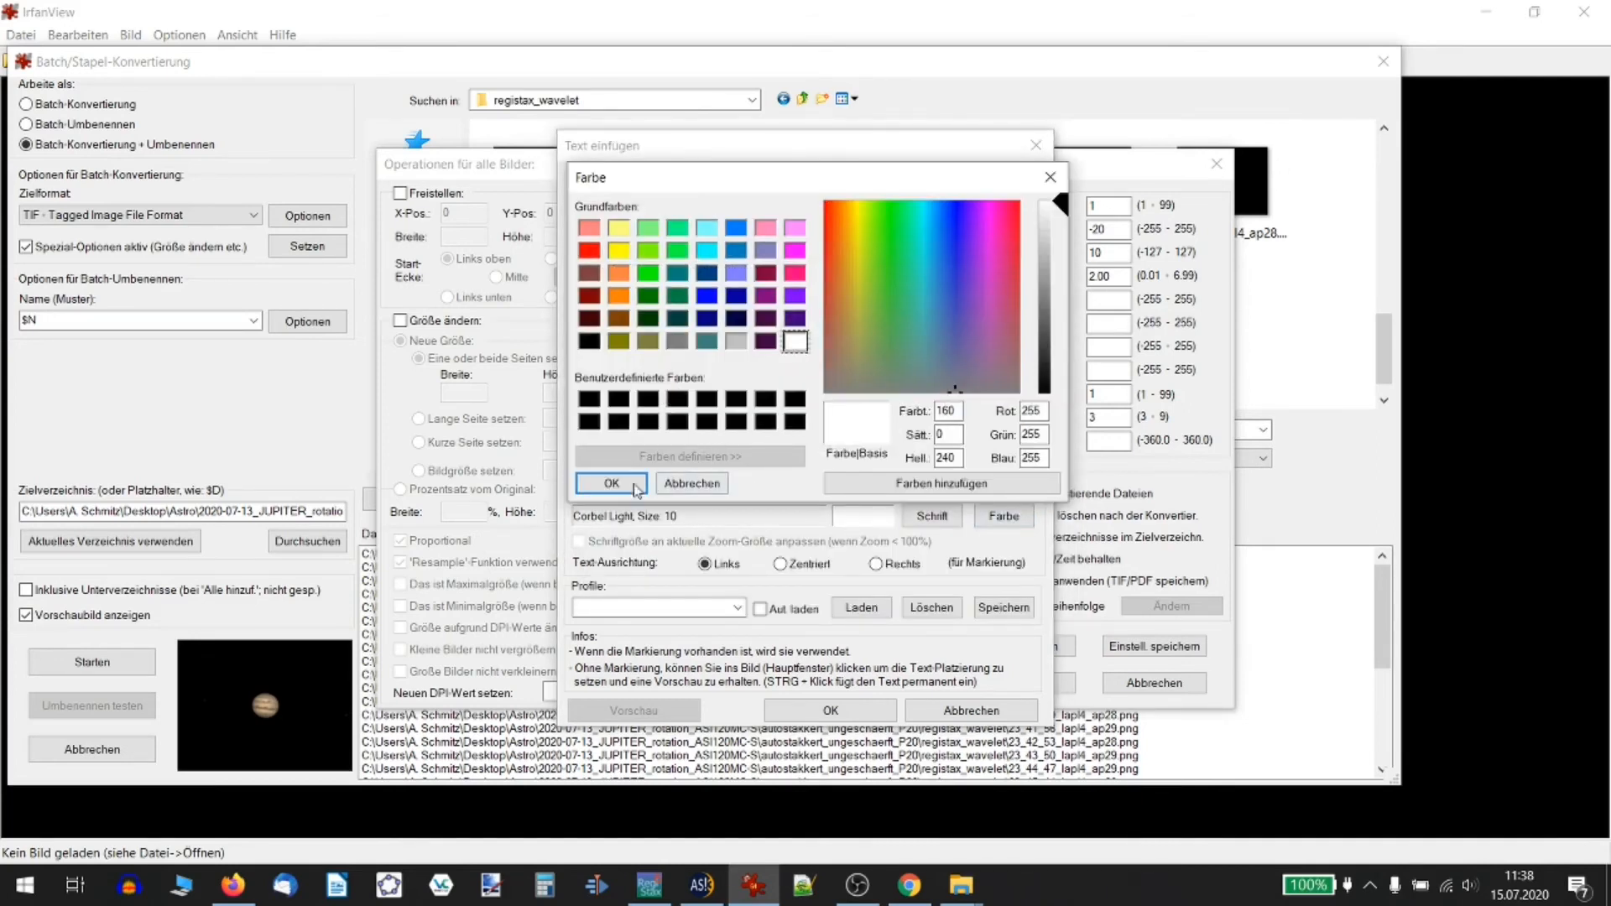
click(611, 483)
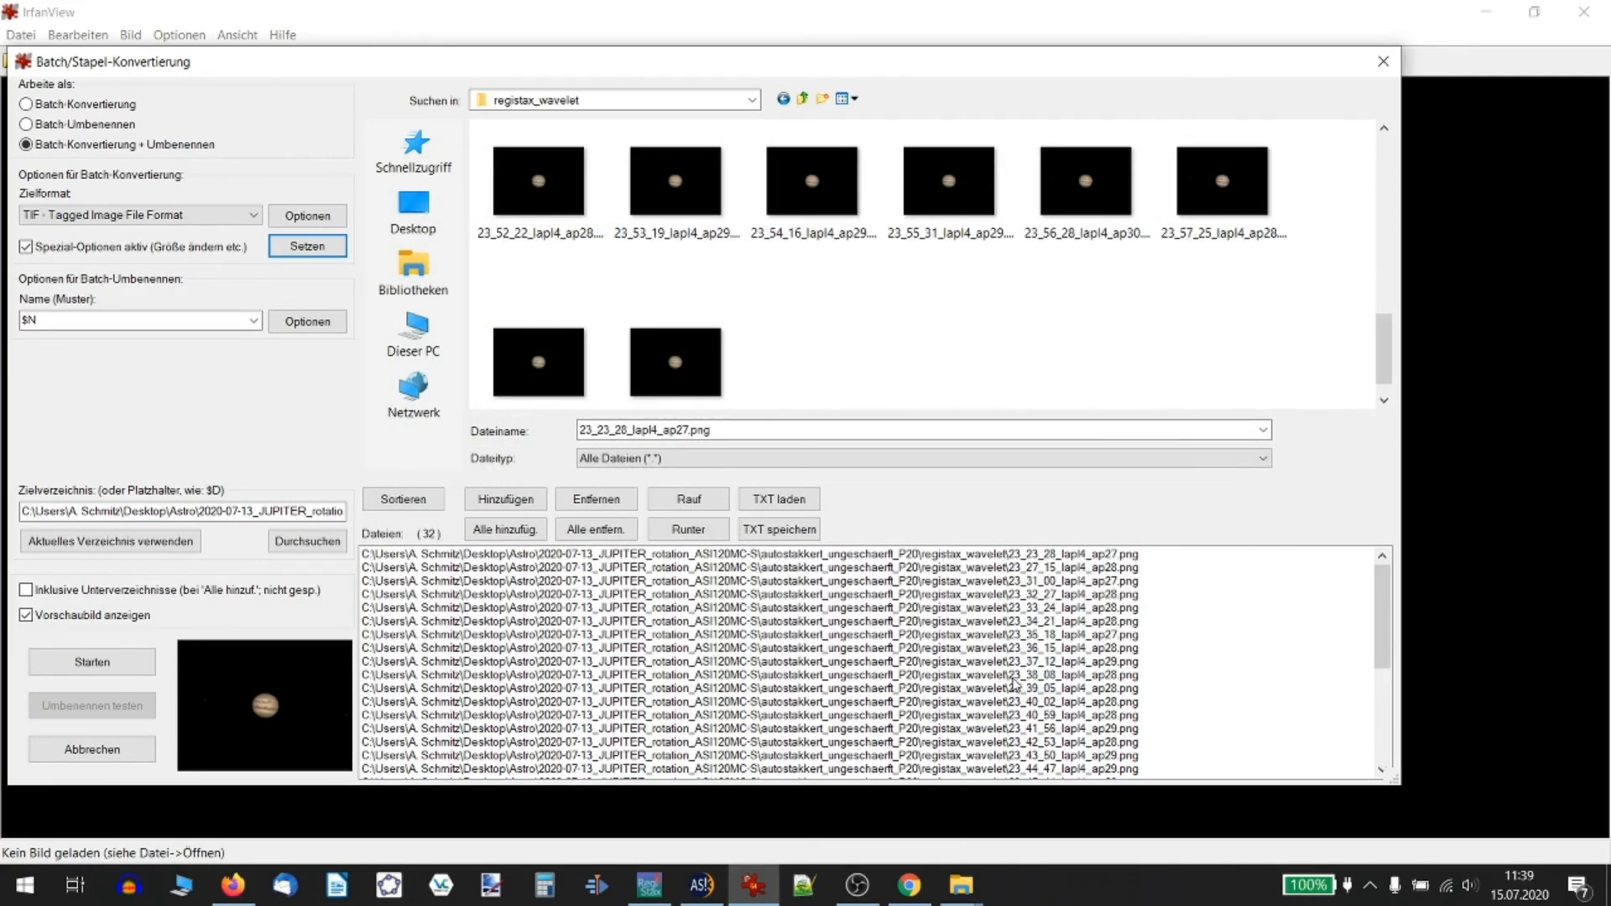
Set the label folder as the batch output directory
click(307, 542)
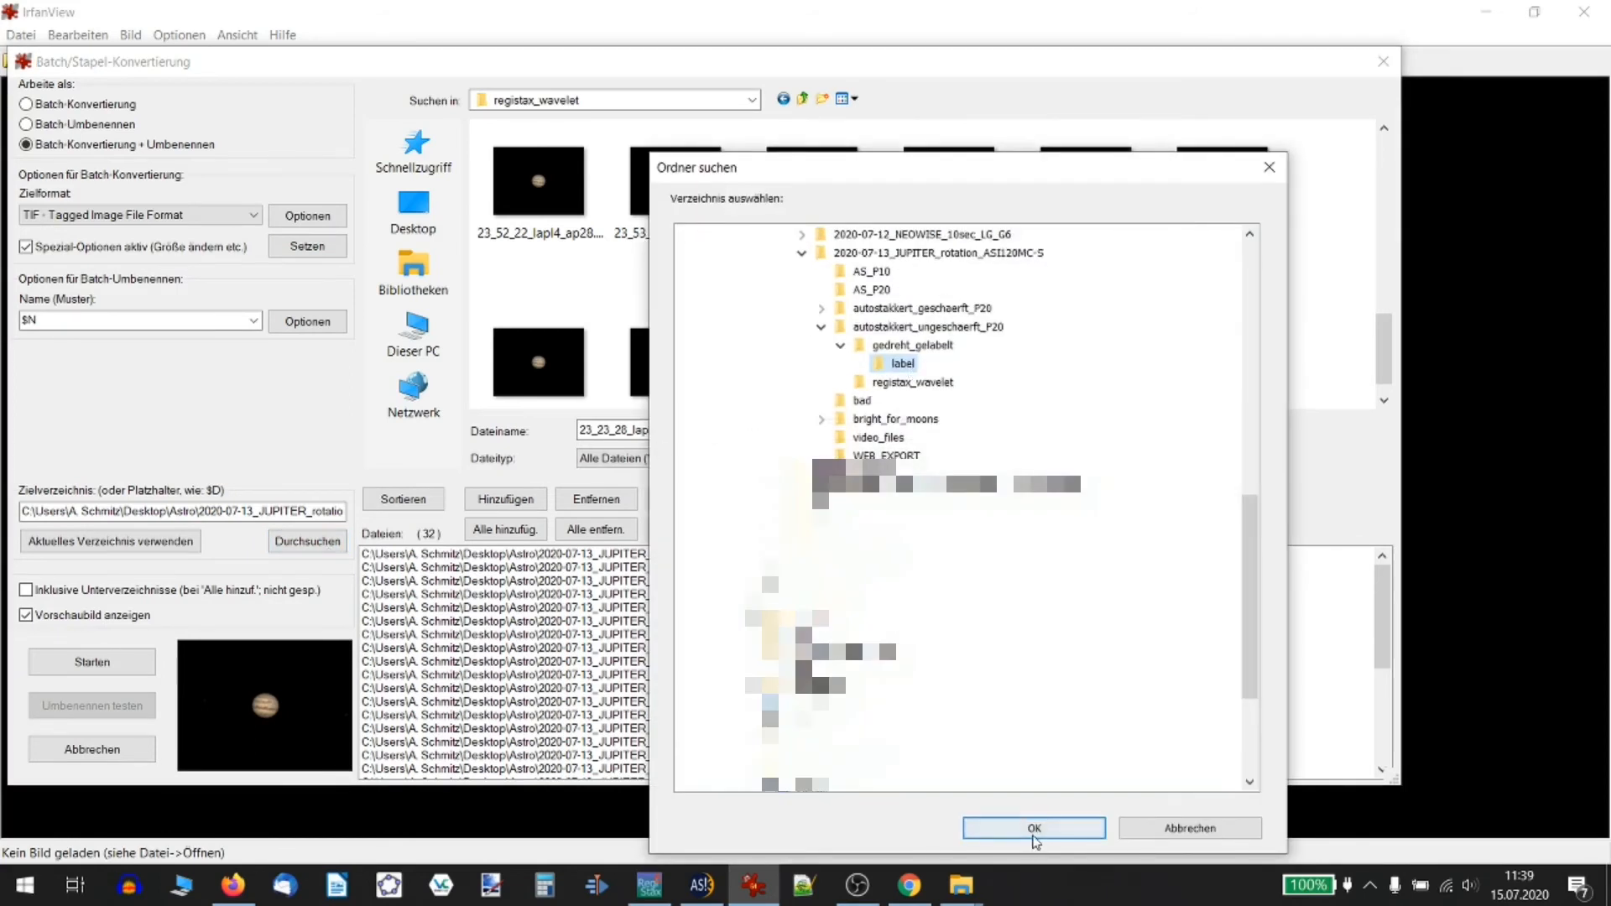
click(1034, 827)
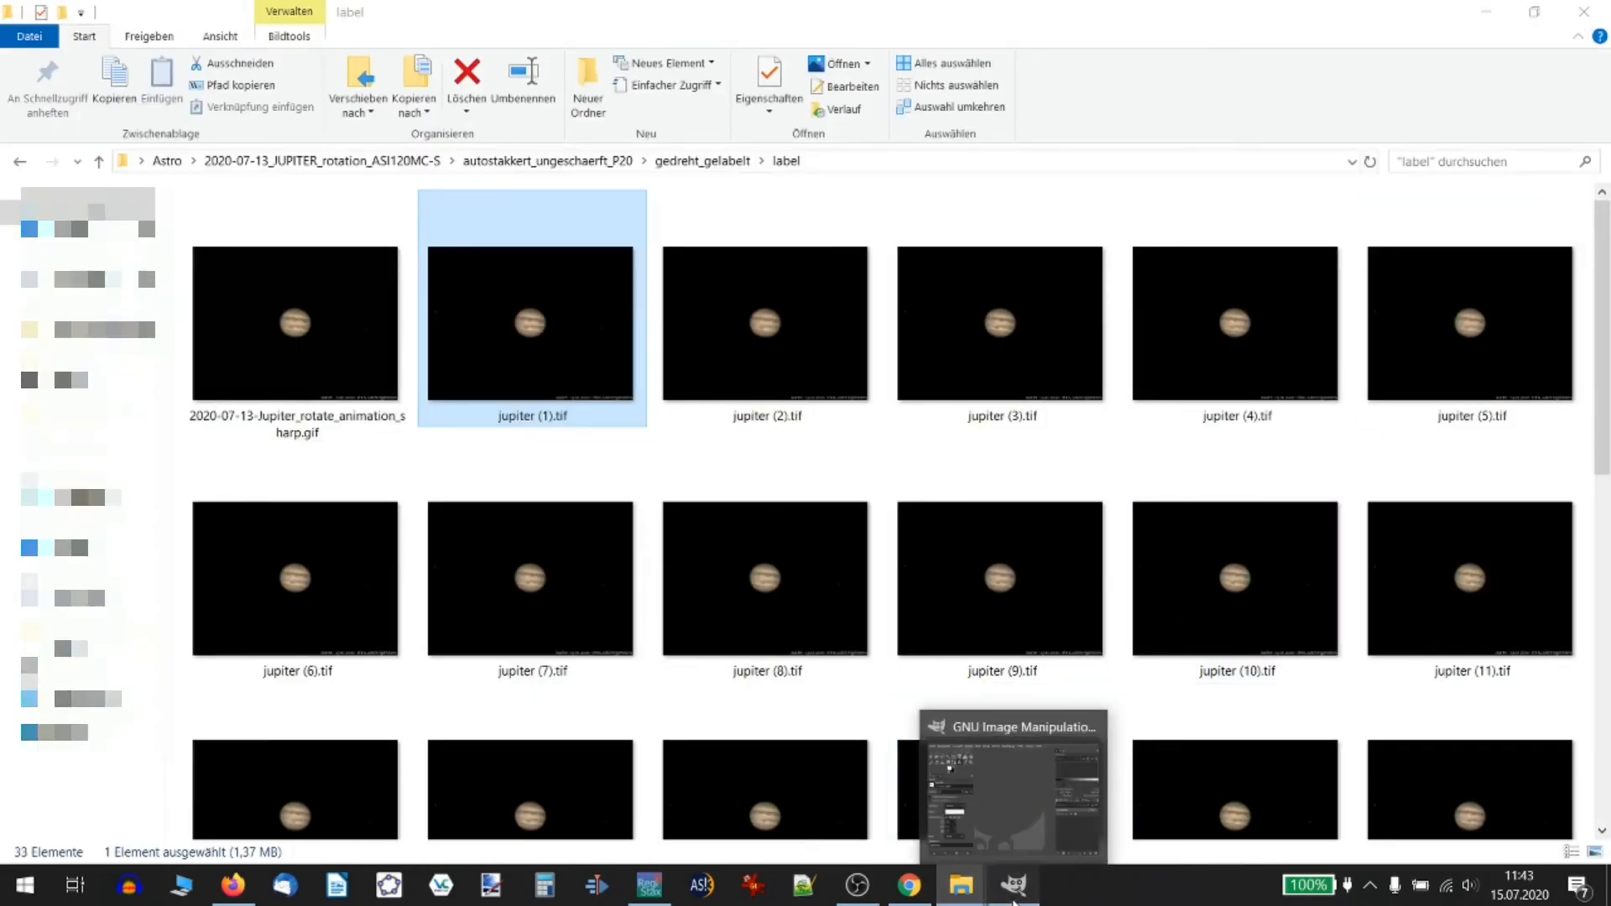
Drag the 32 jupiter TIFs into GIMP as layers, then again in reverse order for 64 layers
click(1012, 885)
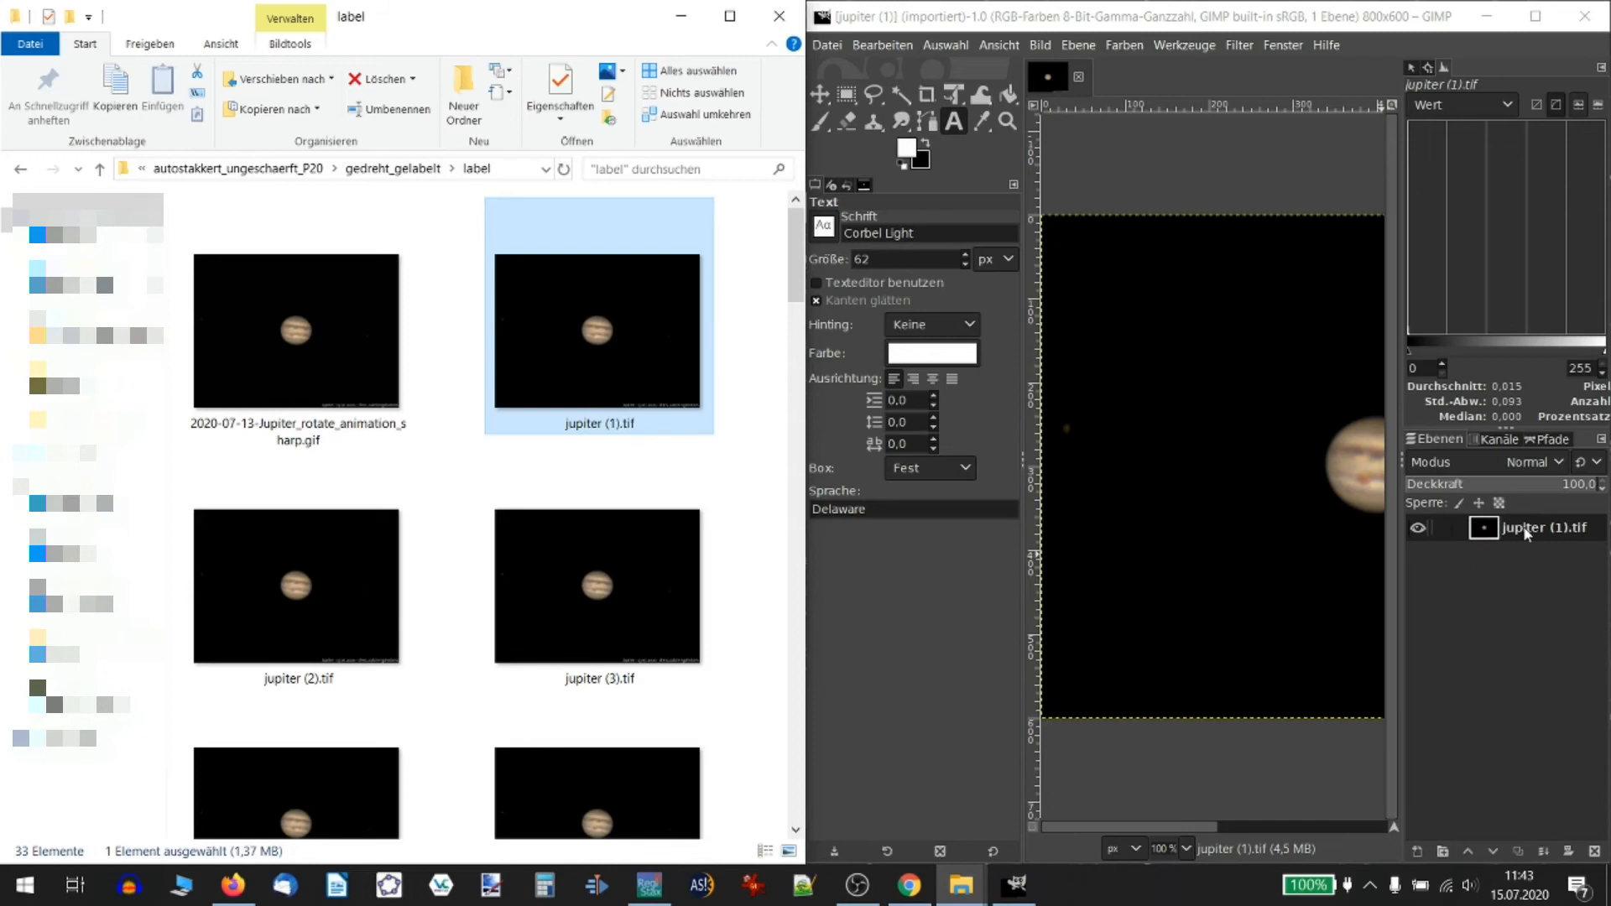
scroll(down, 3)
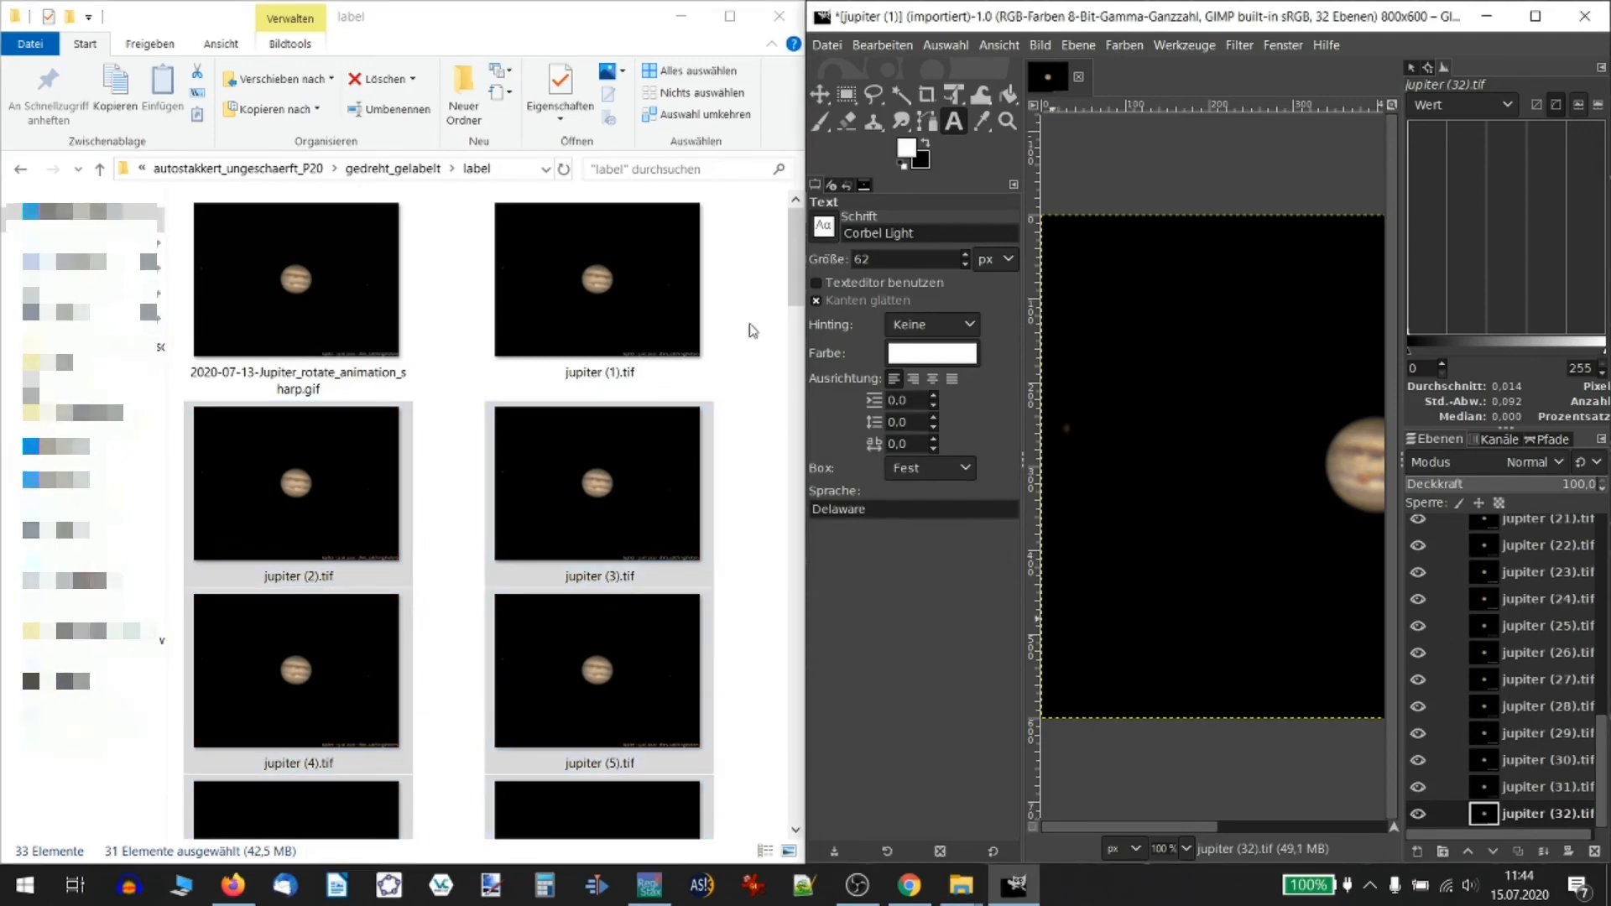
click(296, 277)
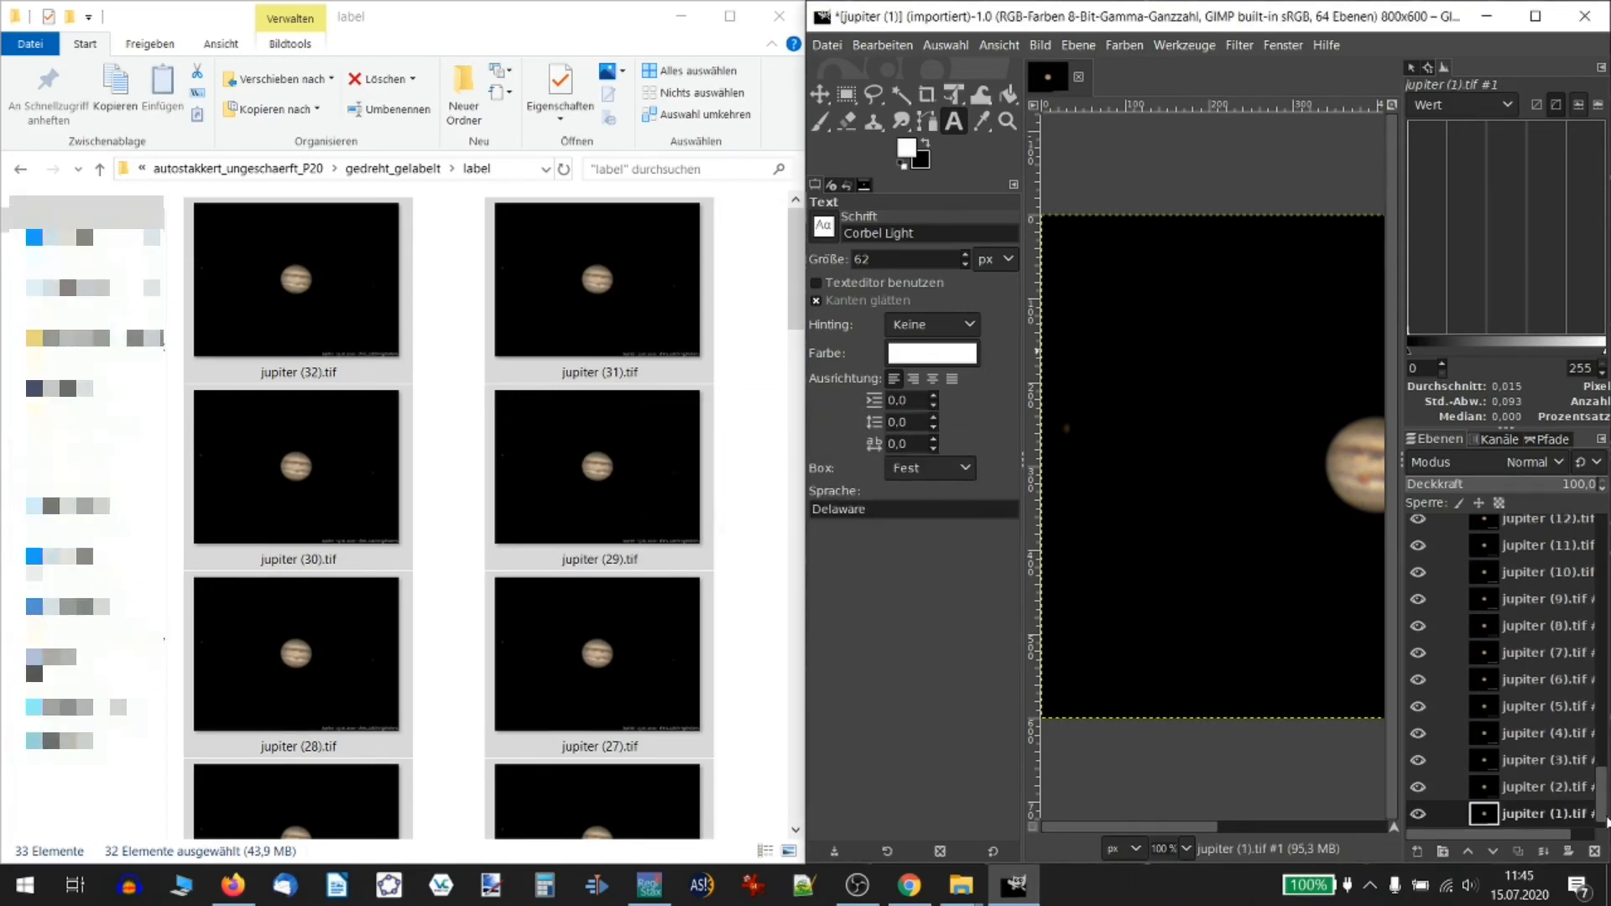
scroll(down, 3)
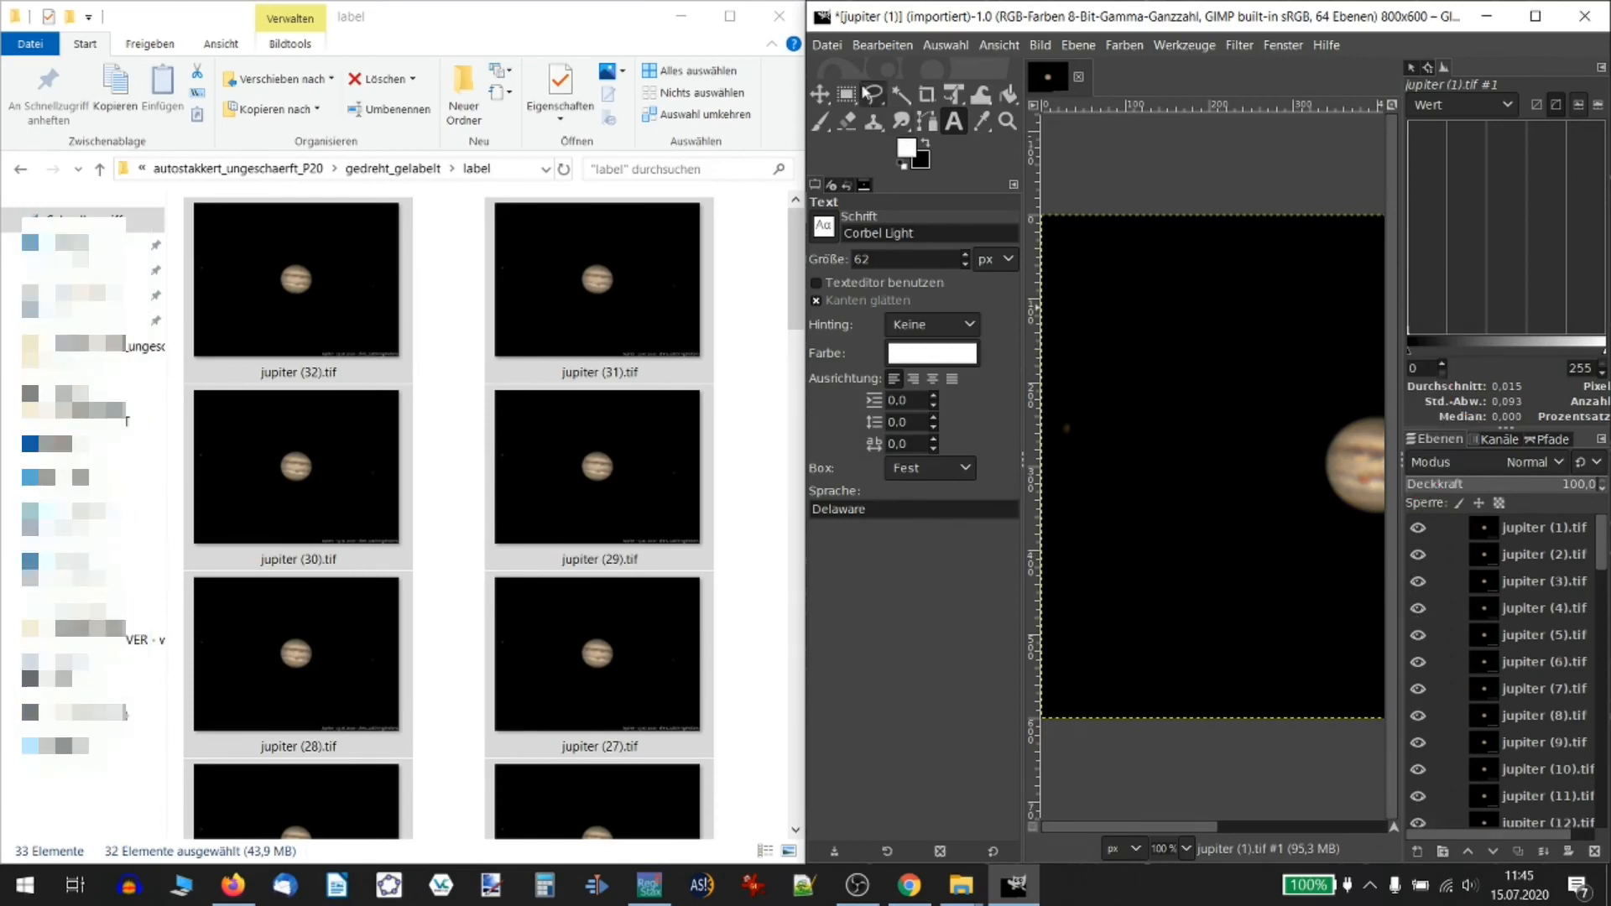
Export As the new file 2020-07-13-Jupiter_rotate_animation_sharp_2.gif in the label folder
click(826, 44)
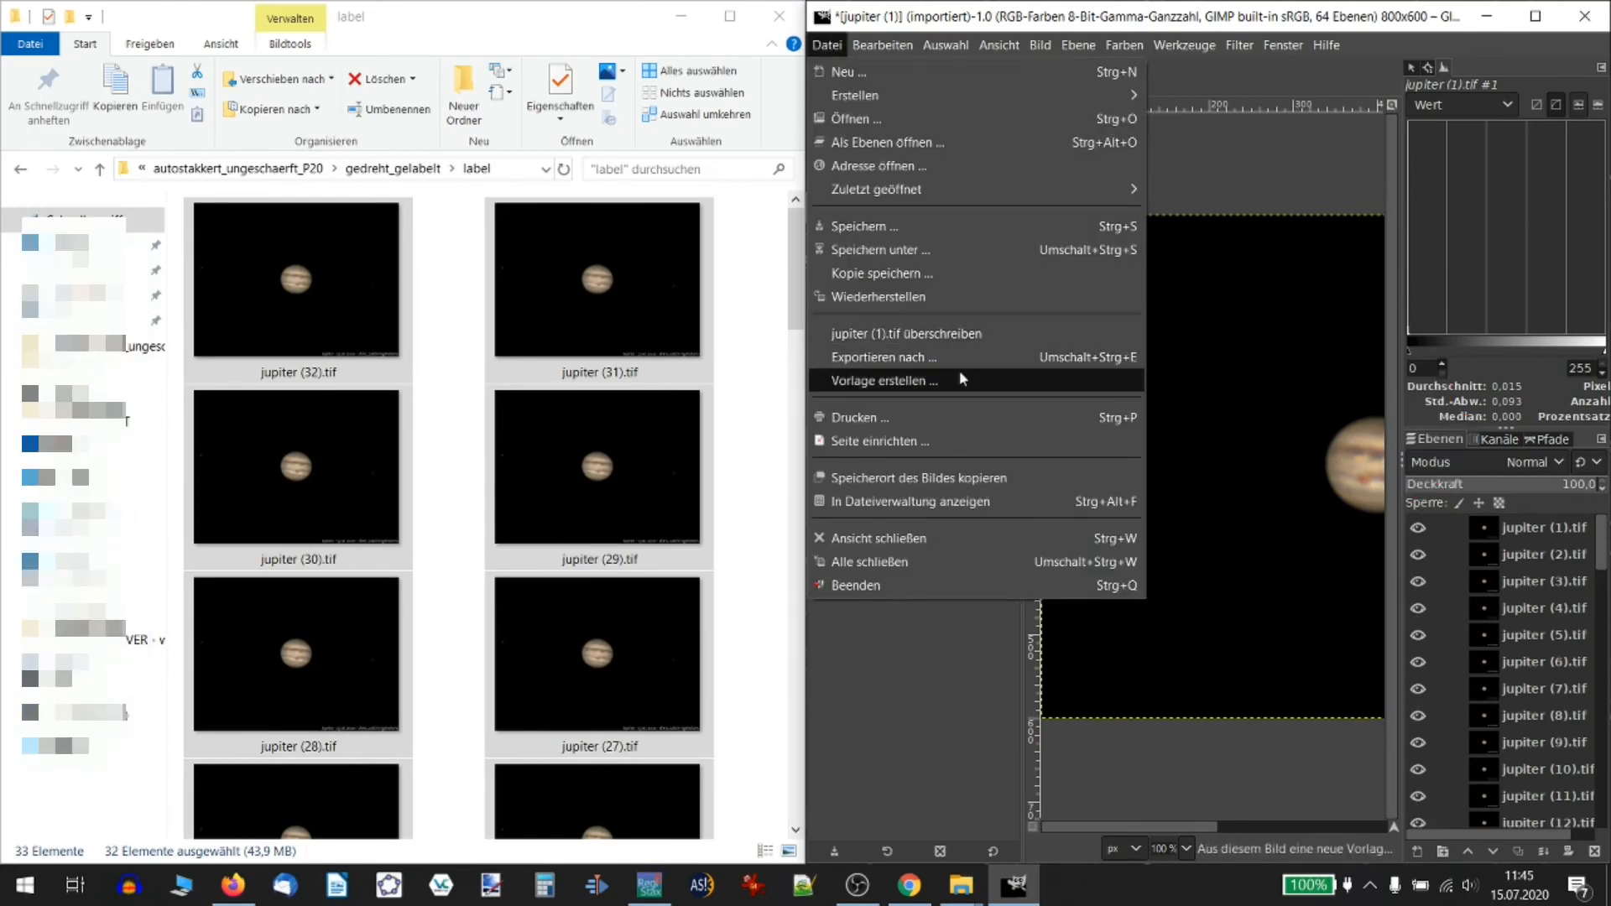
click(881, 356)
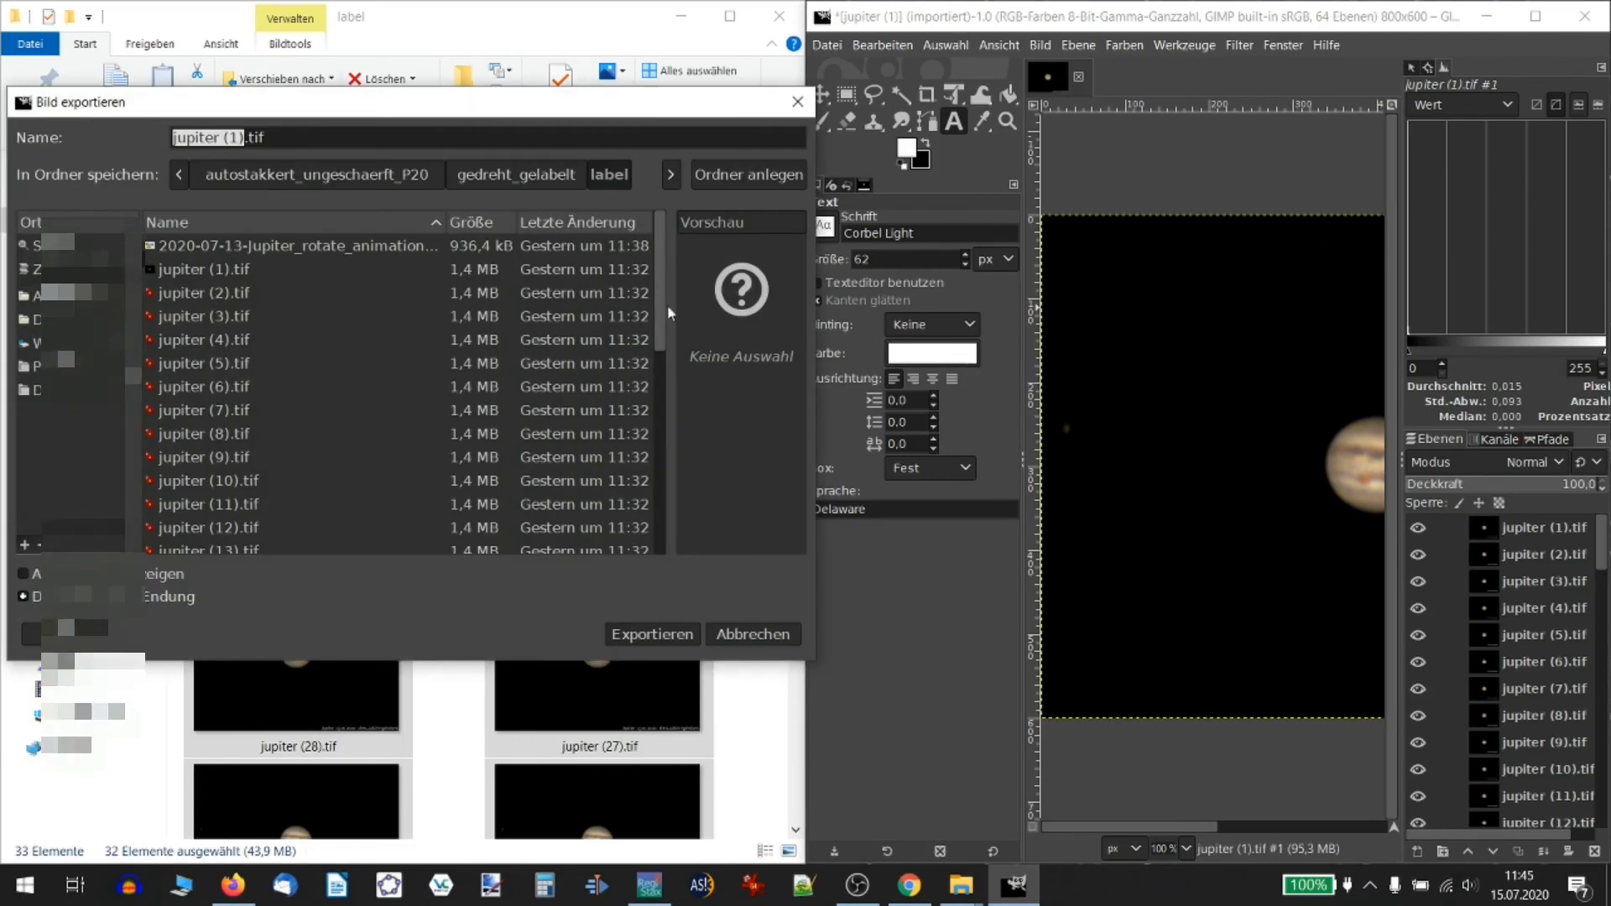
click(295, 245)
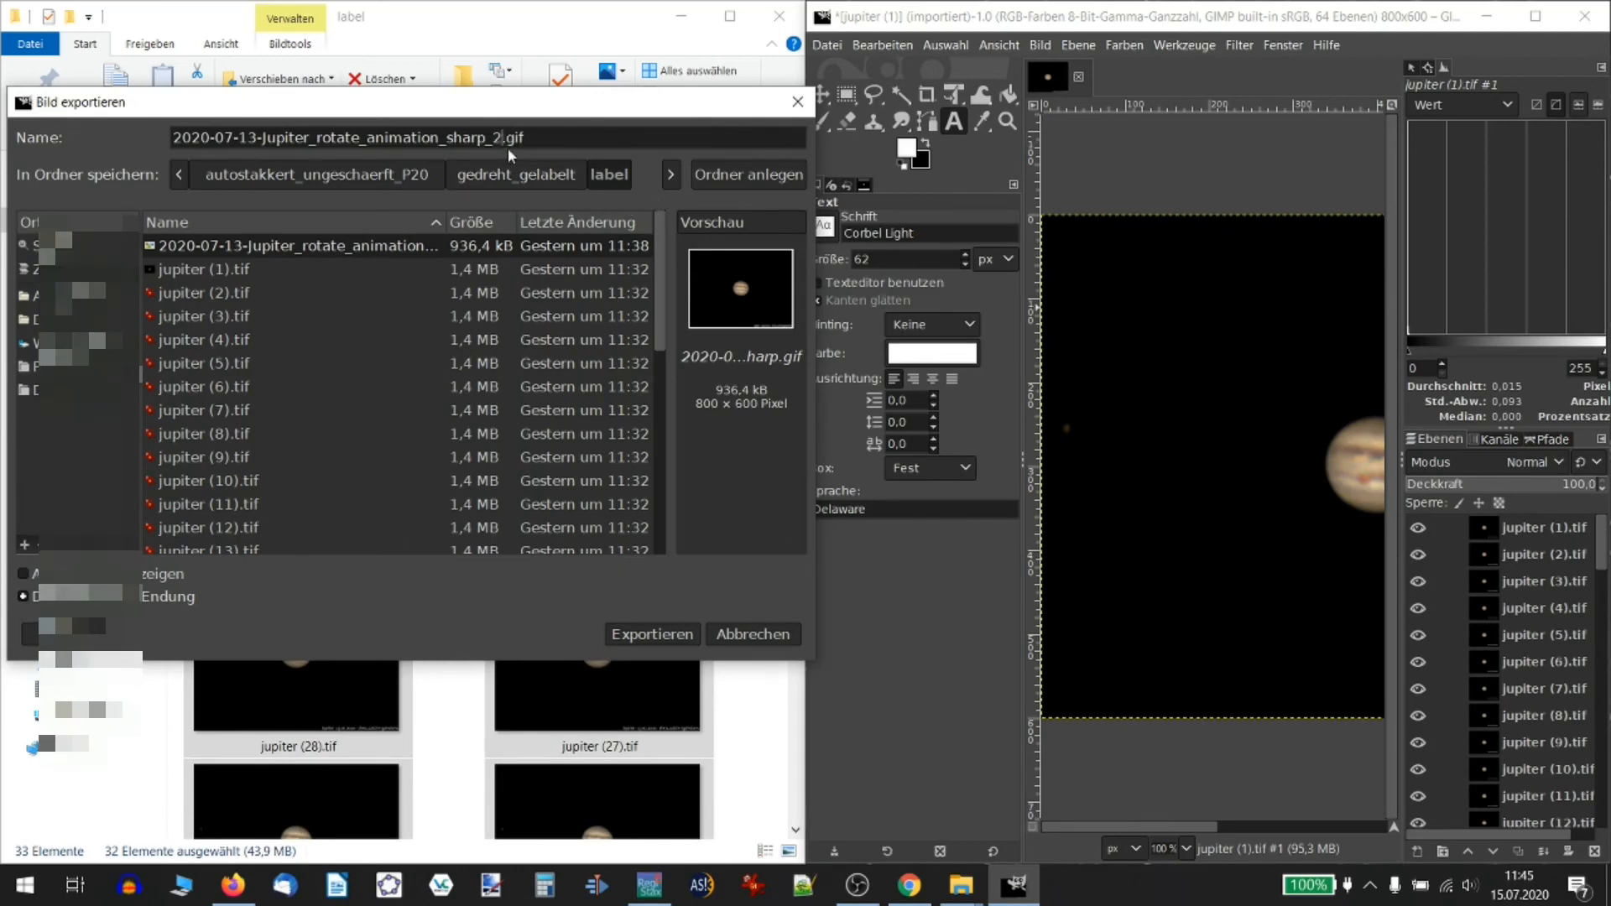
click(651, 635)
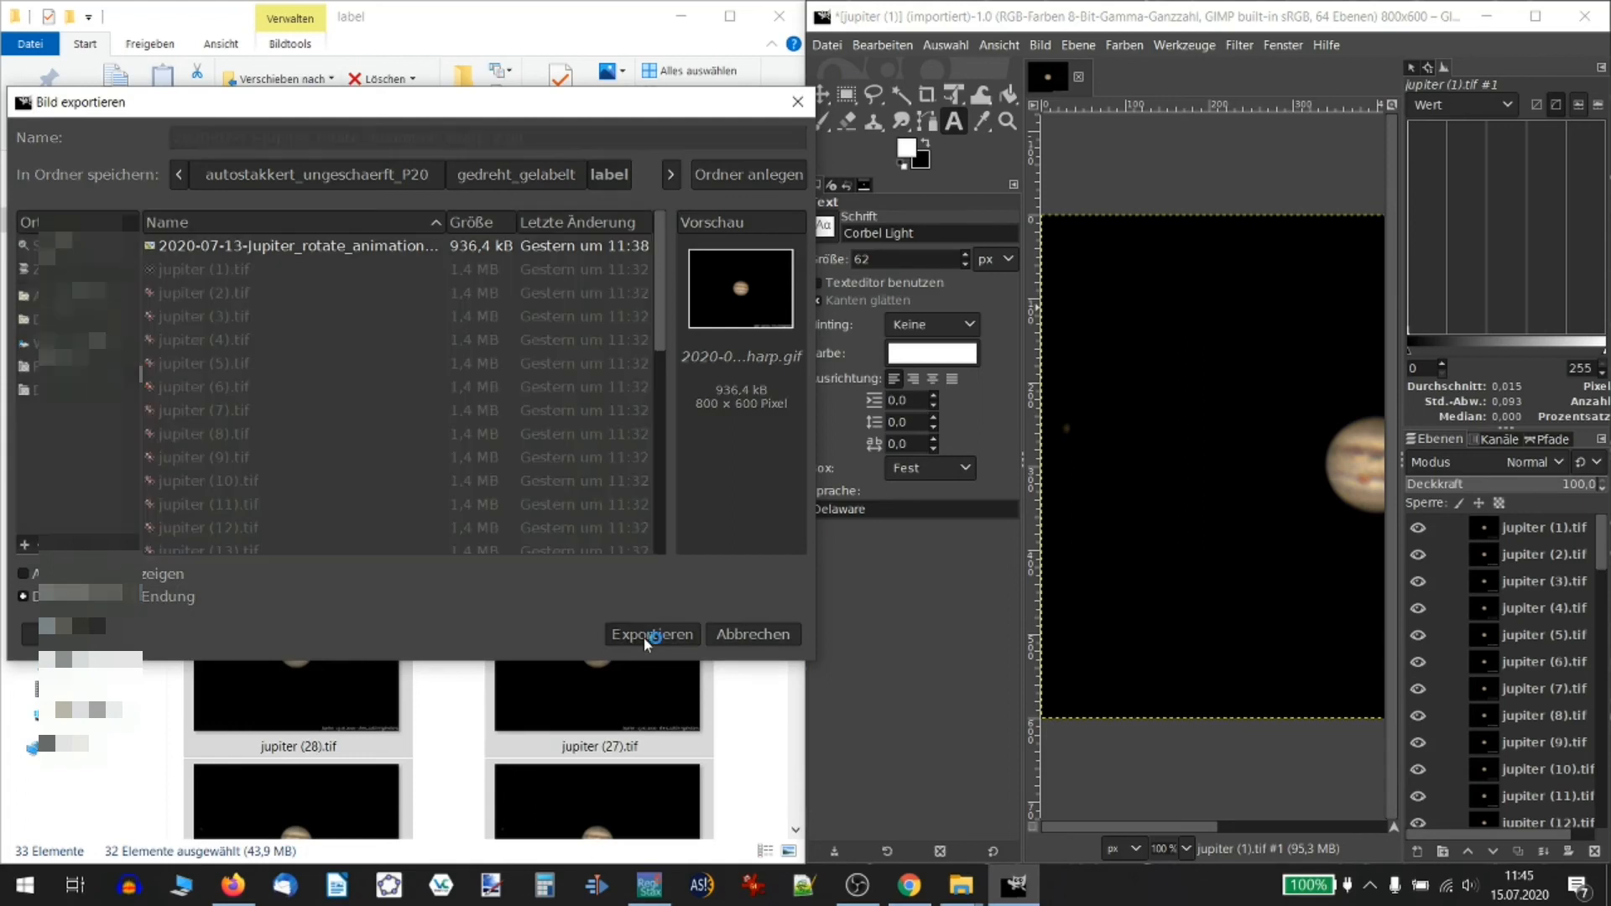
click(651, 634)
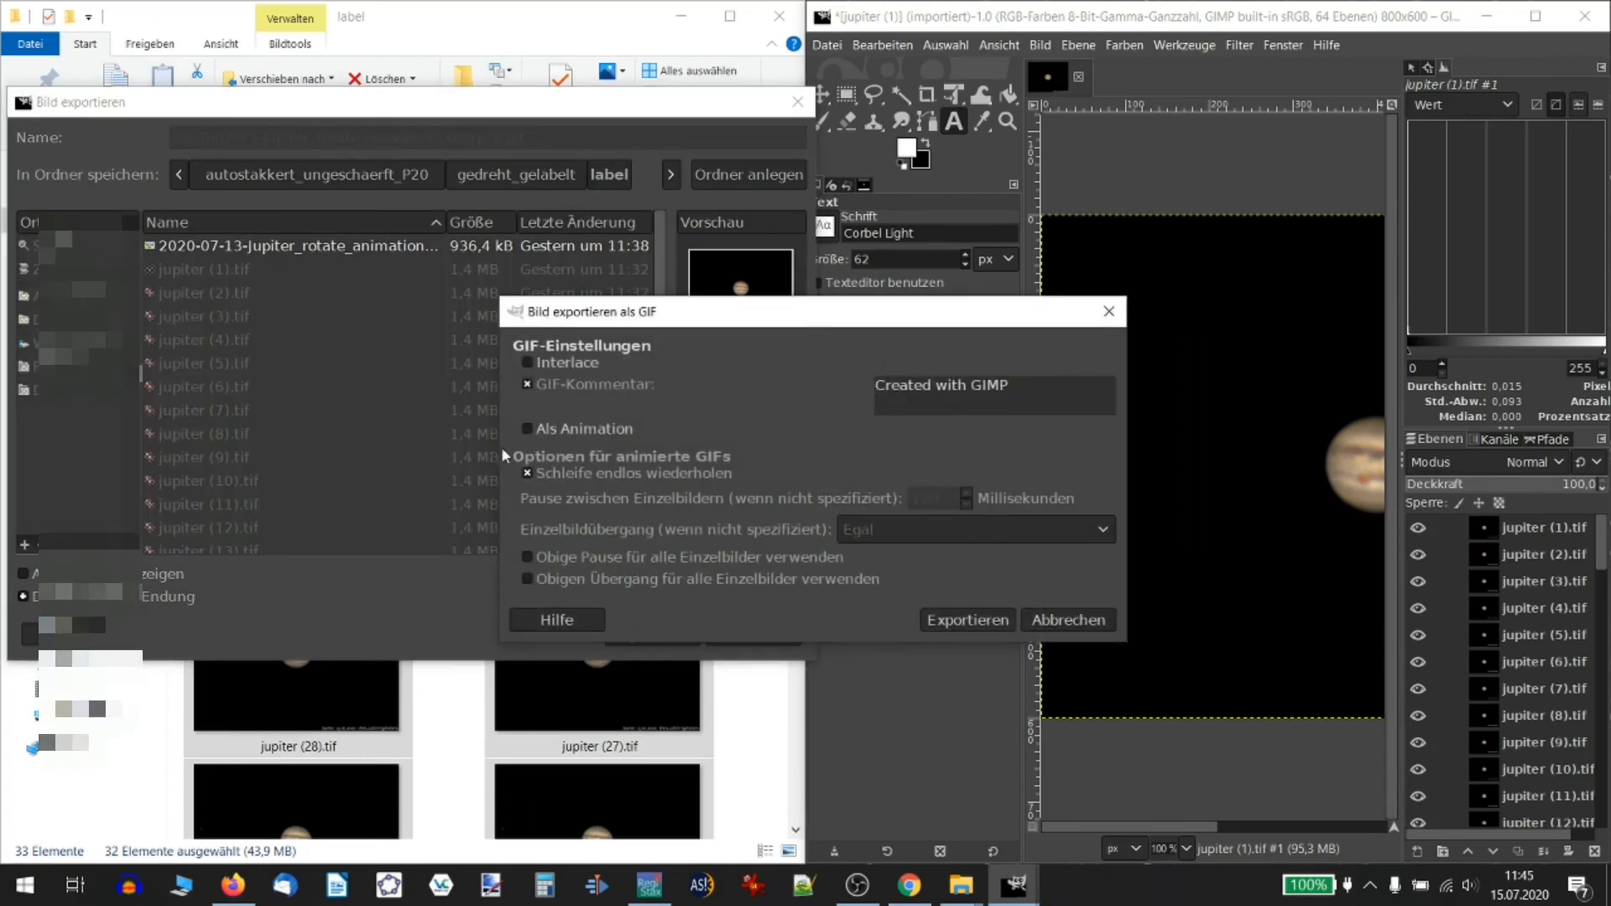
Export the 64 layers as a looping animation with 100 ms between frames
click(527, 428)
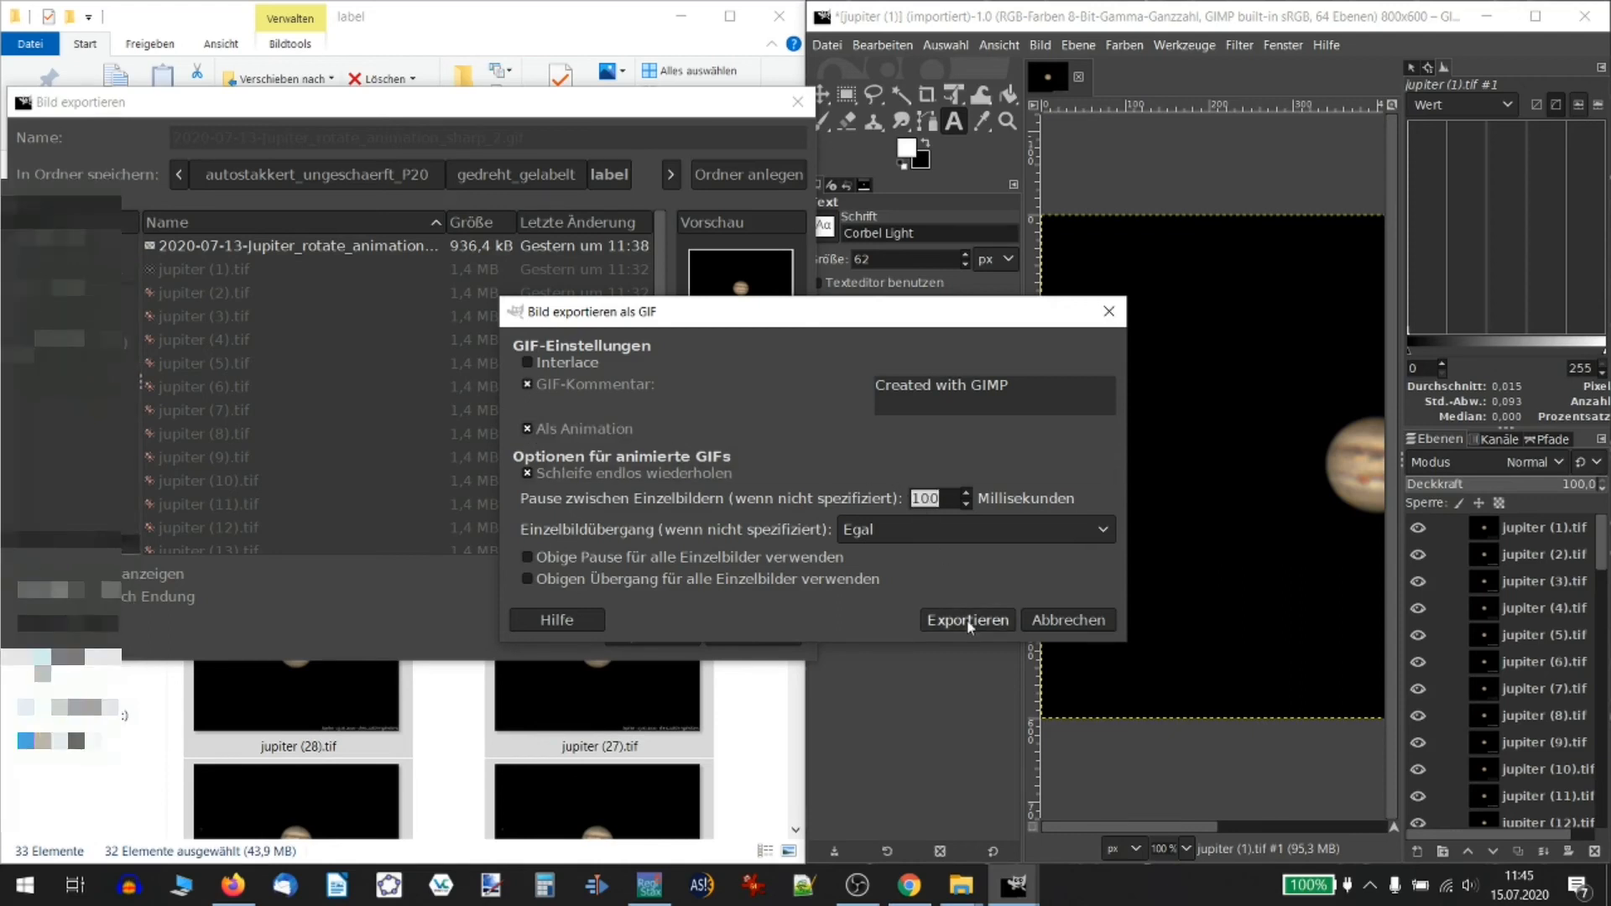
click(967, 619)
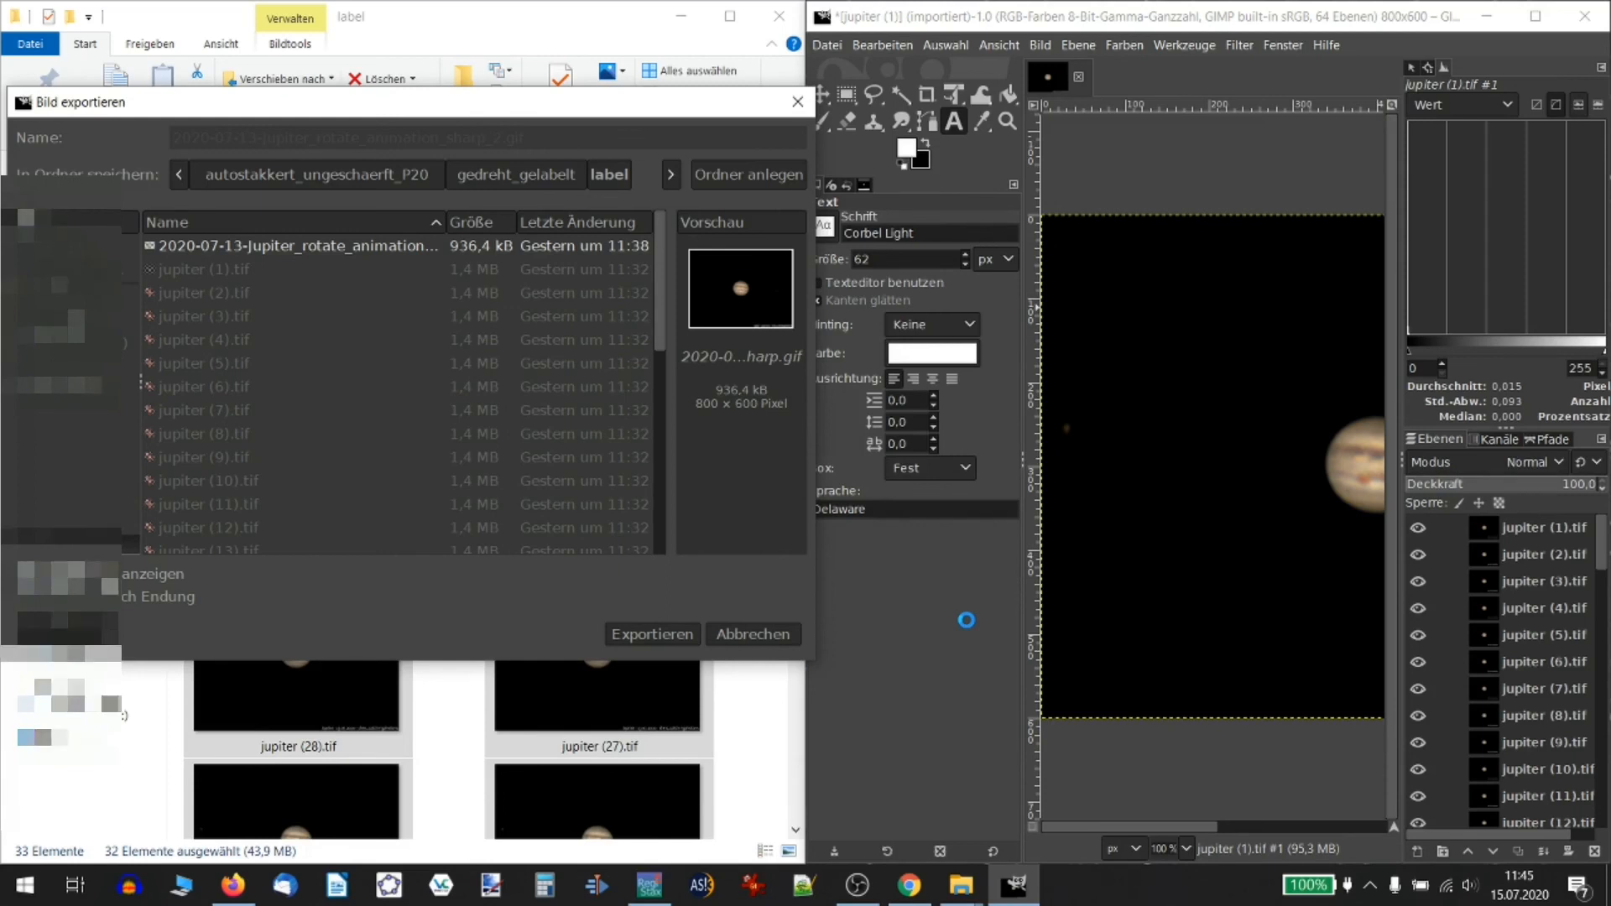
click(651, 635)
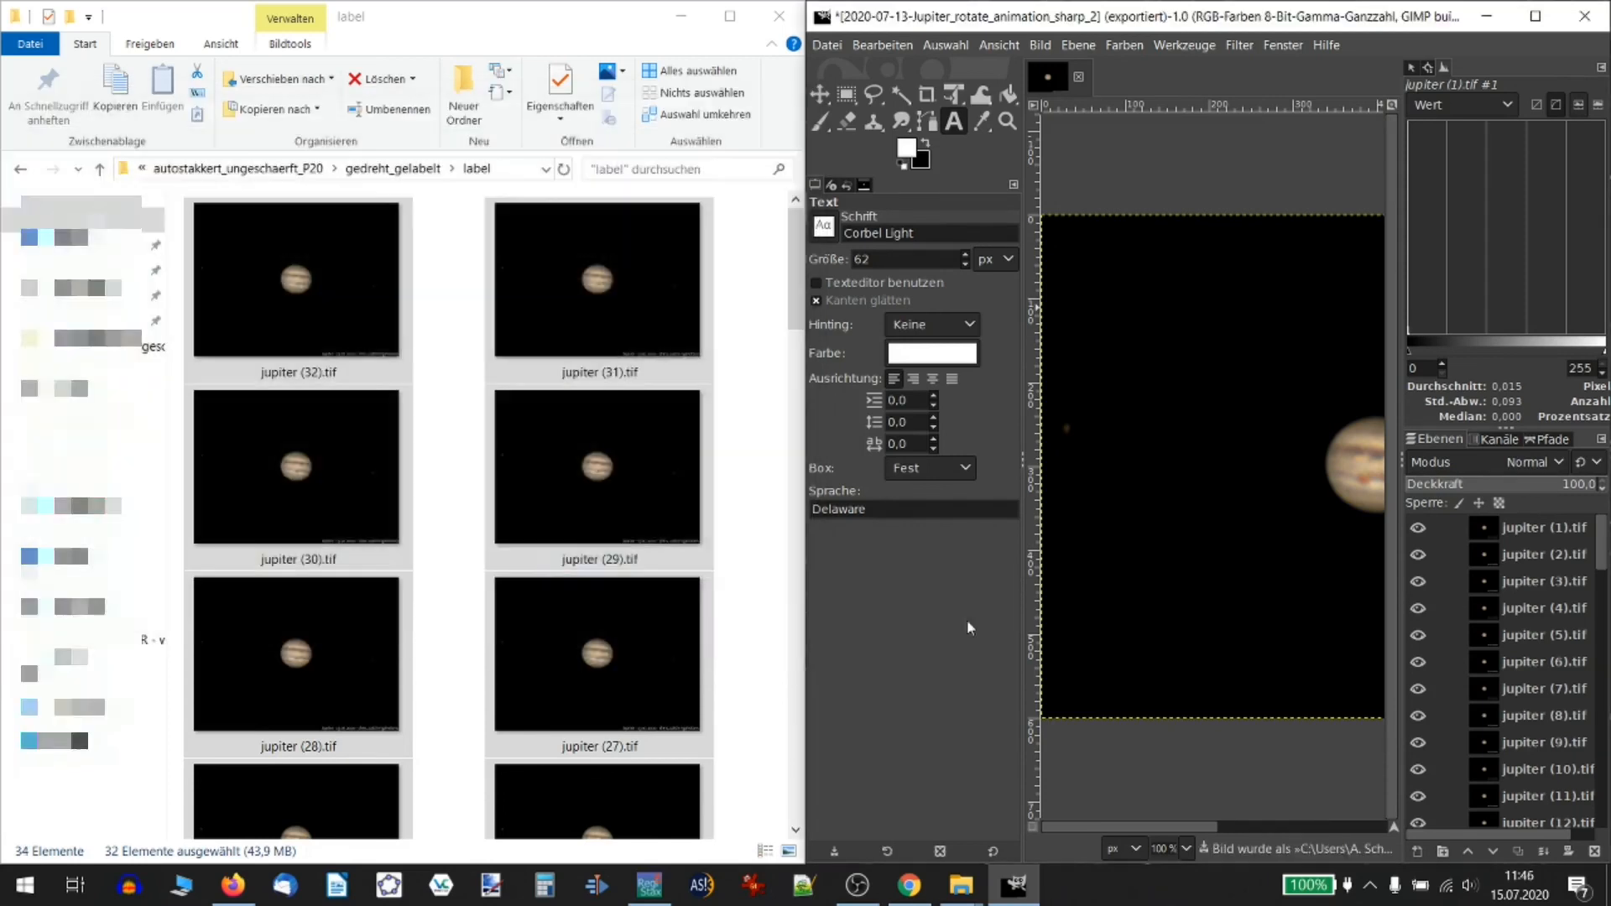